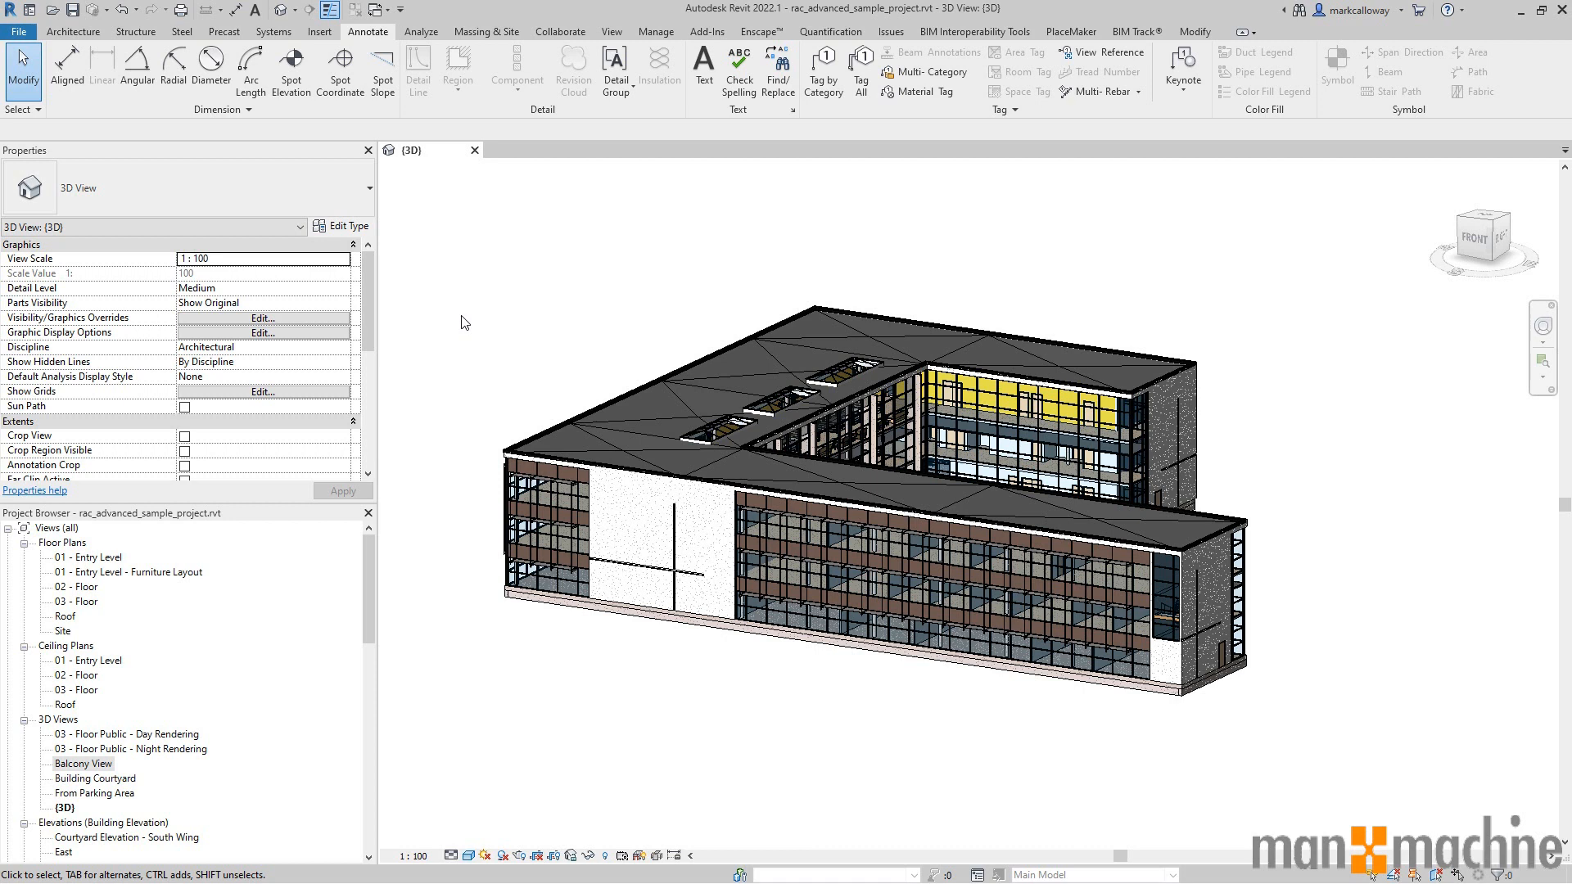
{"action": "mouse_move", "coordinate": [324, 122]}
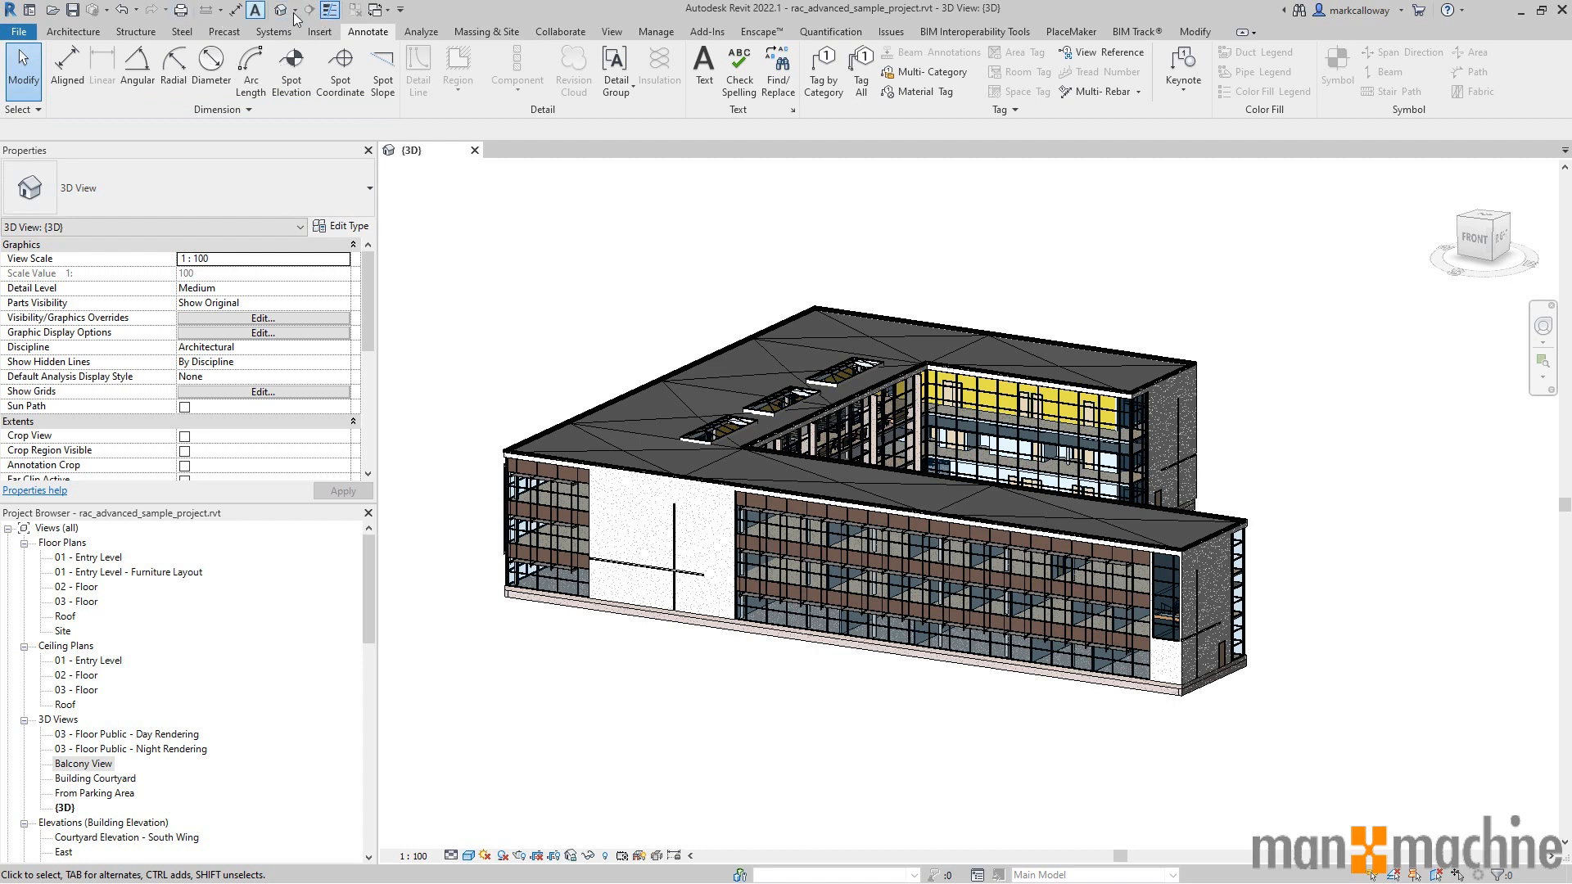
{"action": "mouse_move", "coordinate": [1382, 21]}
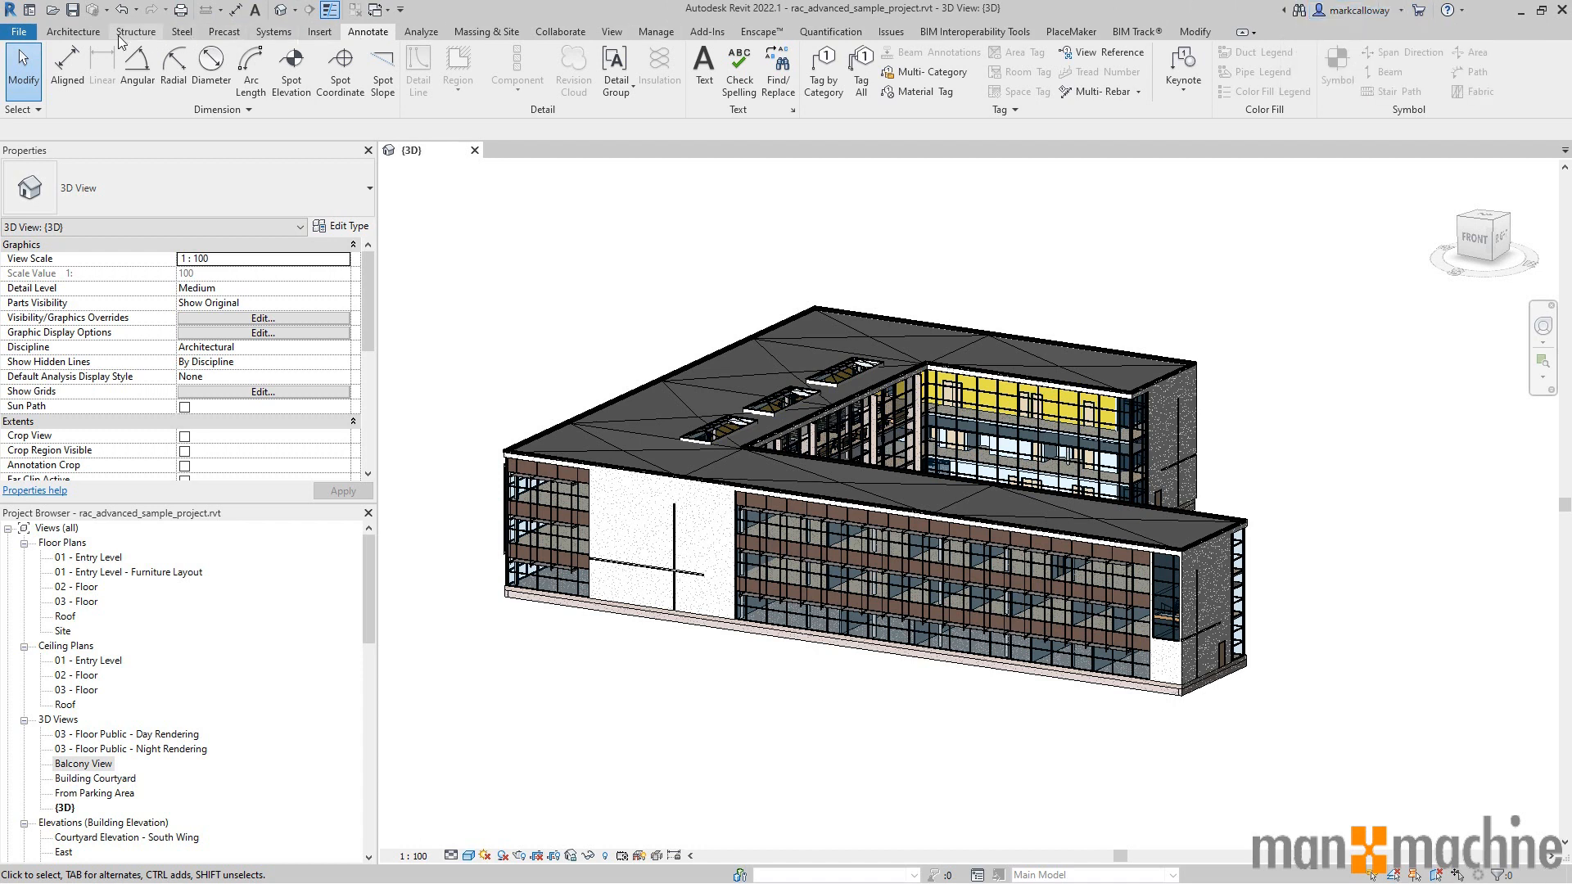
{"action": "mouse_move", "coordinate": [141, 64]}
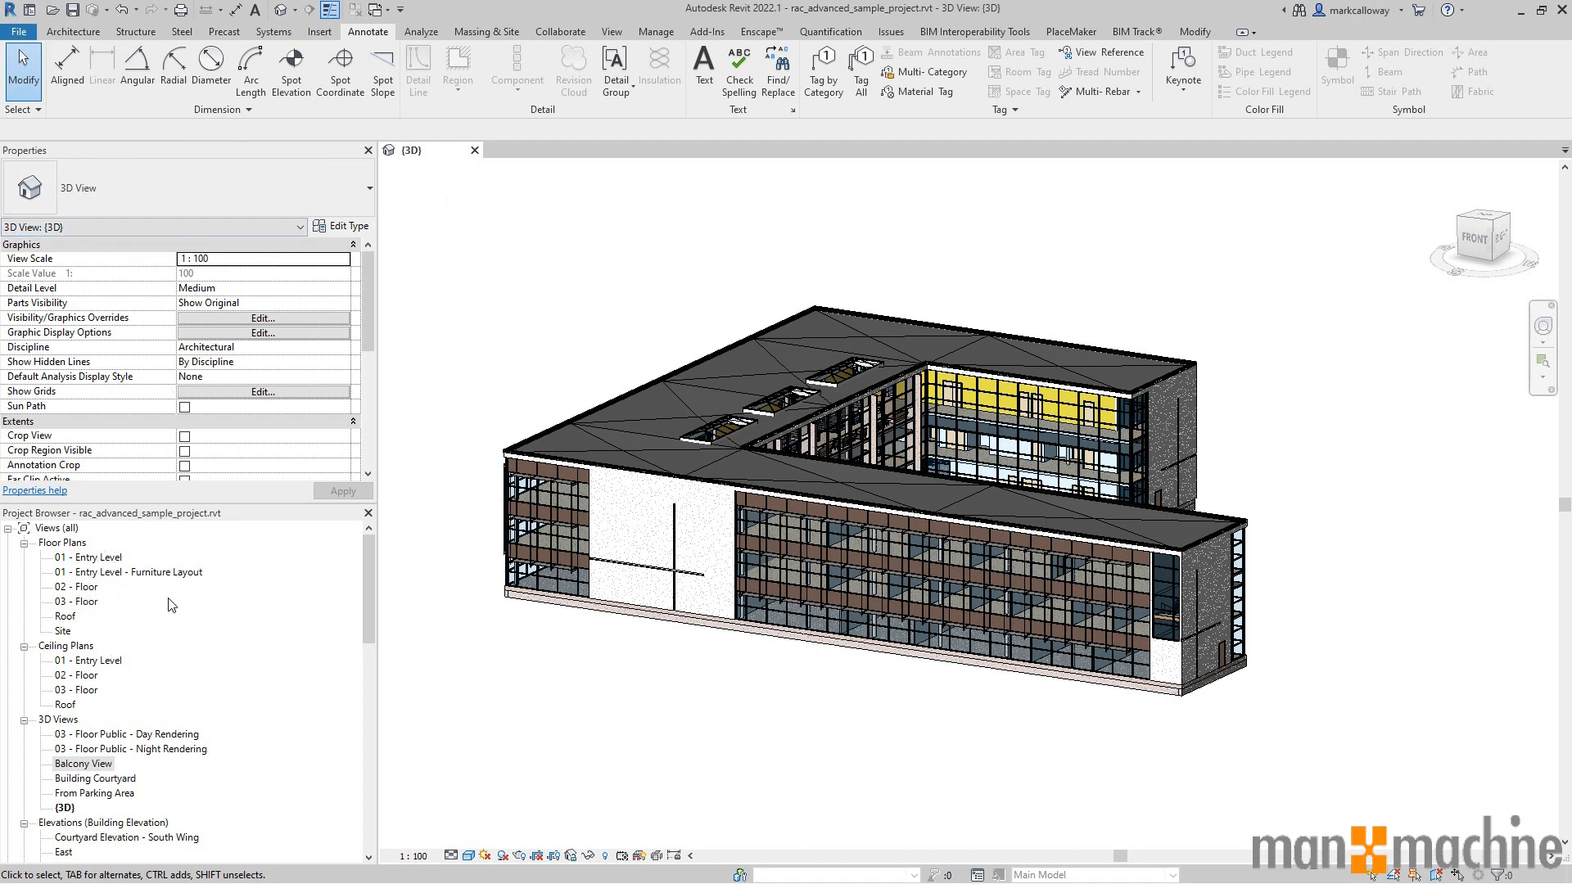
{"action": "mouse_move", "coordinate": [1153, 321]}
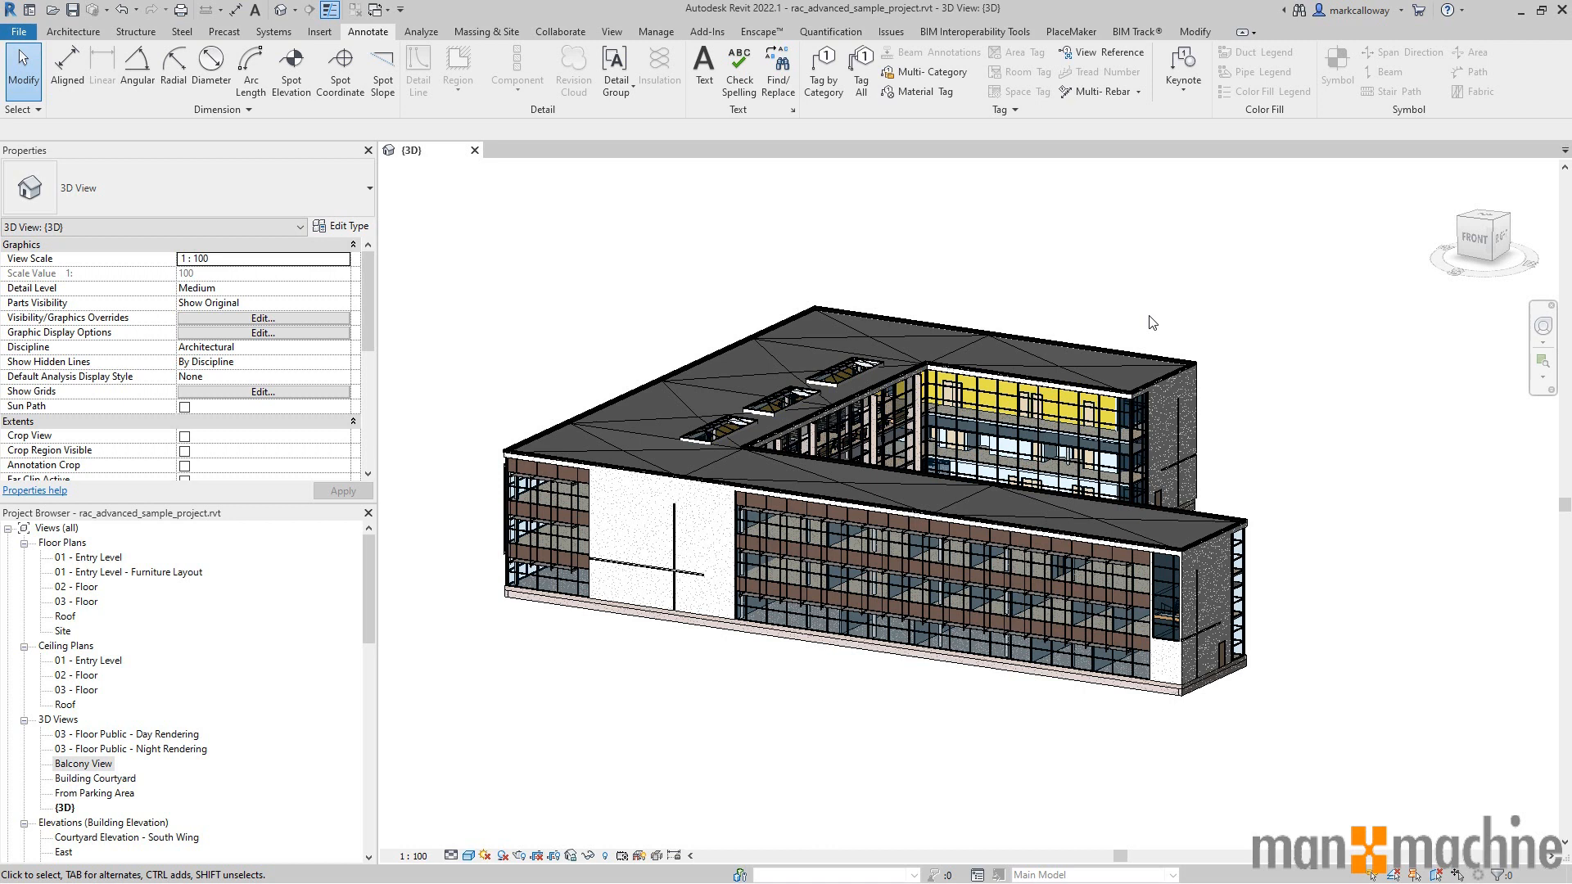
{"action": "mouse_move", "coordinate": [106, 8]}
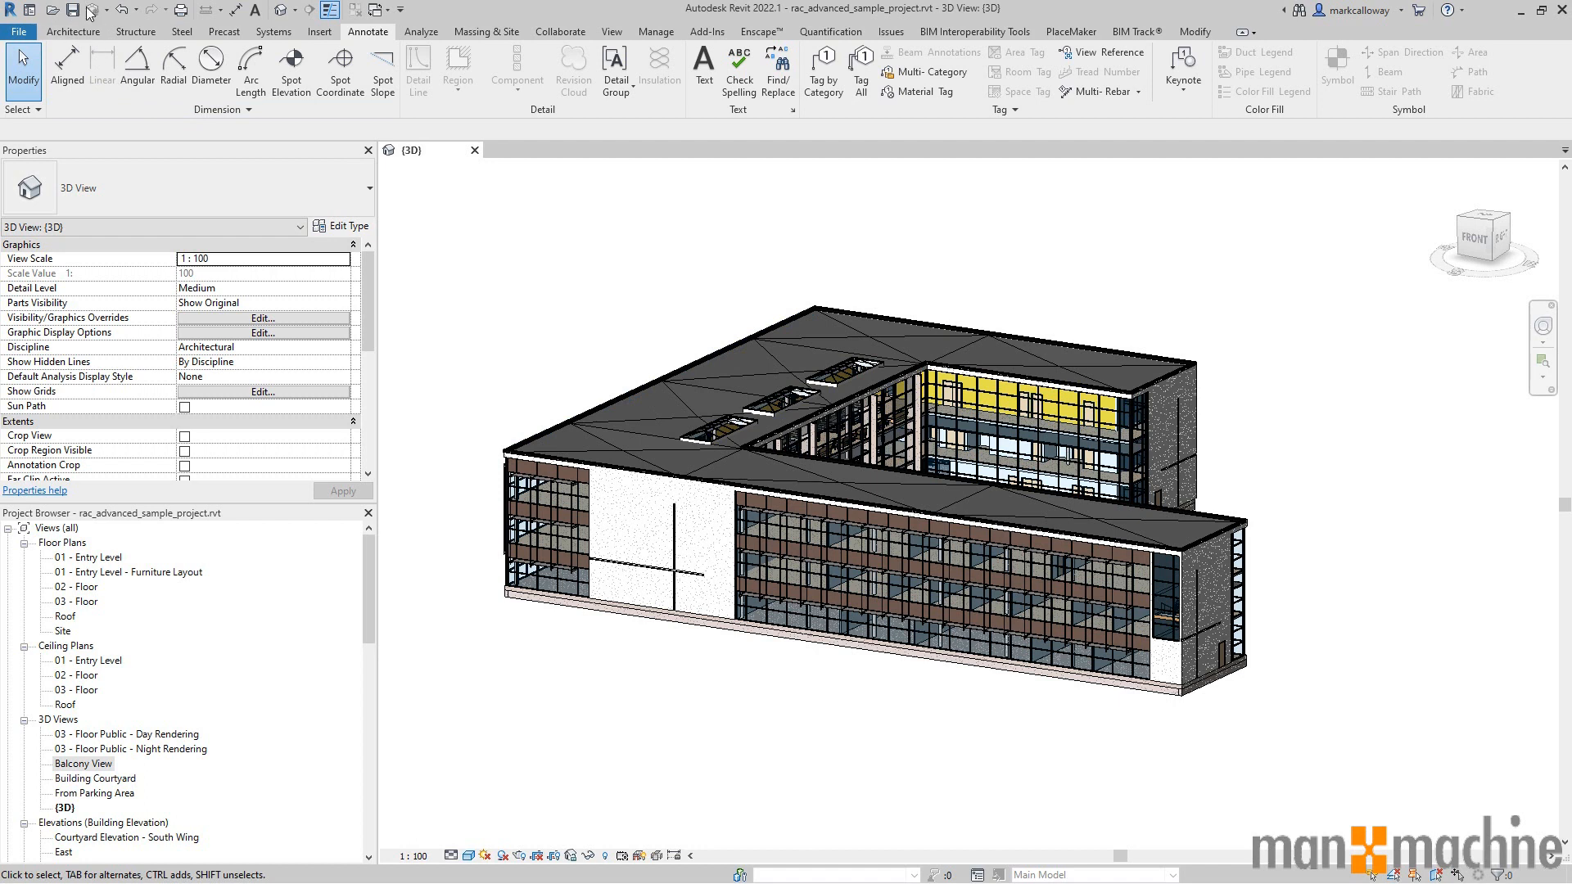
{"action": "mouse_move", "coordinate": [105, 8]}
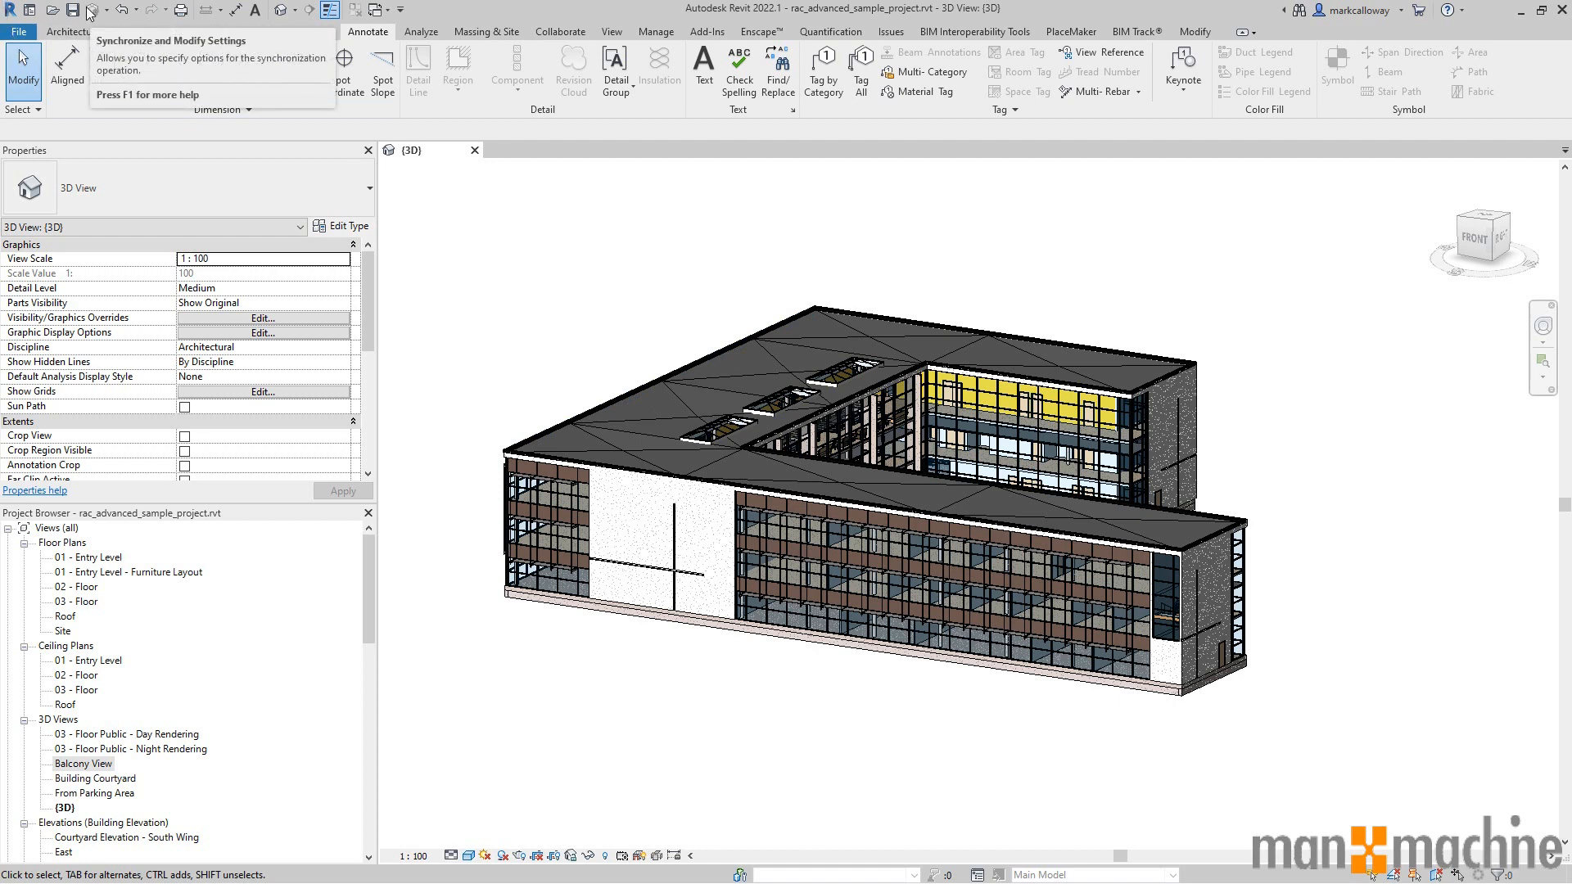
{"action": "mouse_move", "coordinate": [72, 13]}
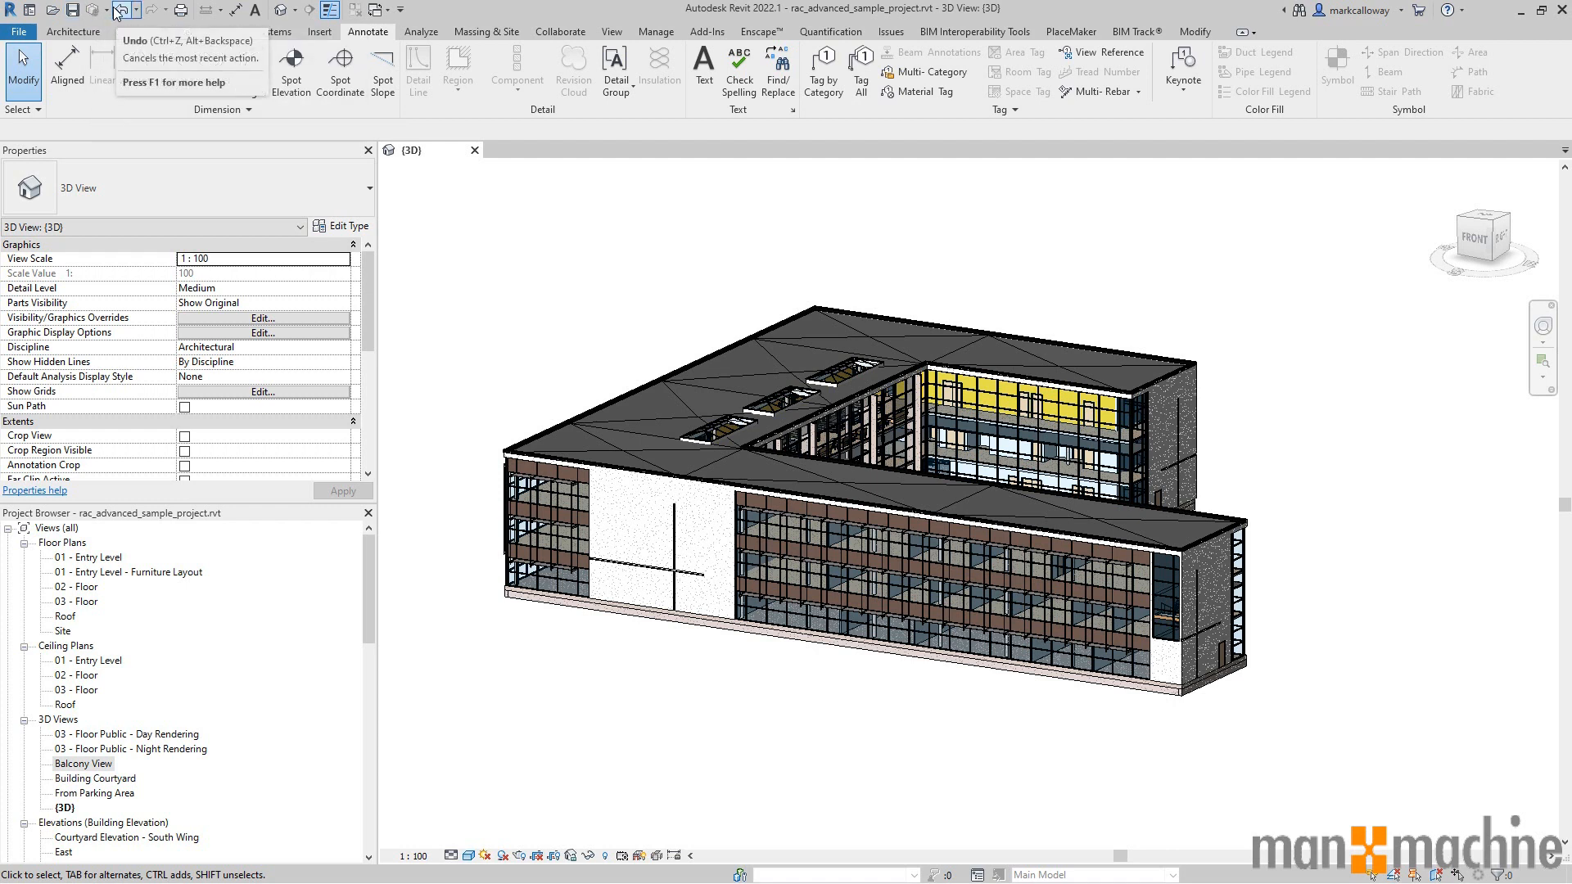
{"action": "mouse_move", "coordinate": [129, 10]}
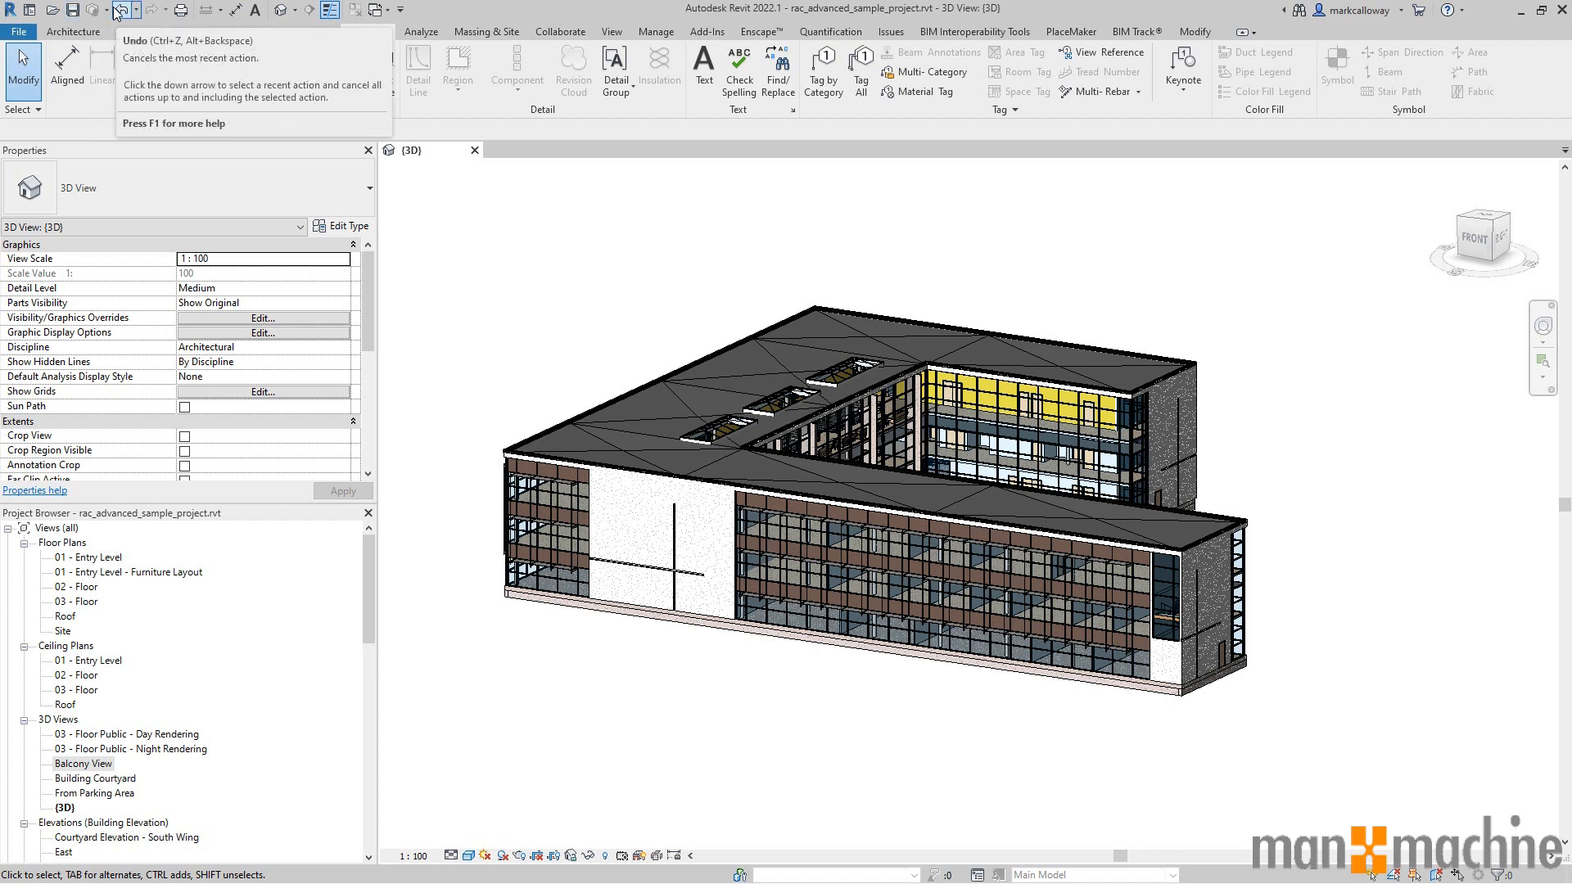
Show the Quick Access Toolbar customisation options and switch to the default 3D view.
{"action": "left_click", "coordinate": [367, 31]}
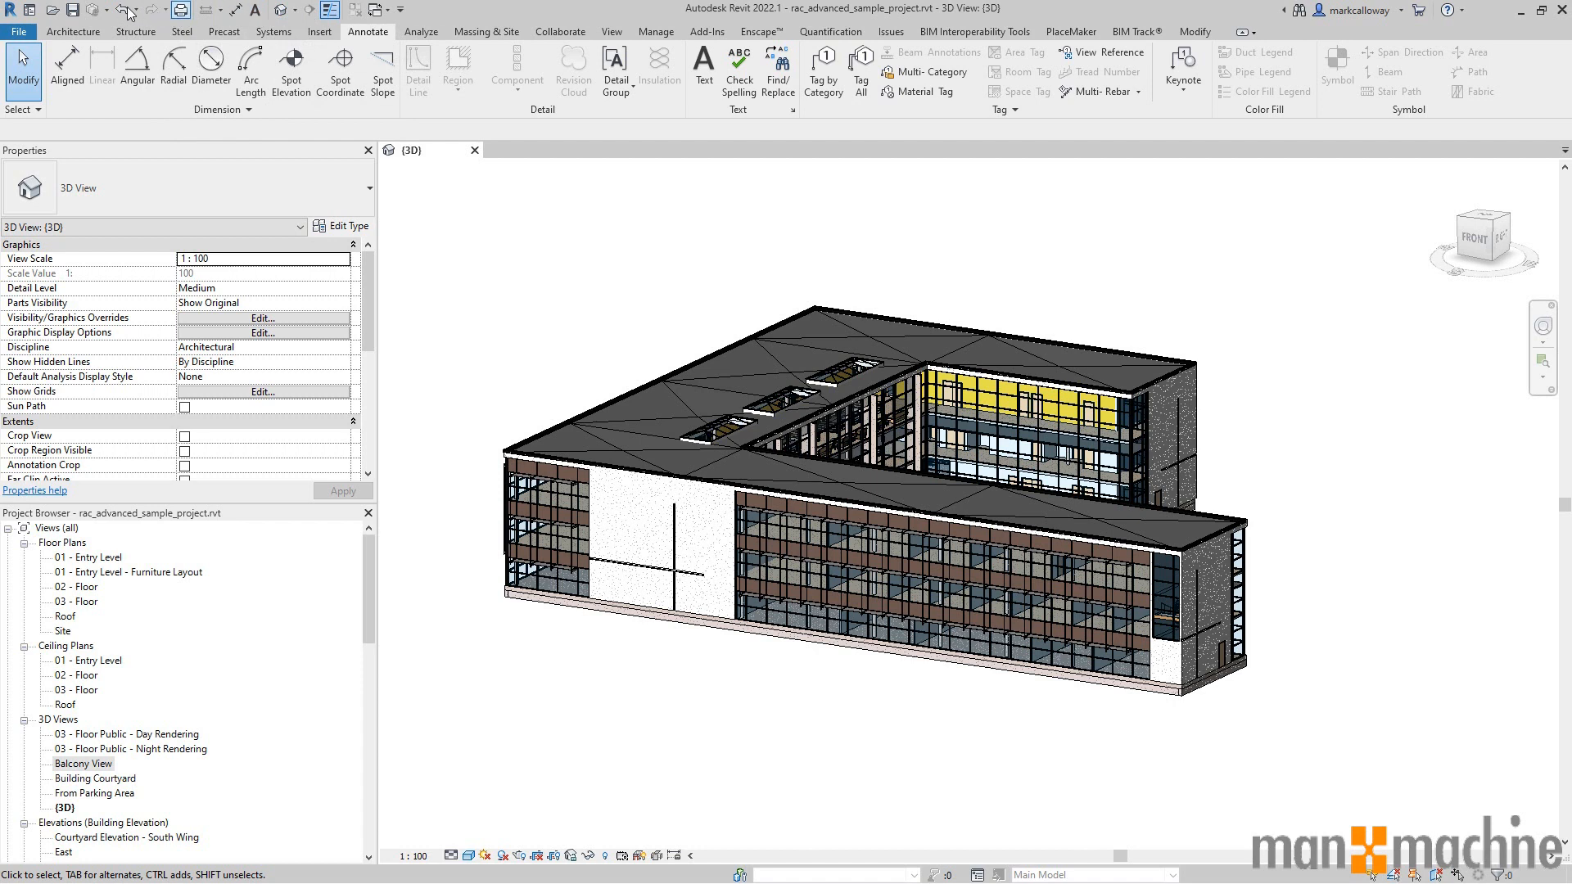
{"action": "right_click", "coordinate": [174, 10]}
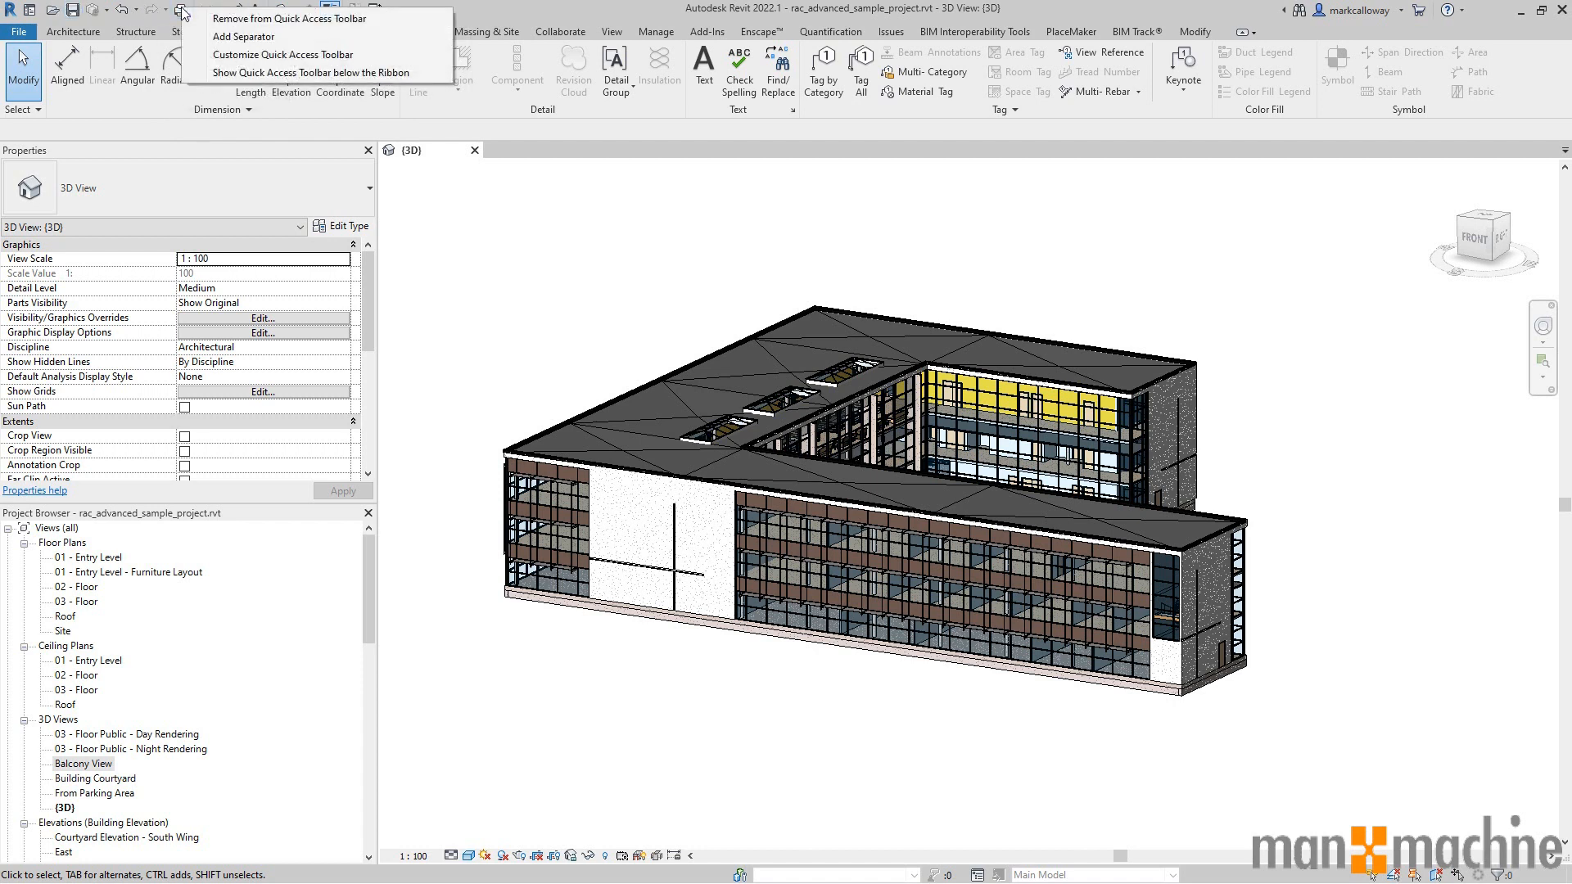
{"action": "mouse_move", "coordinate": [295, 18]}
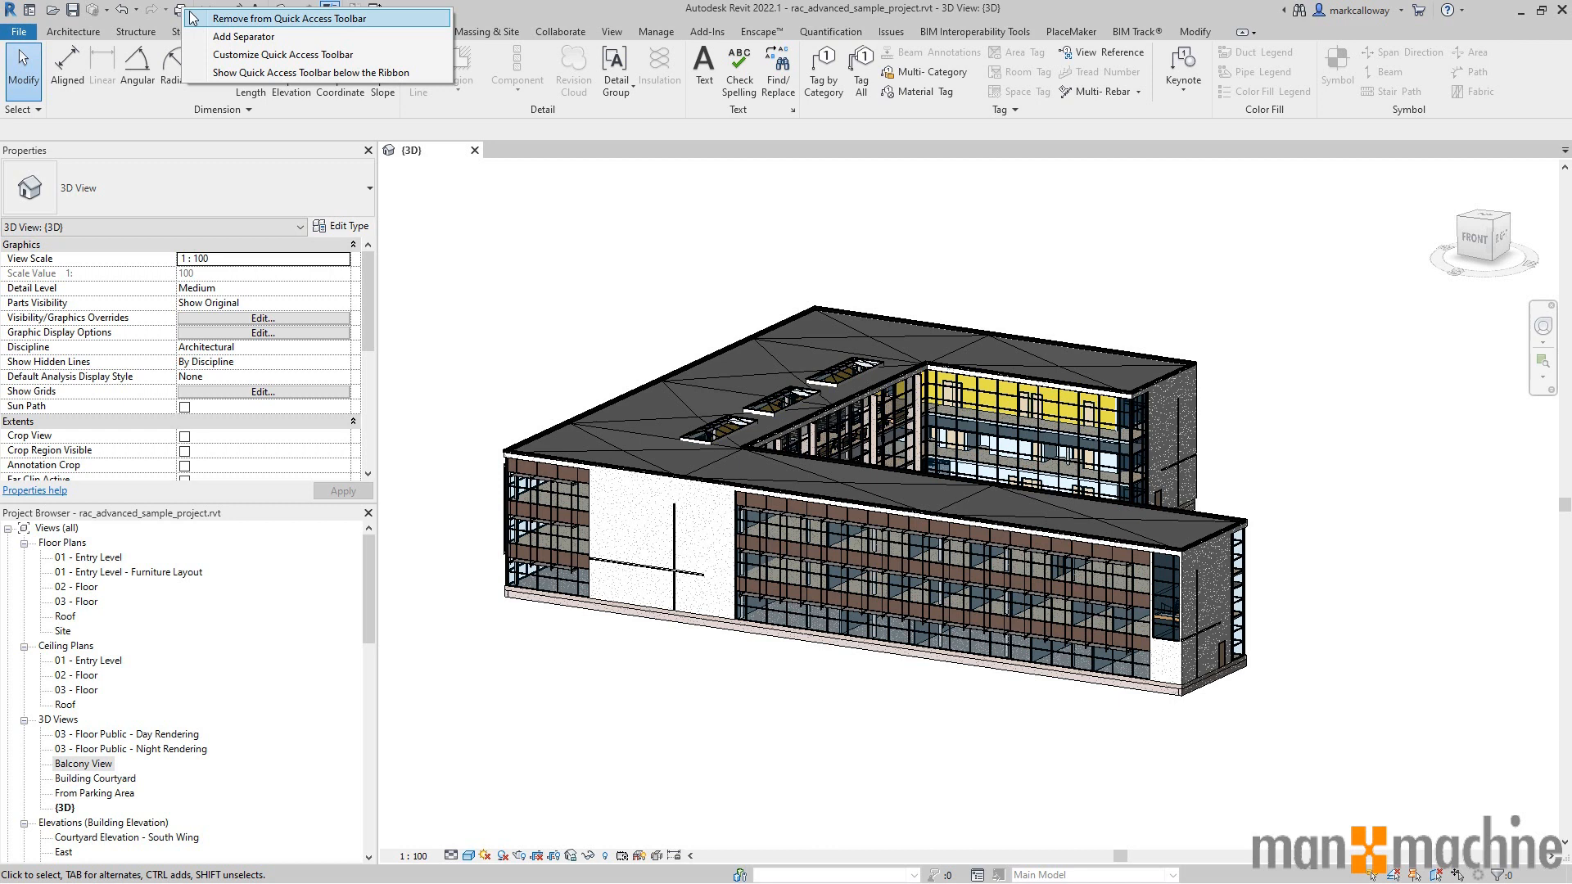
{"action": "mouse_move", "coordinate": [208, 39]}
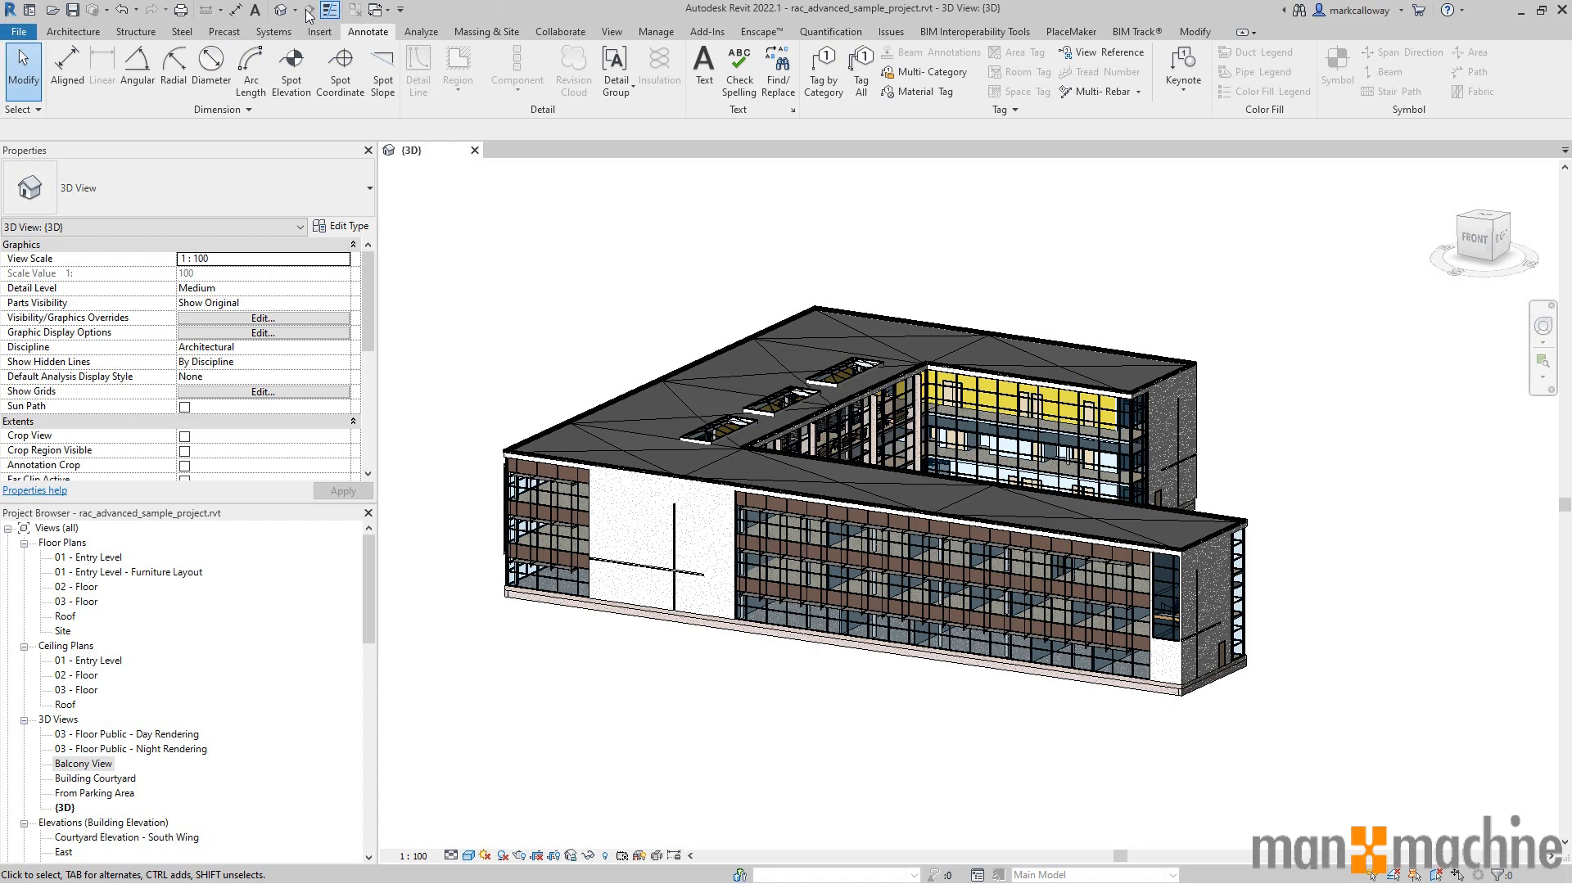
{"action": "mouse_move", "coordinate": [252, 10]}
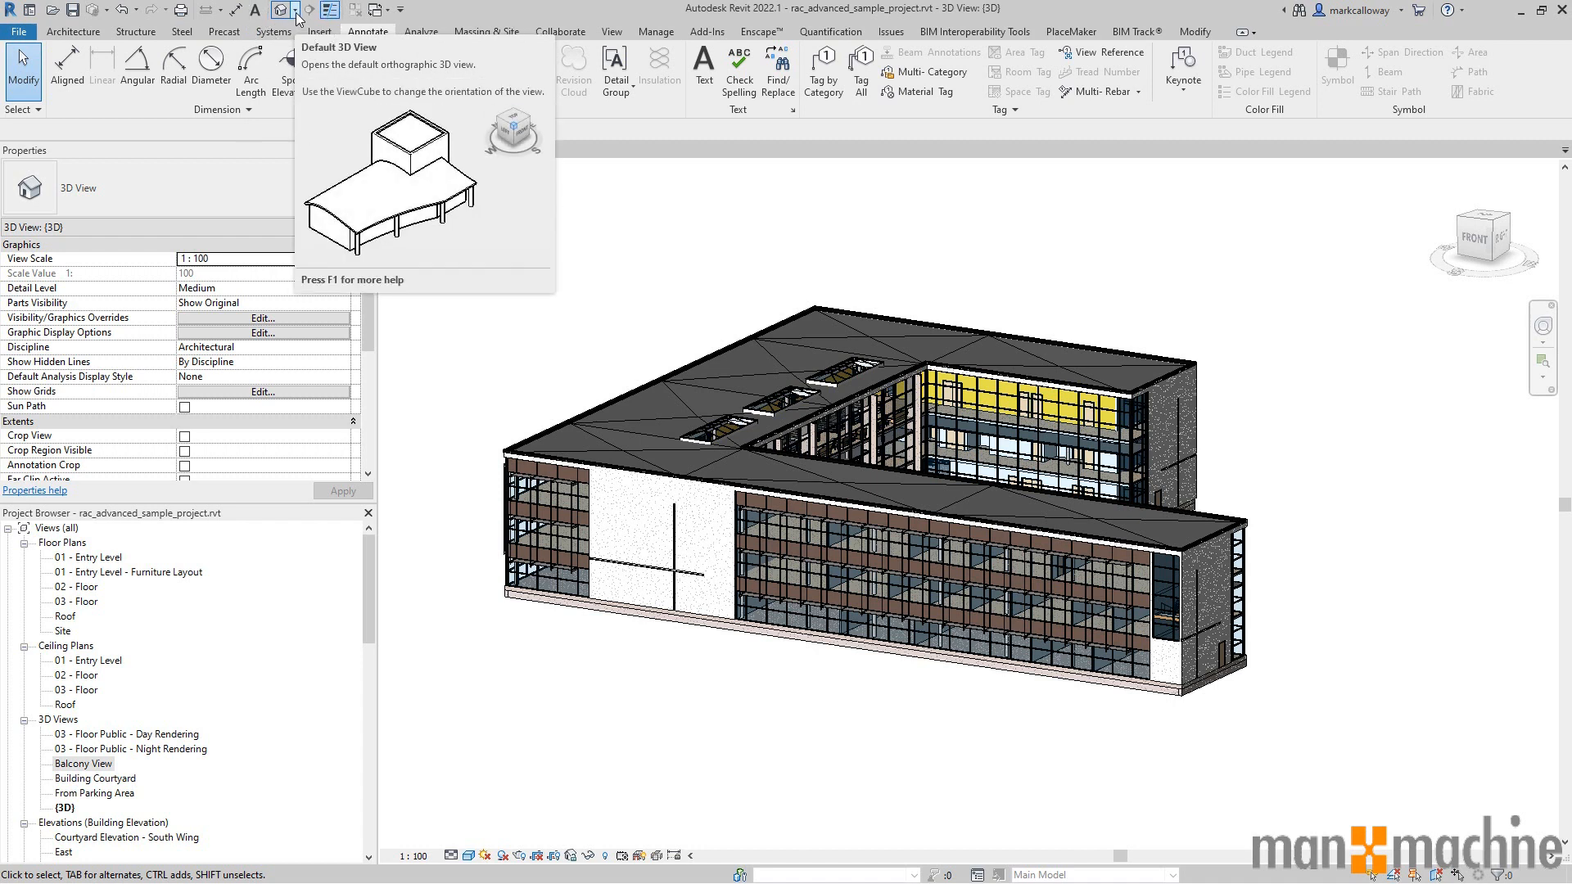
{"action": "left_click", "coordinate": [296, 10]}
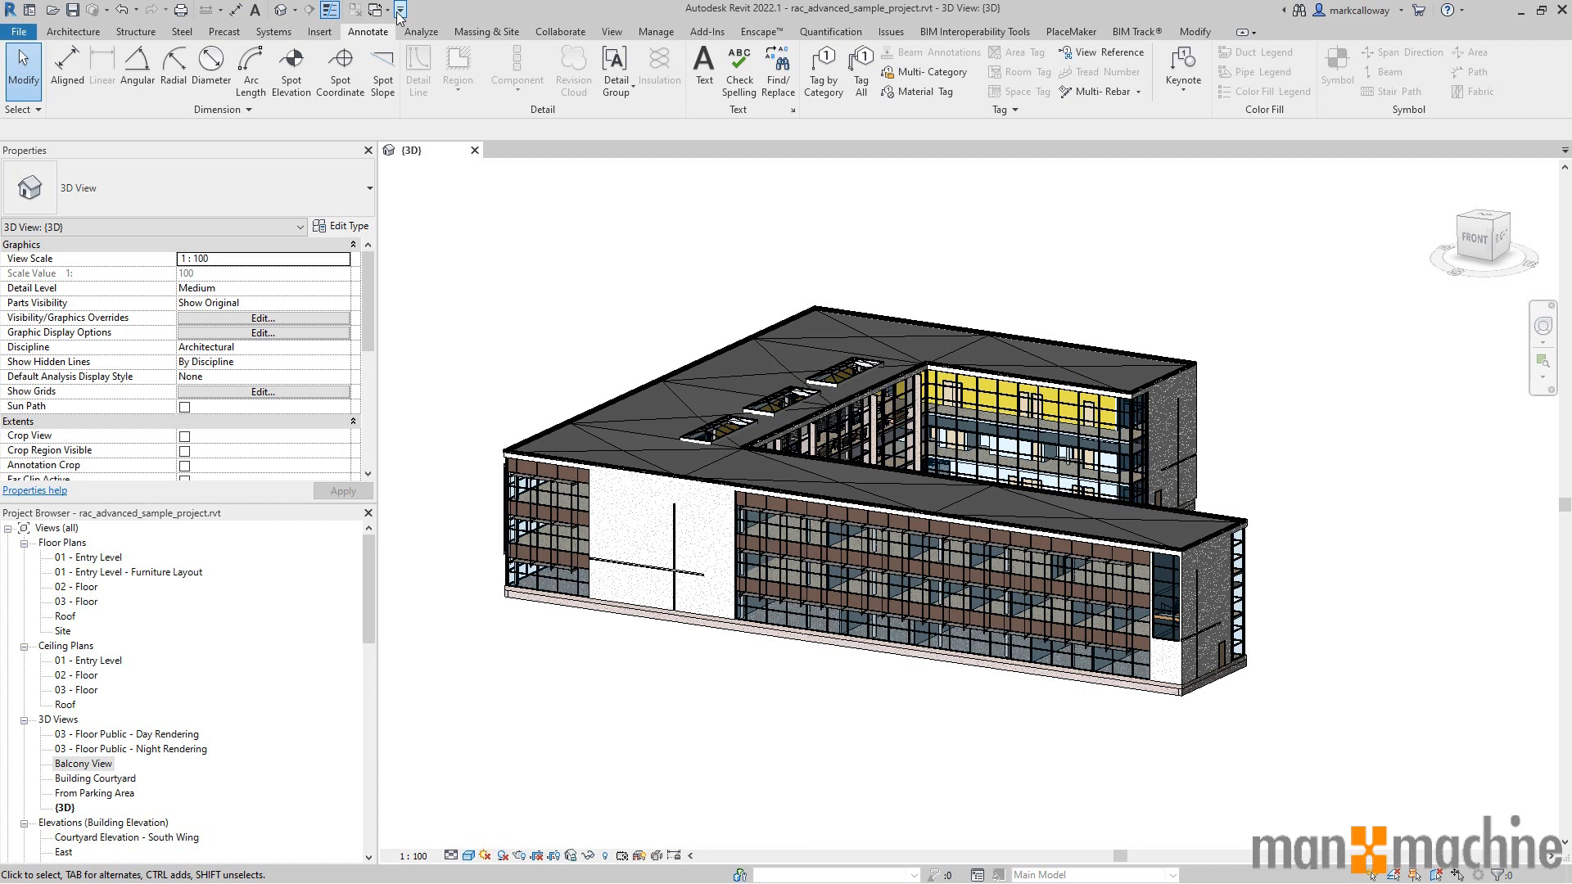
Expand the InfoCenter Help list showing Essential Skills Videos and Revit Community.
{"action": "left_click", "coordinate": [403, 8]}
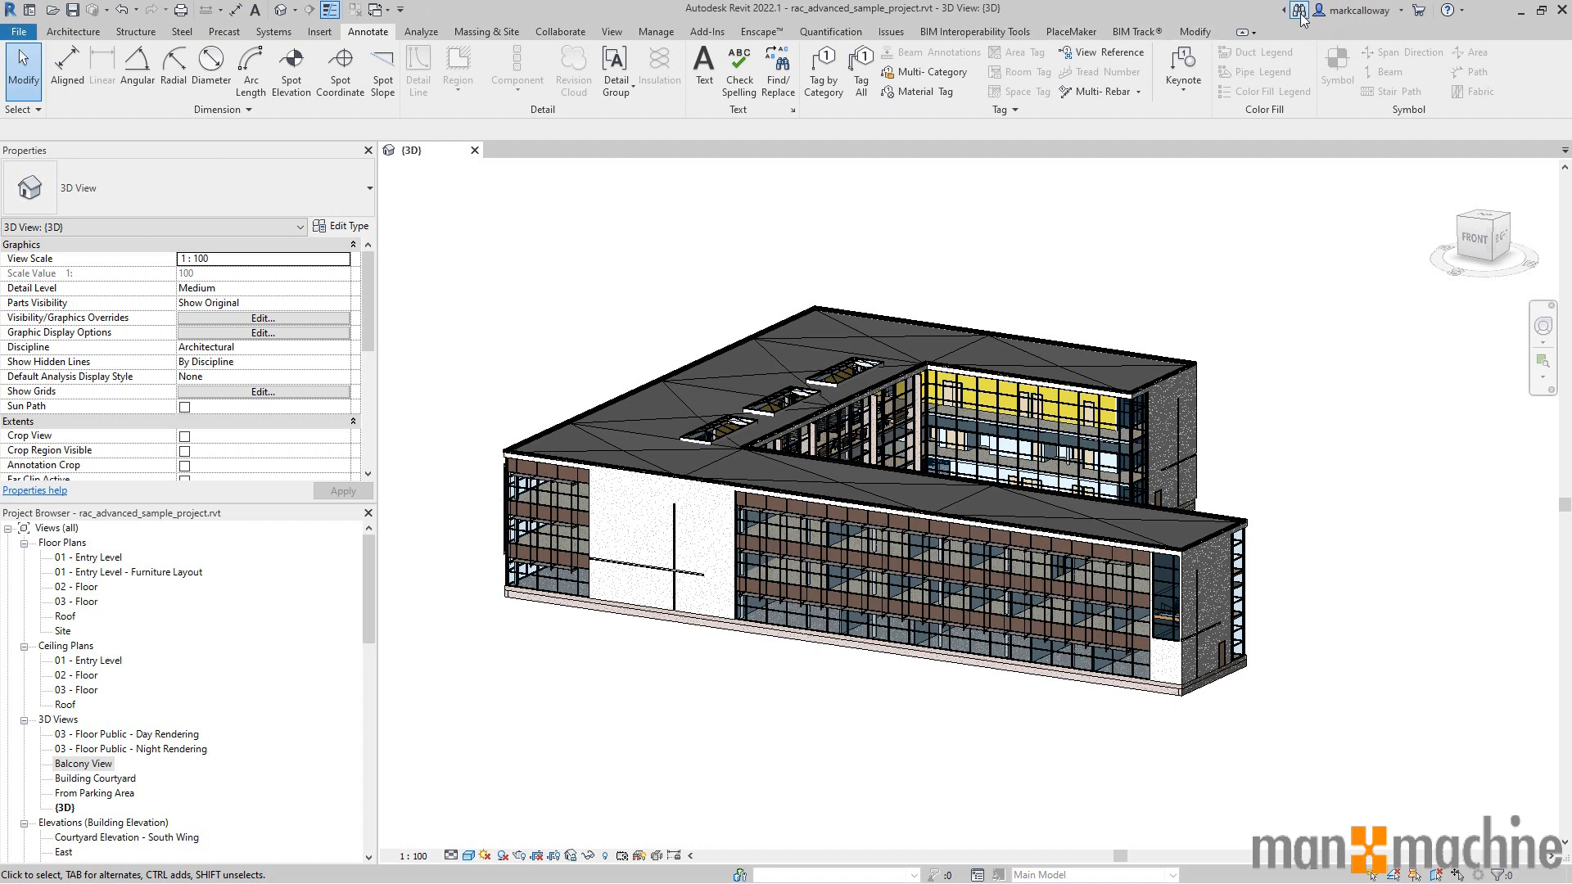
{"action": "mouse_move", "coordinate": [1307, 10]}
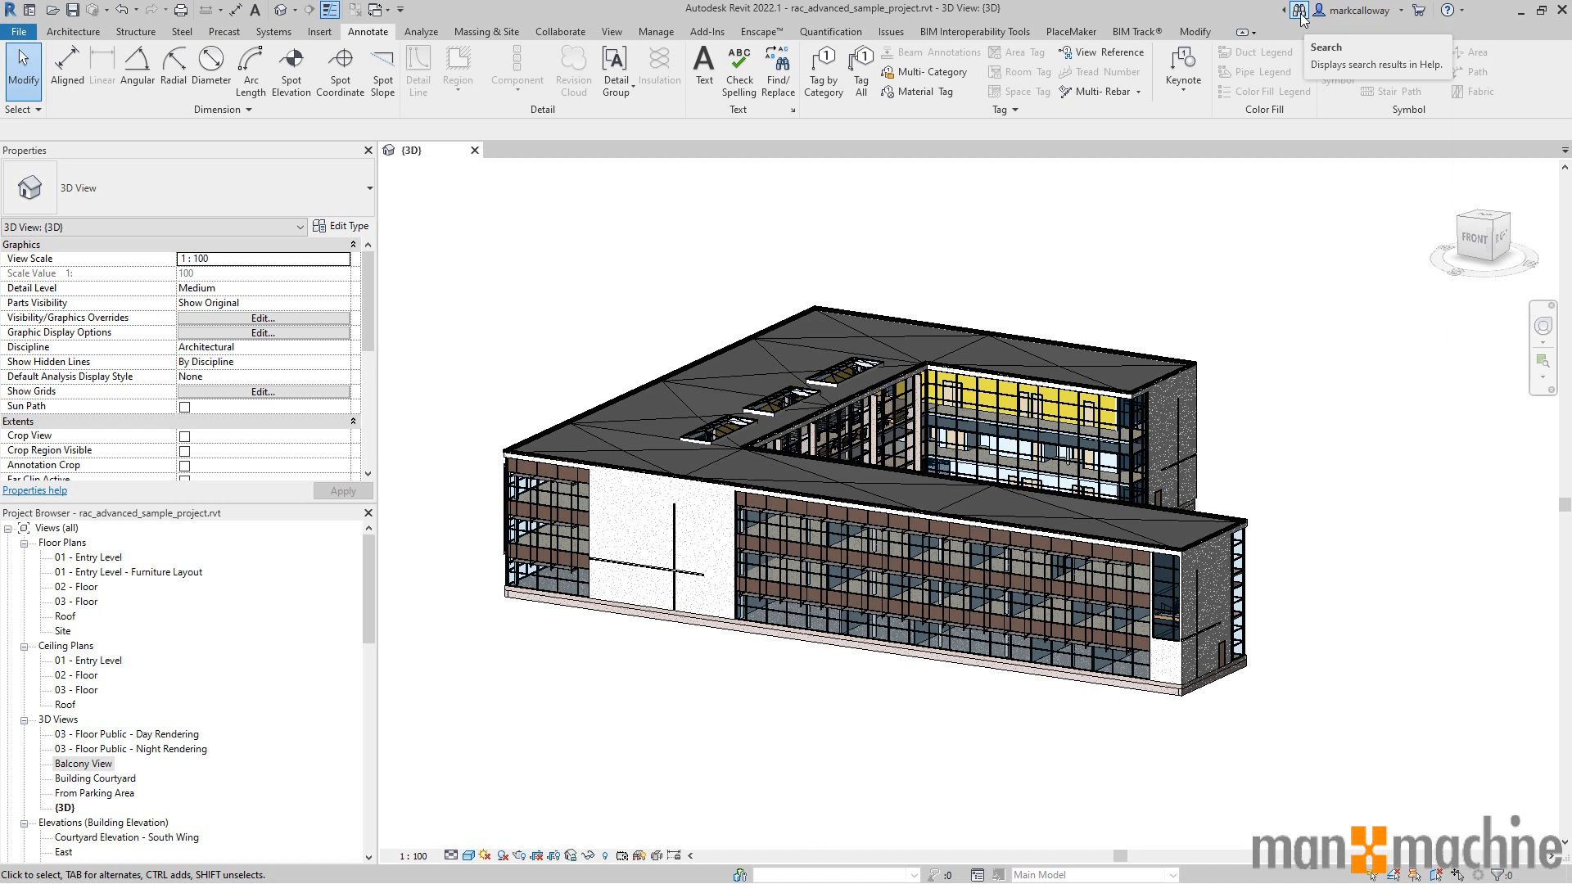
{"action": "mouse_move", "coordinate": [1334, 12]}
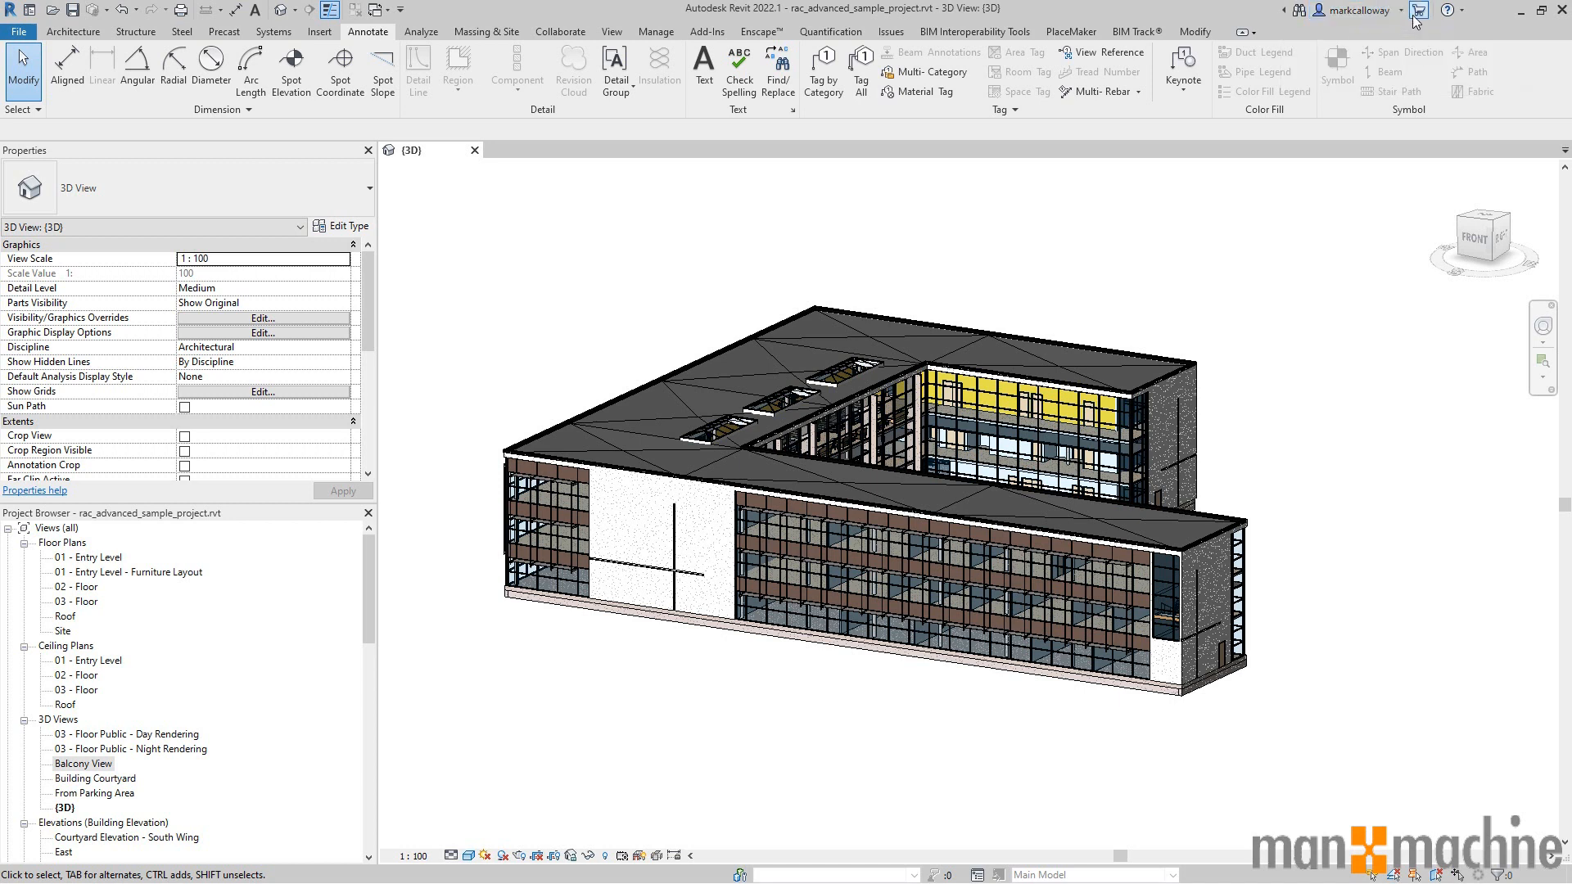
{"action": "mouse_move", "coordinate": [1418, 11]}
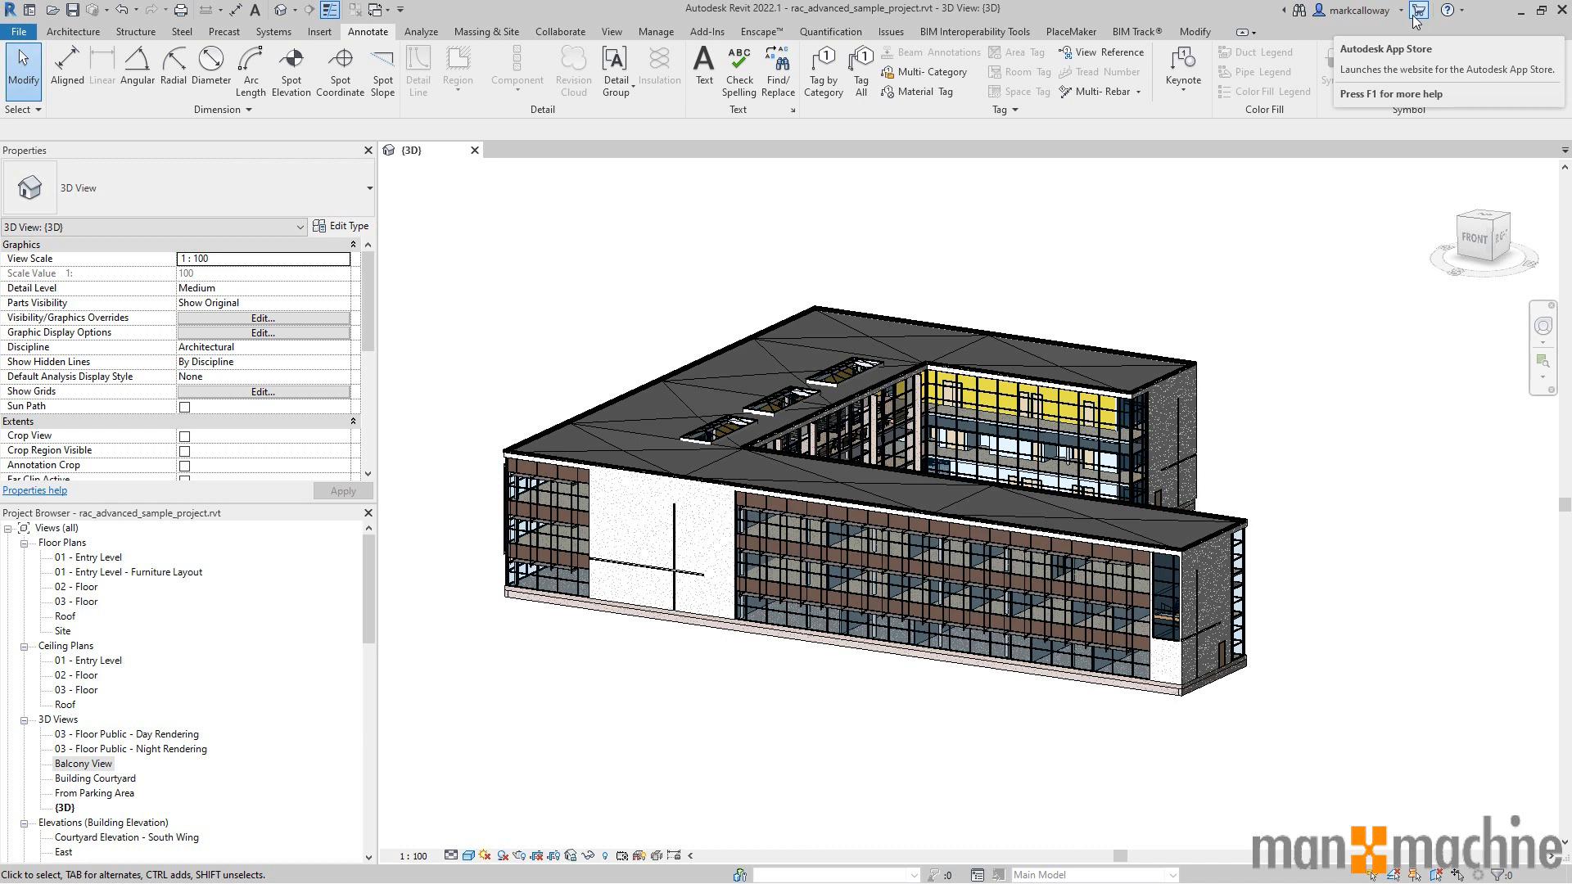
{"action": "mouse_move", "coordinate": [1446, 26]}
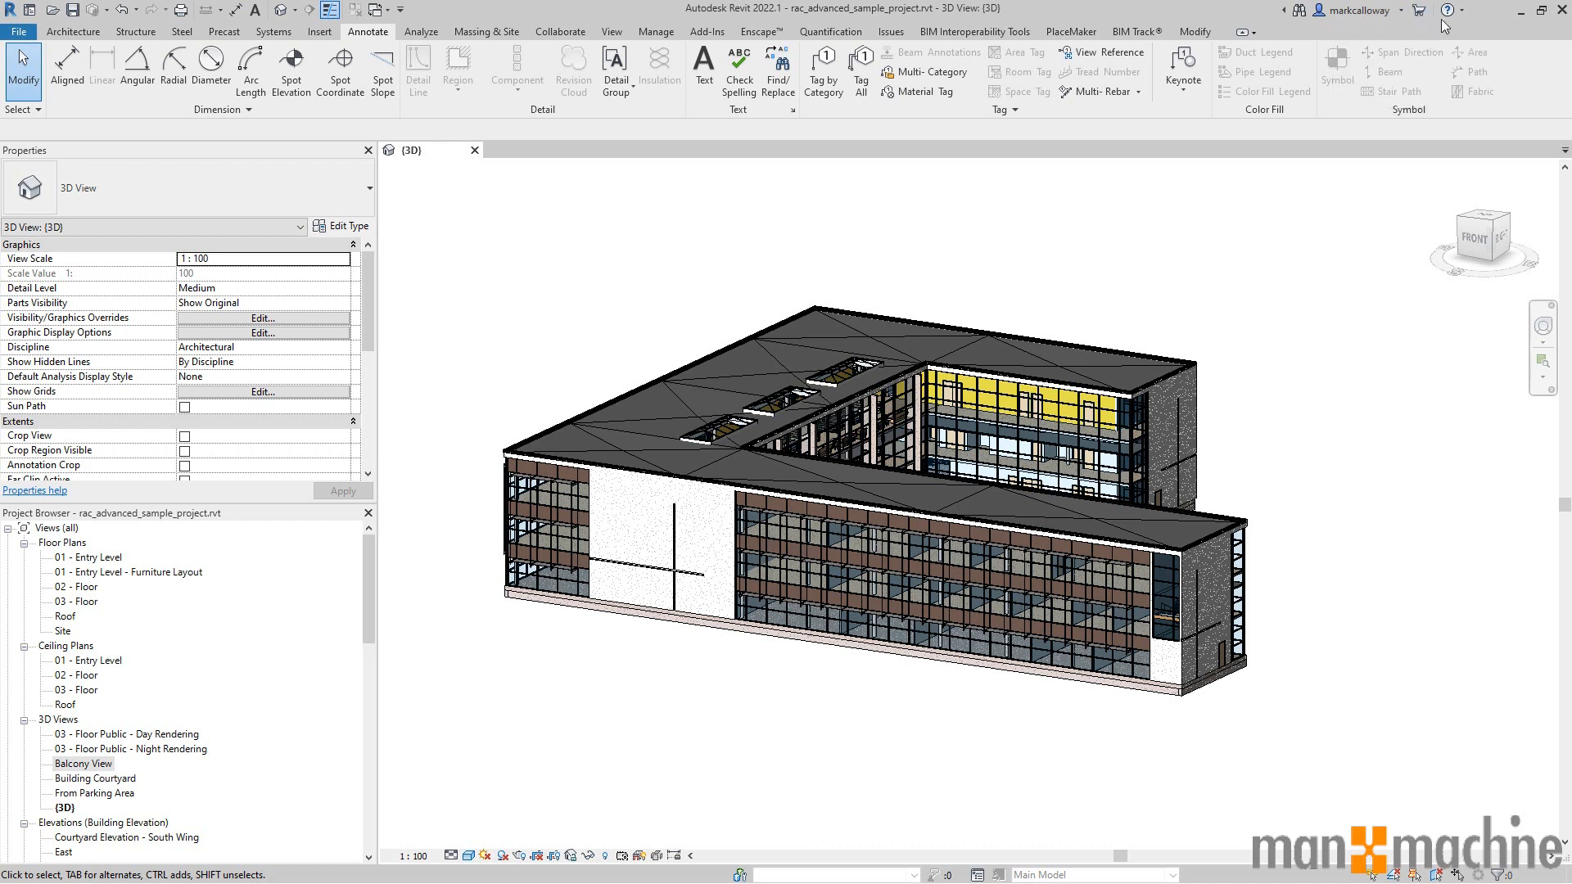
{"action": "mouse_move", "coordinate": [1449, 10]}
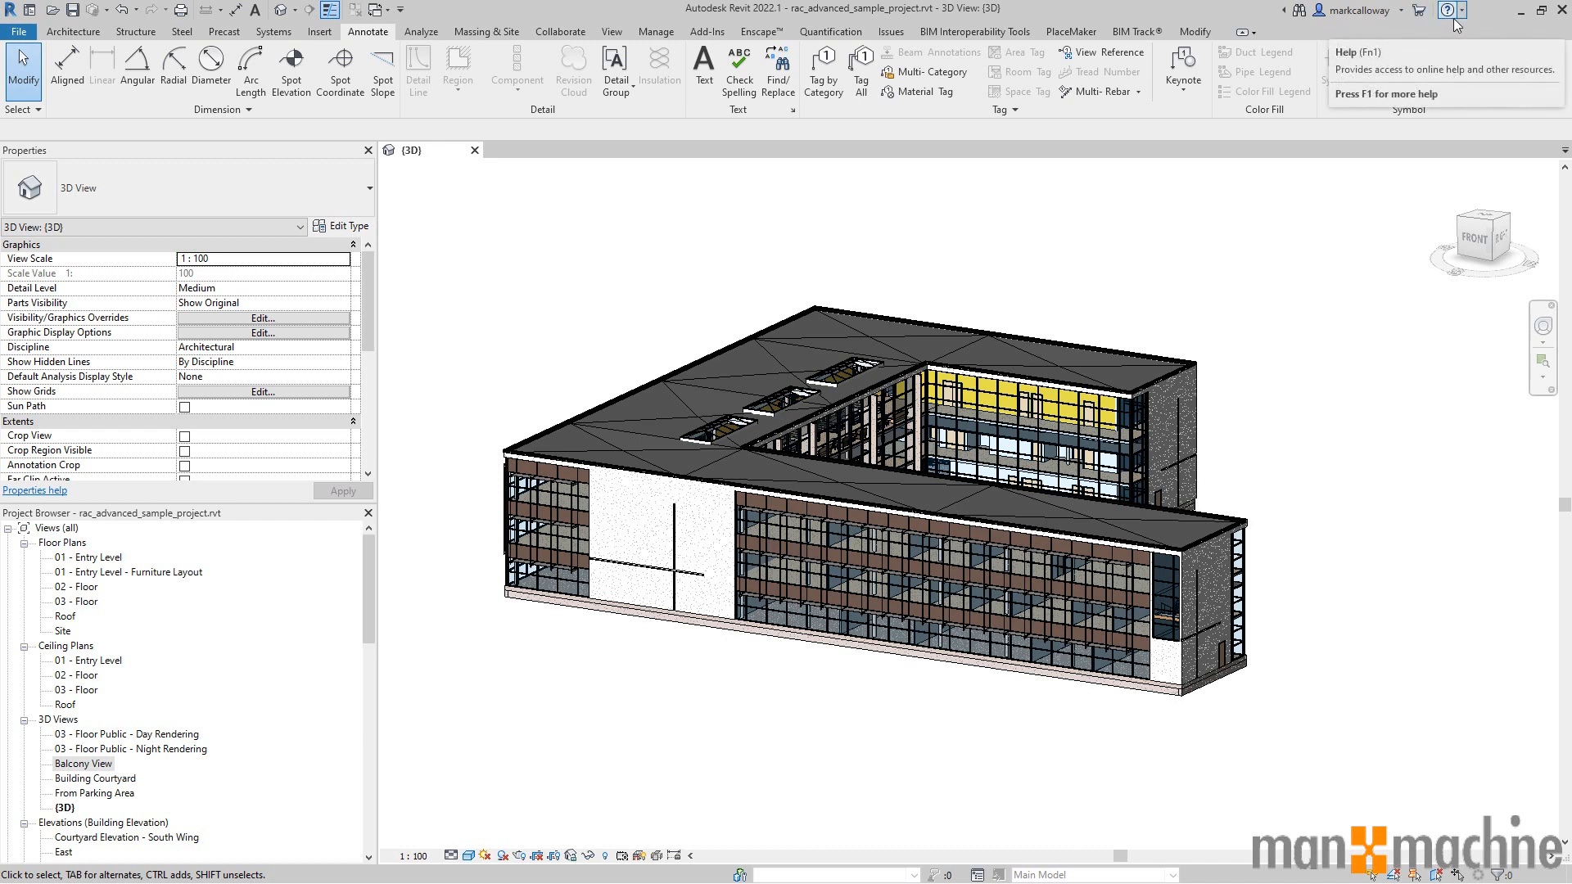
{"action": "left_click", "coordinate": [1470, 10]}
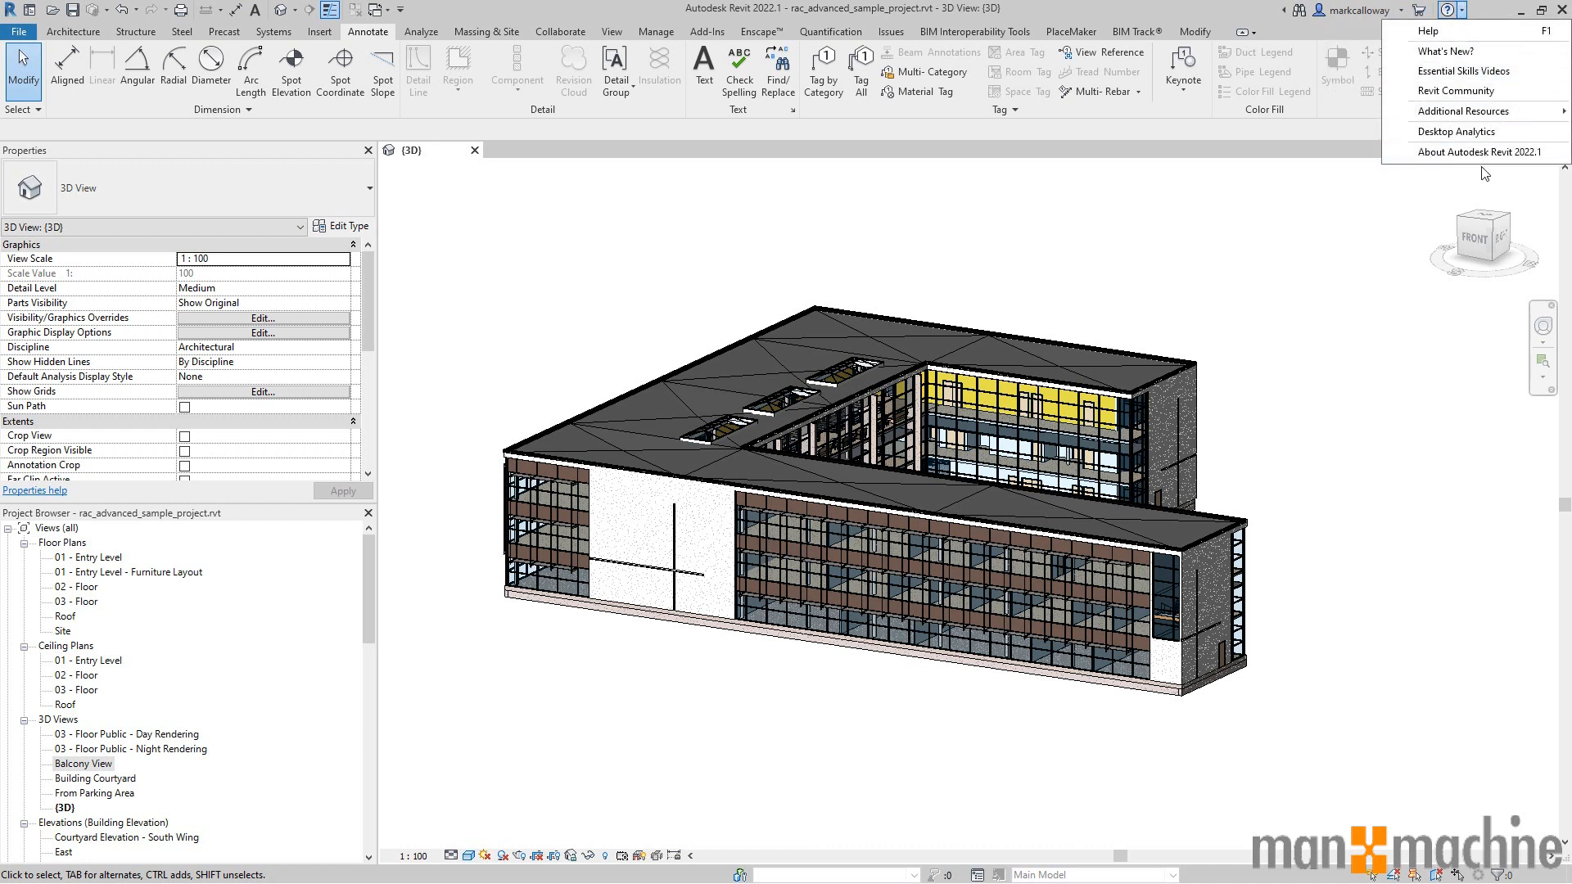
{"action": "mouse_move", "coordinate": [1487, 152]}
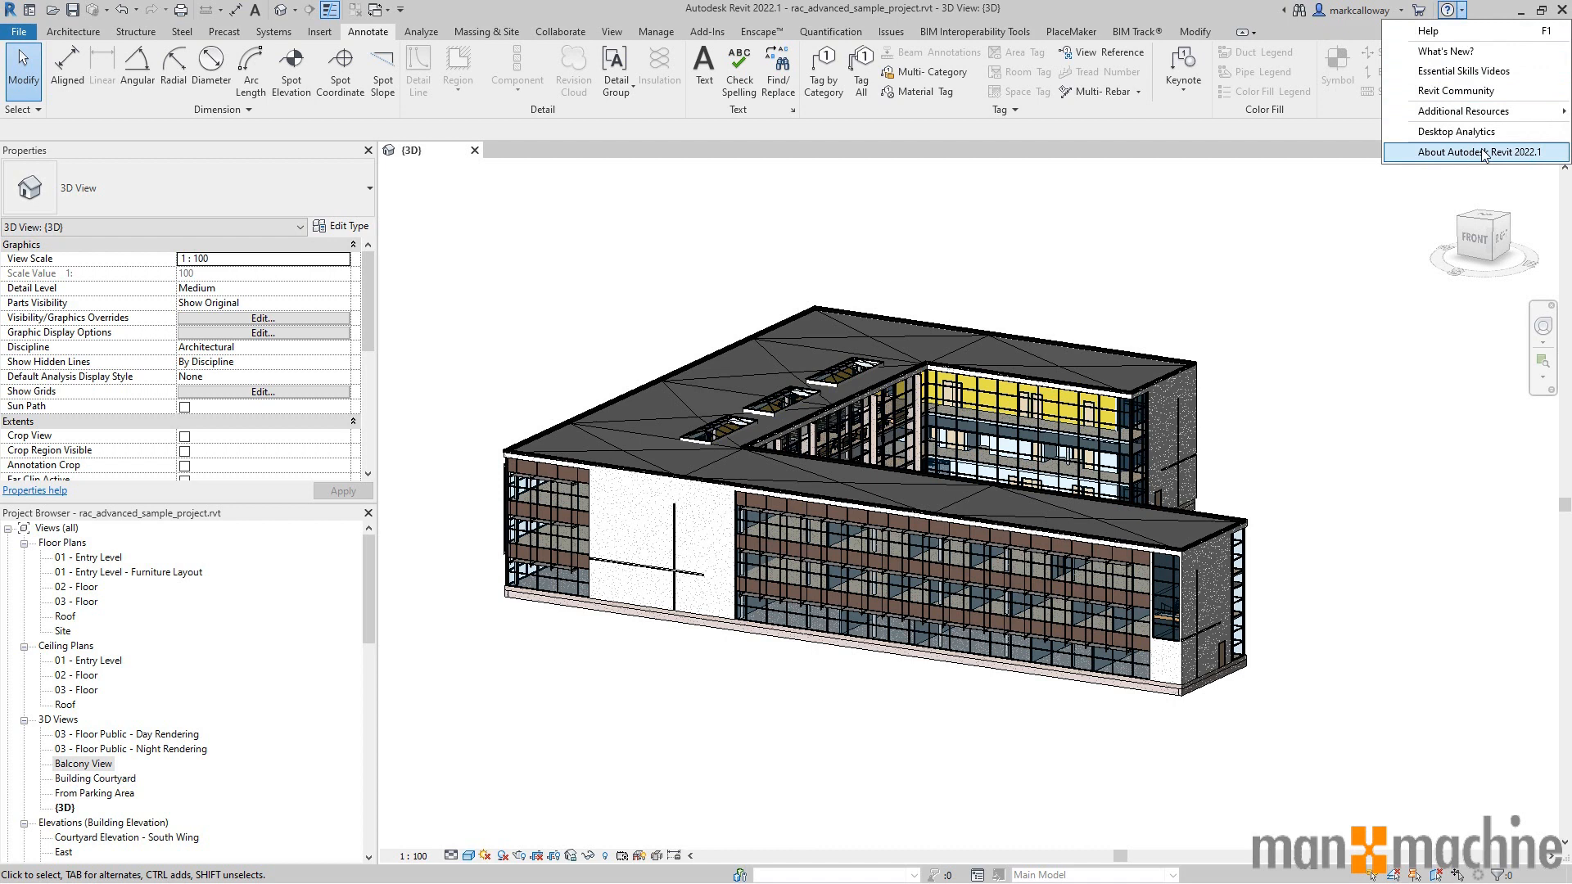
{"action": "mouse_move", "coordinate": [1434, 154]}
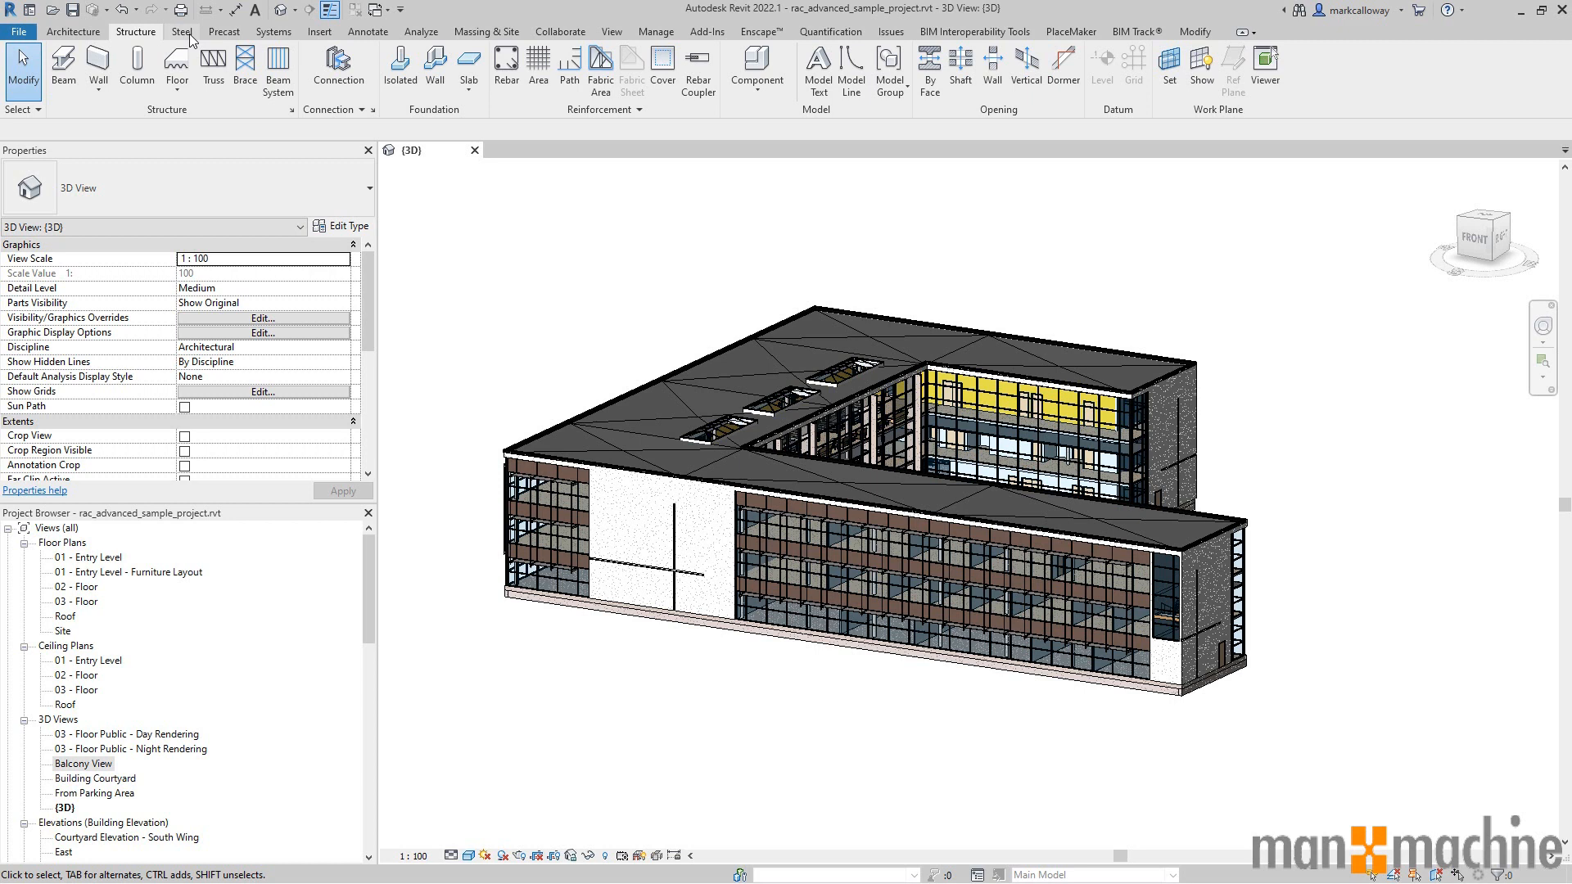
{"action": "mouse_move", "coordinate": [510, 33]}
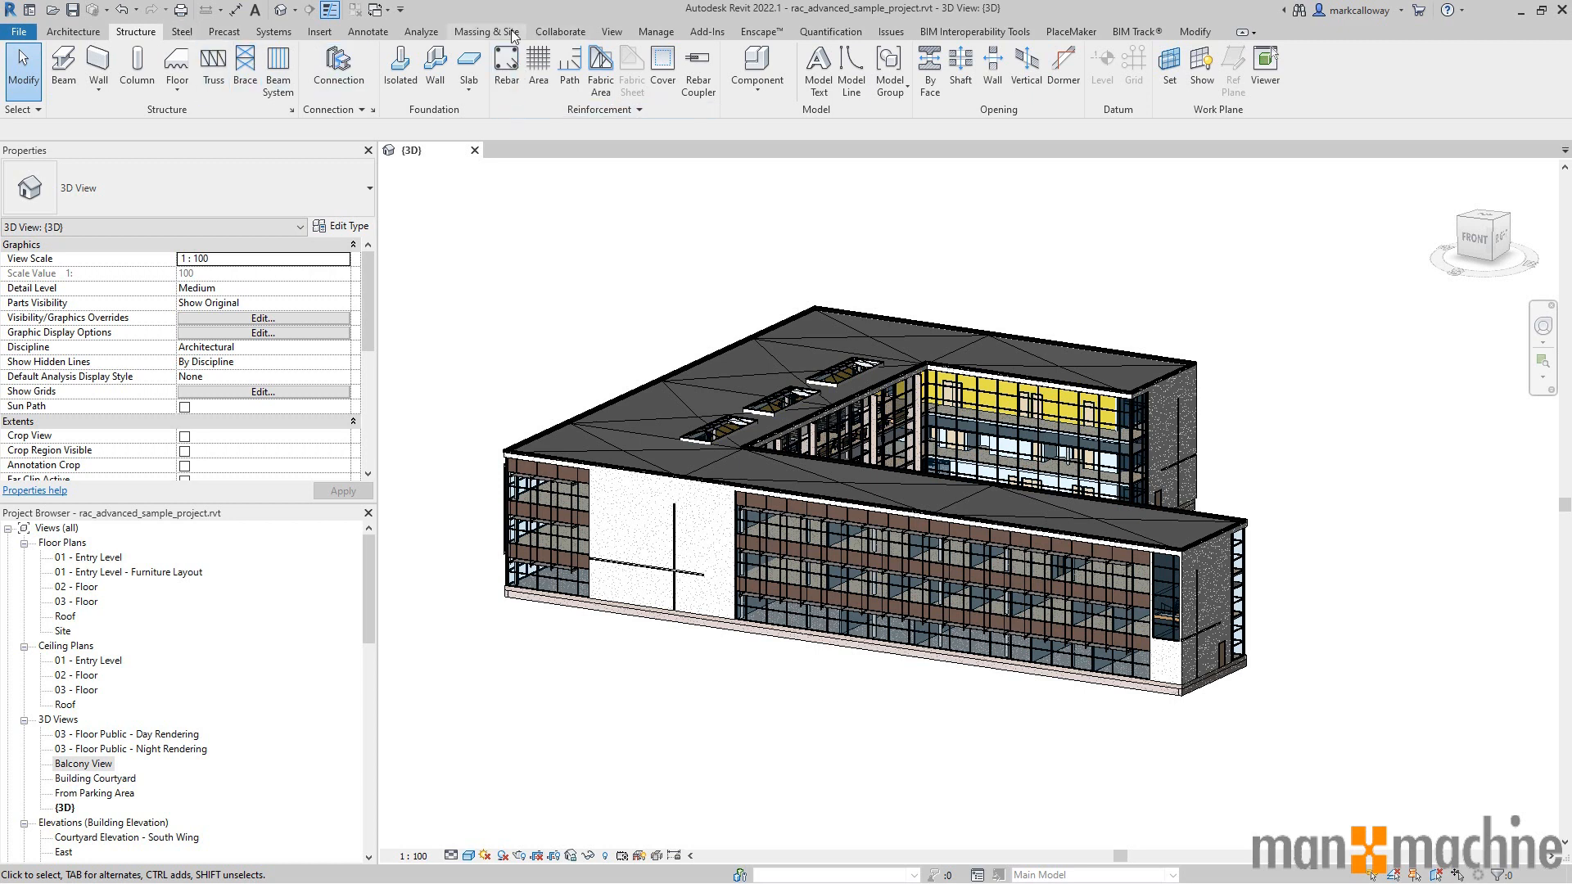
{"action": "left_click", "coordinate": [491, 31]}
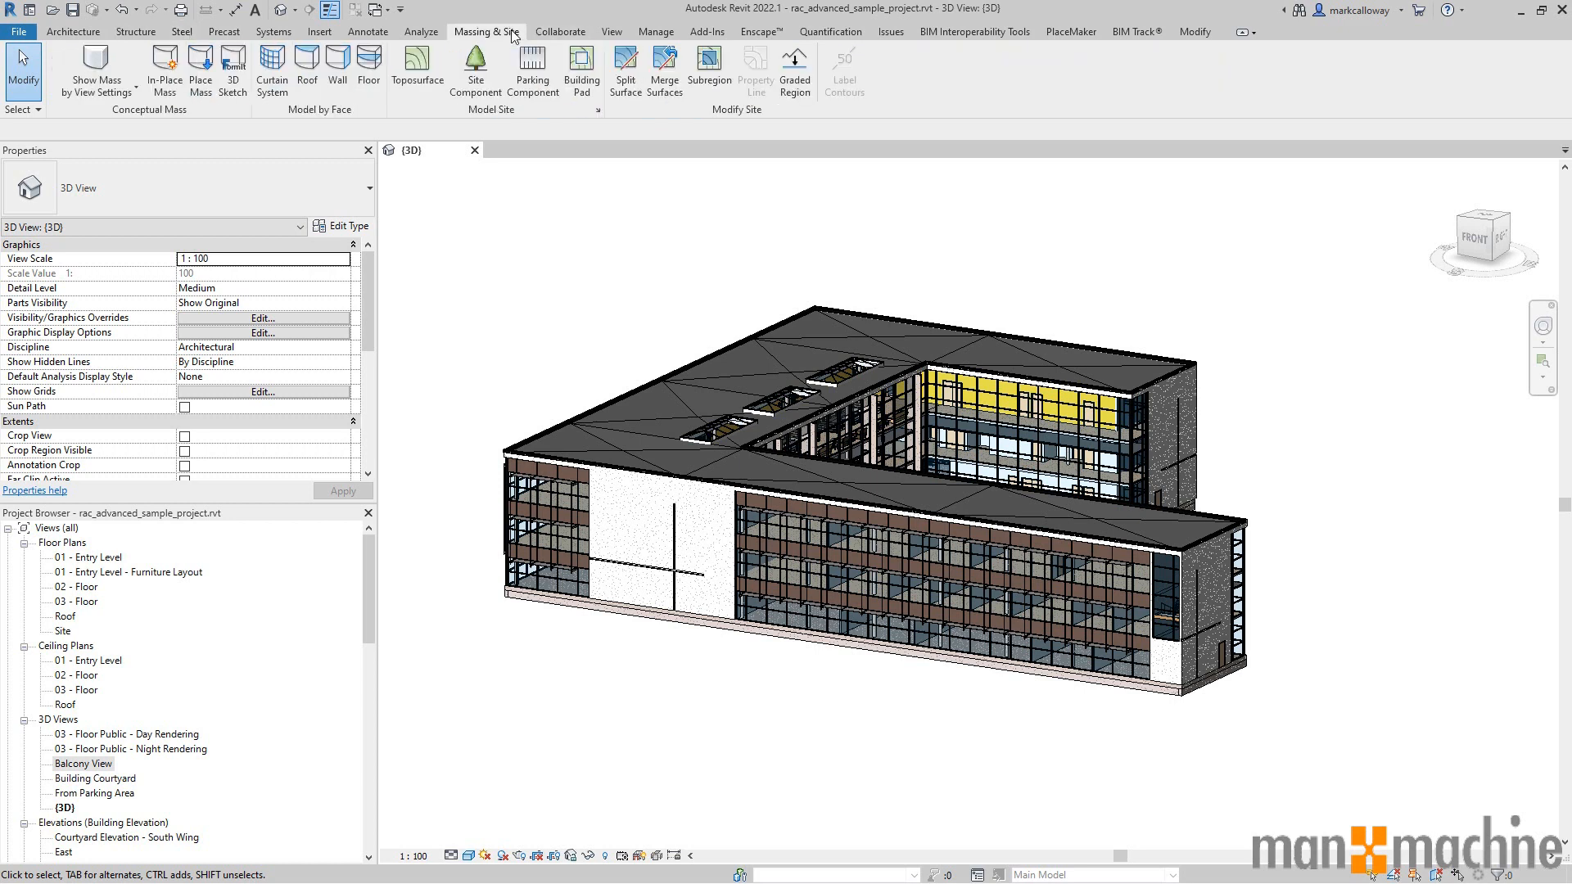
{"action": "left_click", "coordinate": [560, 31]}
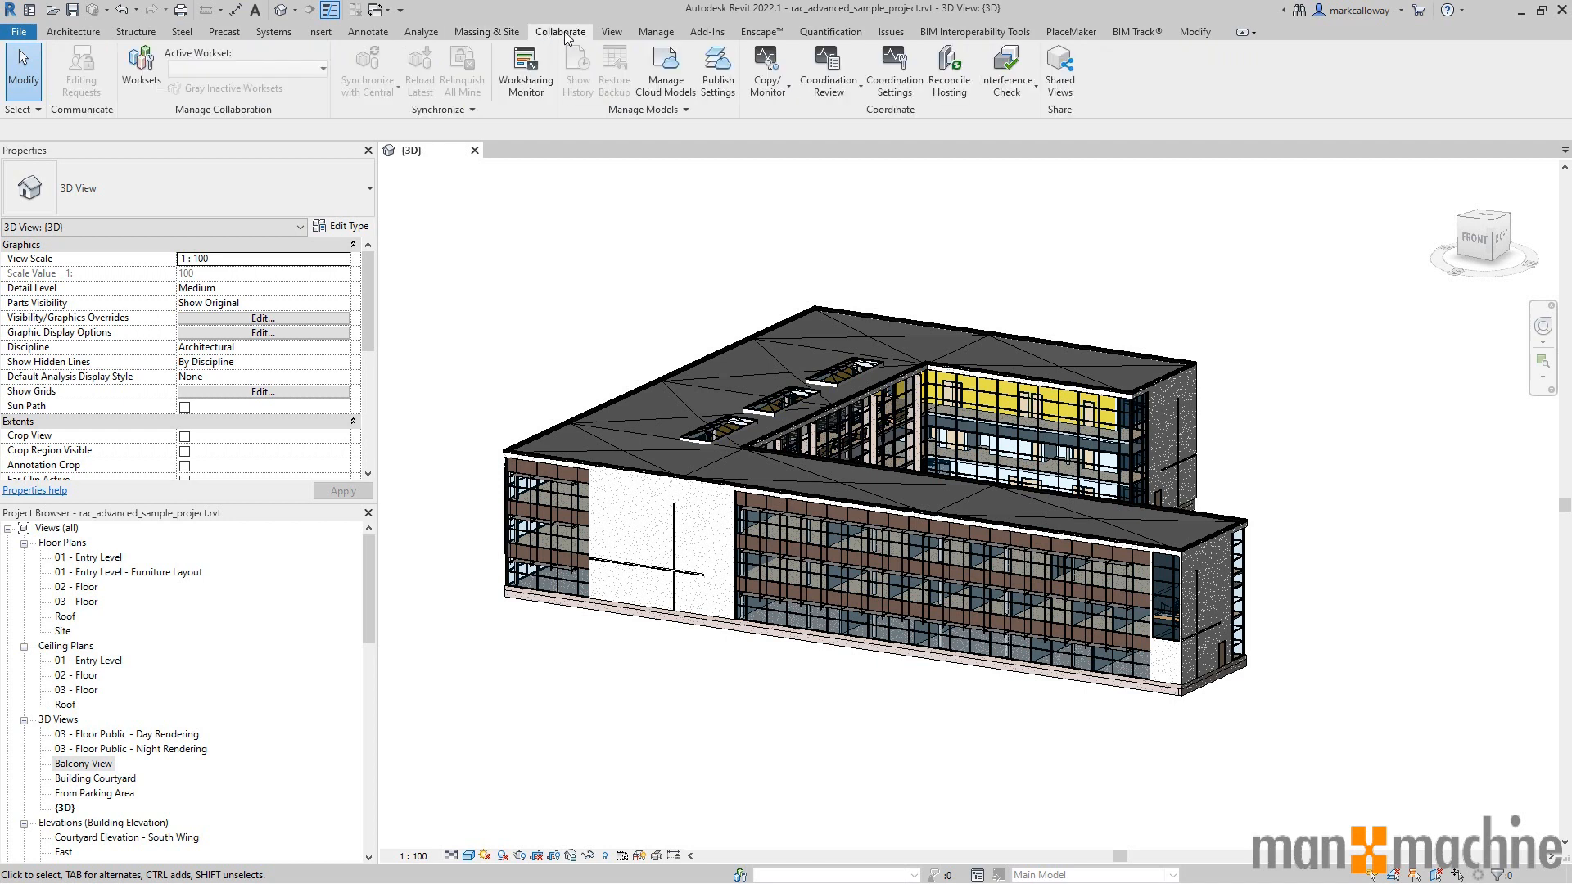
{"action": "left_click", "coordinate": [612, 31]}
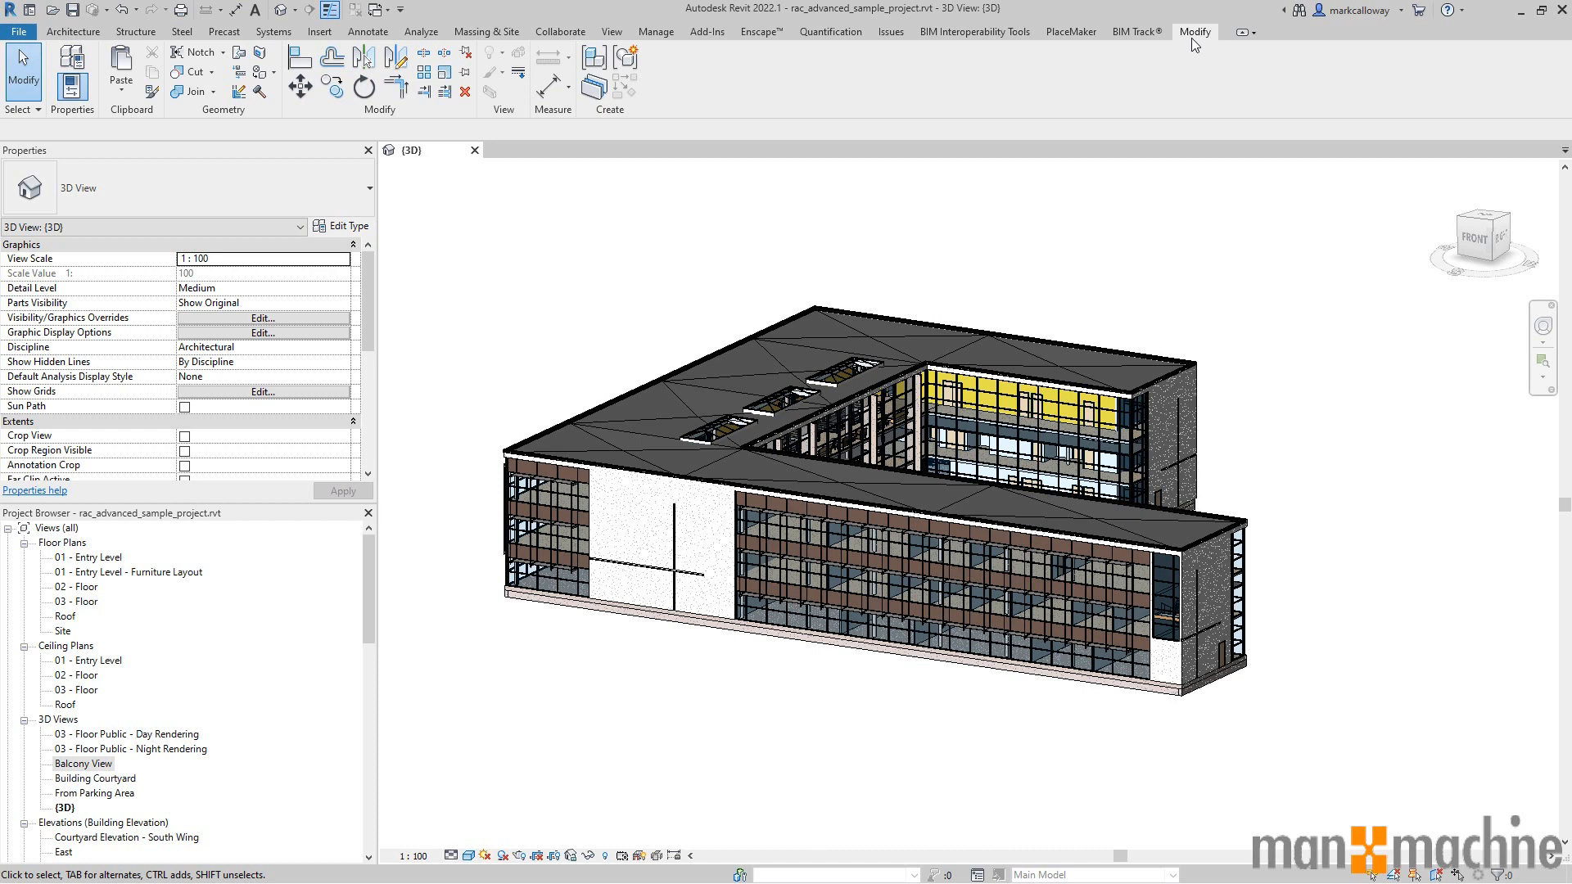
{"action": "mouse_move", "coordinate": [812, 85]}
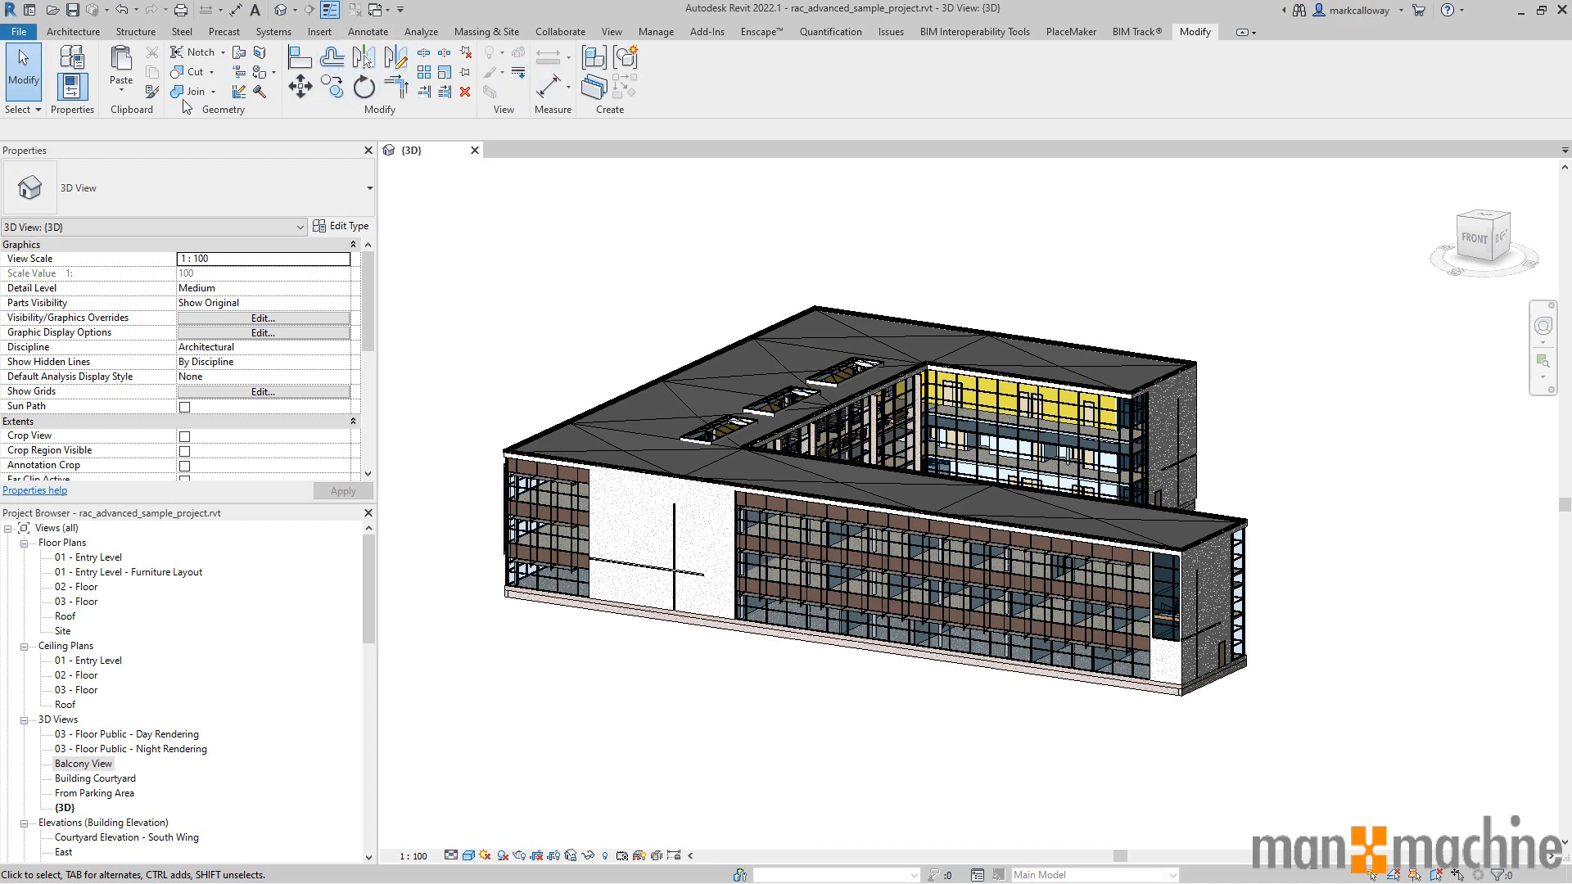
{"action": "mouse_move", "coordinate": [121, 85]}
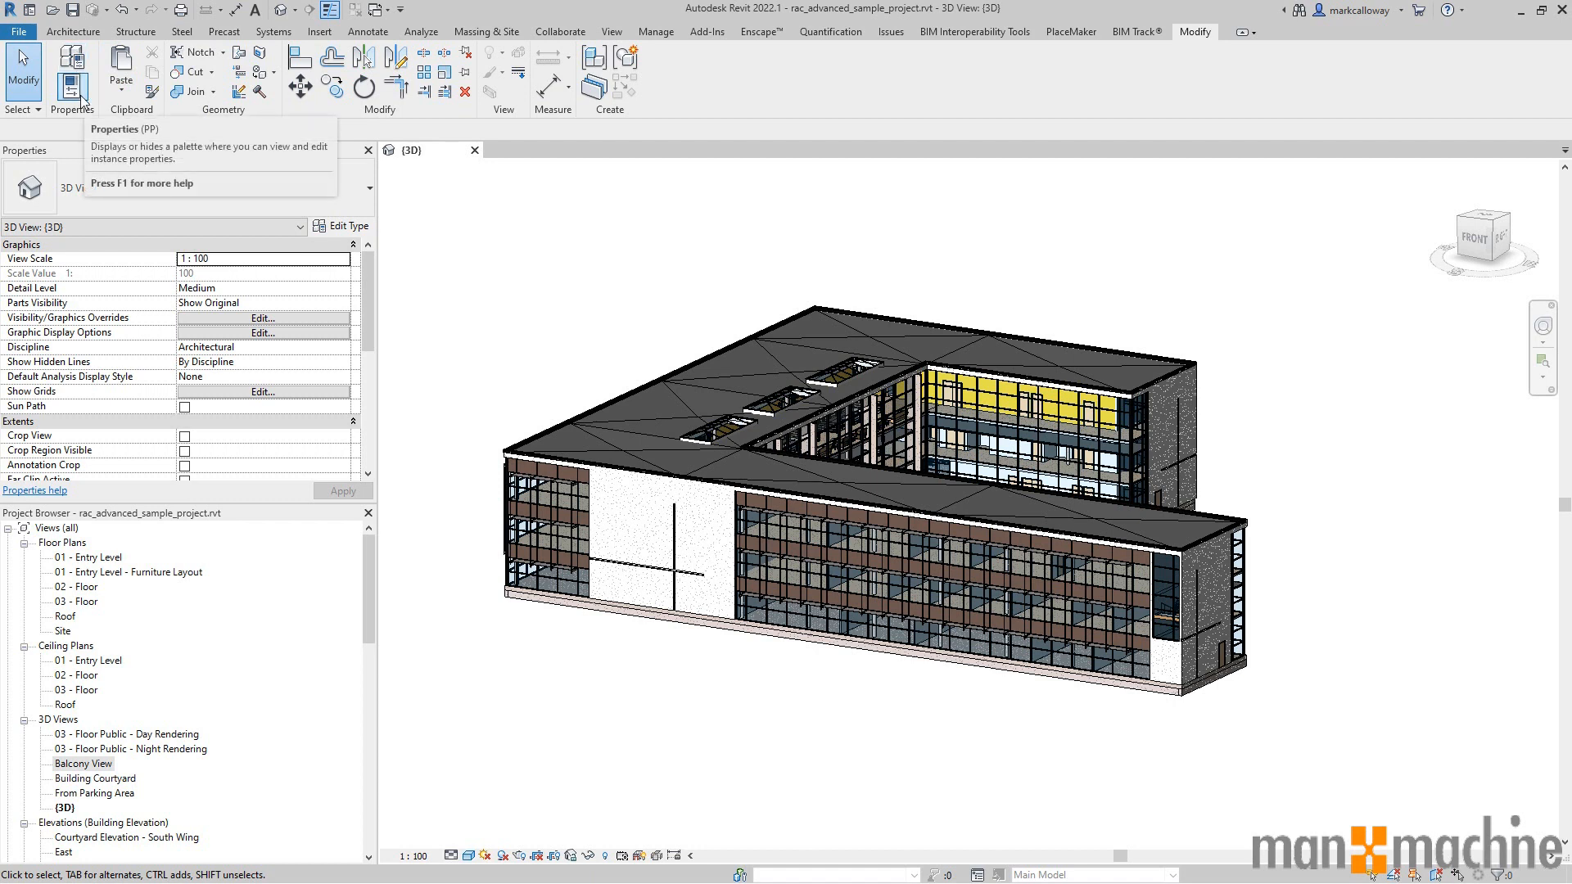
{"action": "mouse_move", "coordinate": [421, 125]}
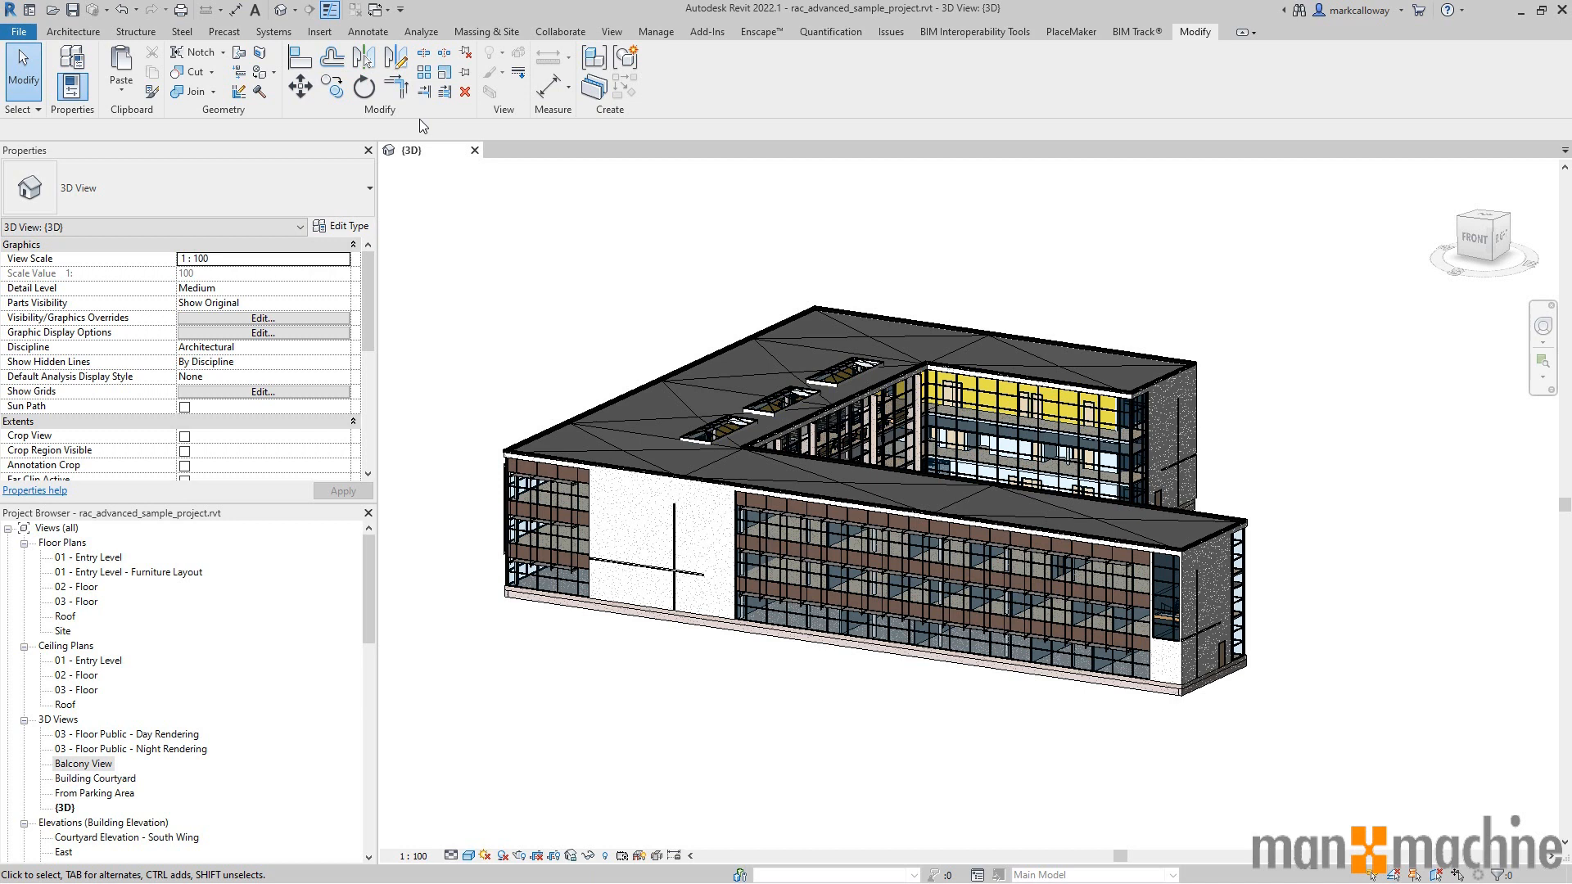
{"action": "mouse_move", "coordinate": [393, 86]}
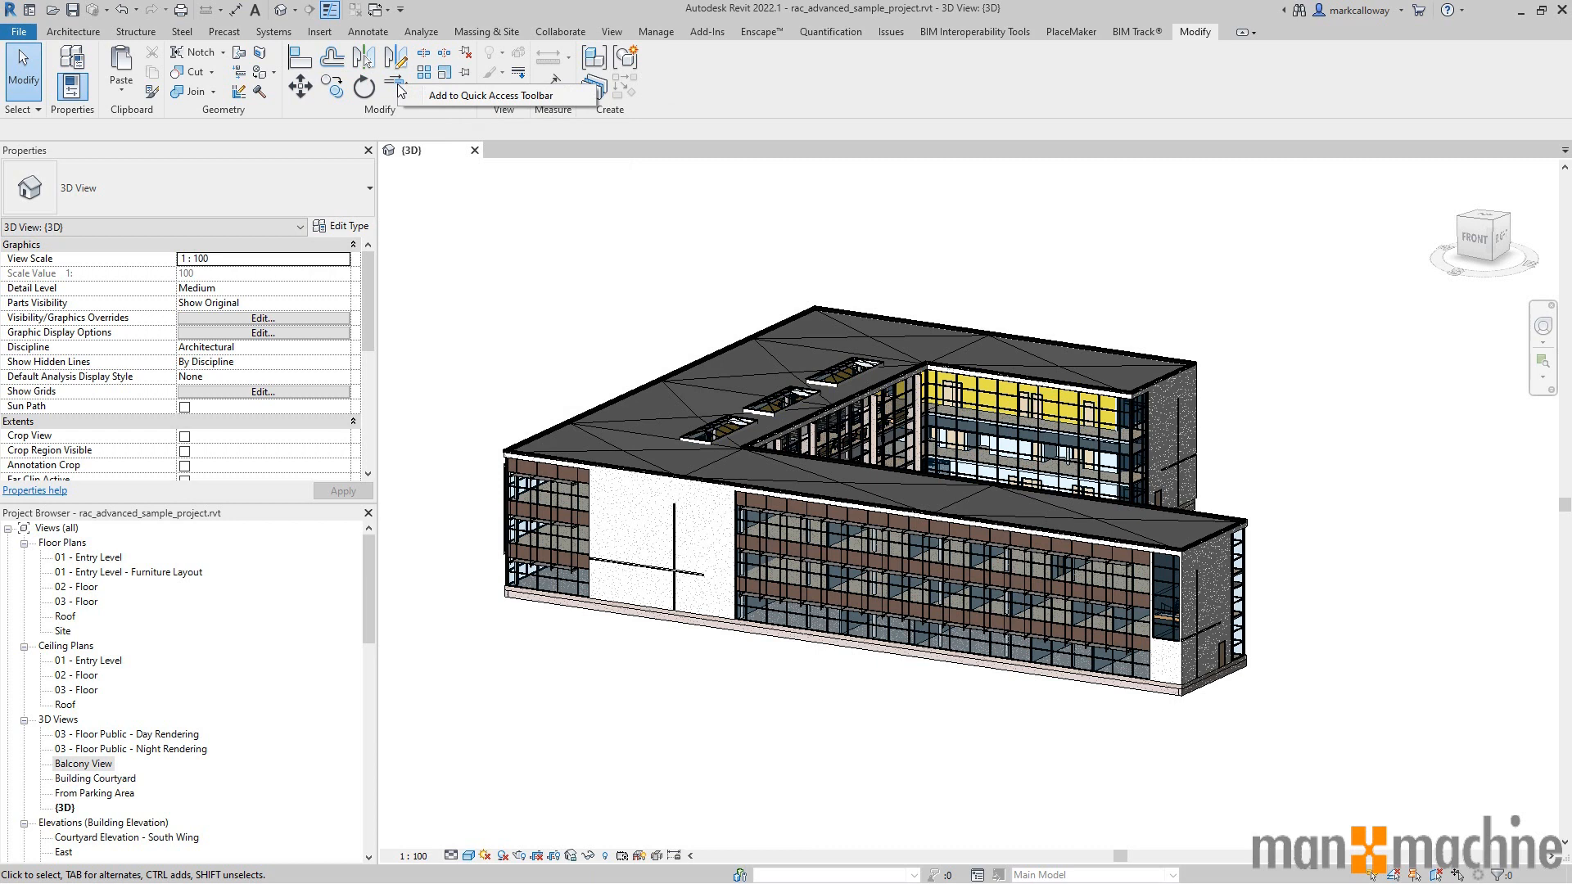
{"action": "mouse_move", "coordinate": [296, 128]}
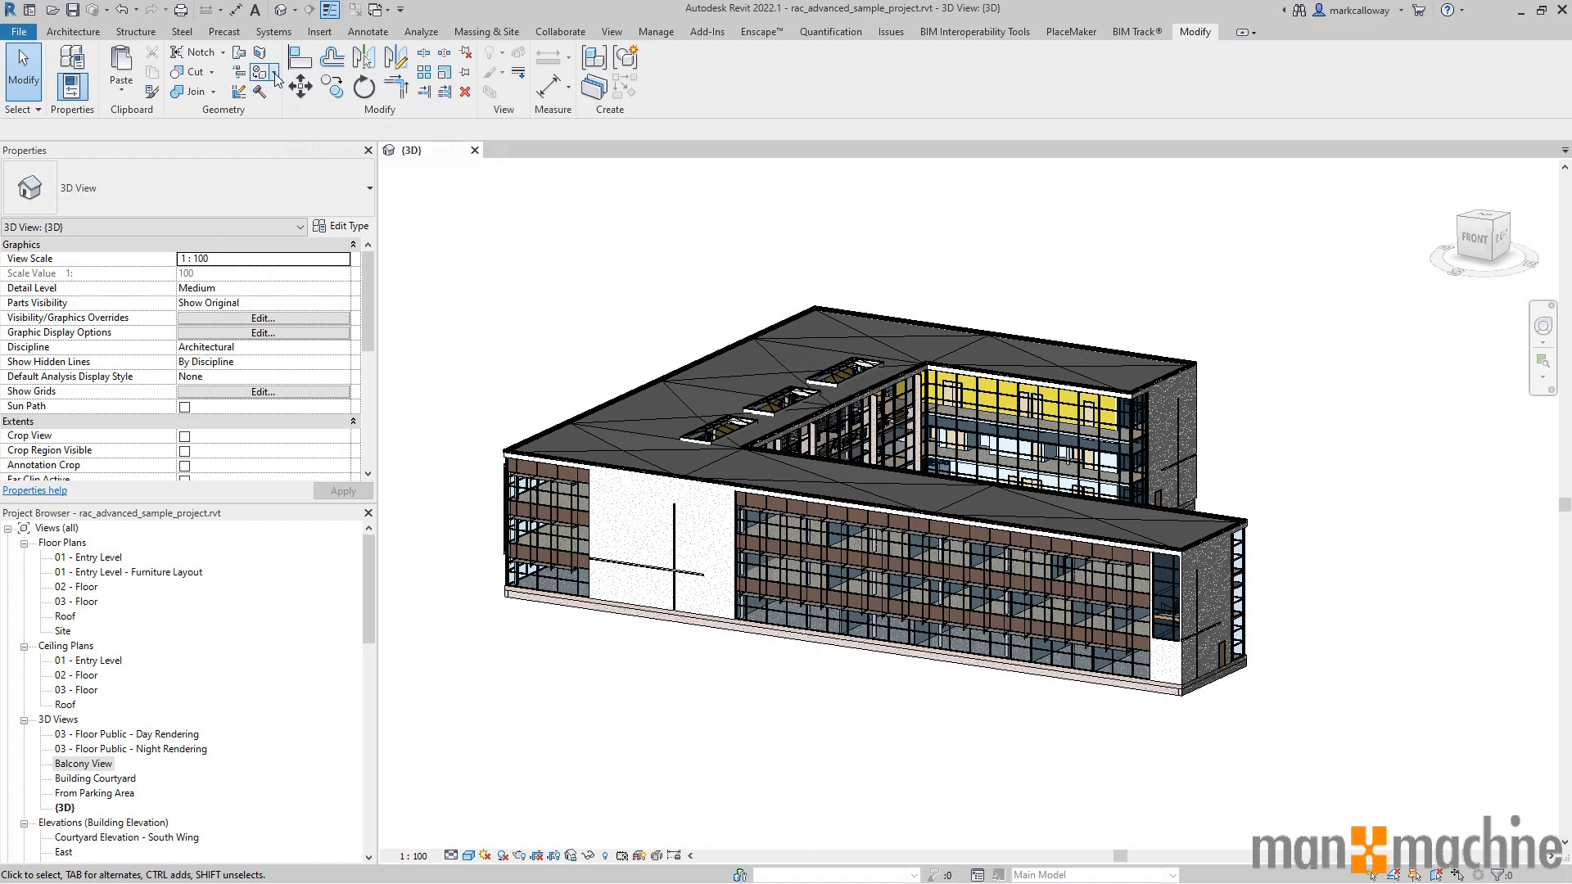
{"action": "left_click", "coordinate": [254, 69]}
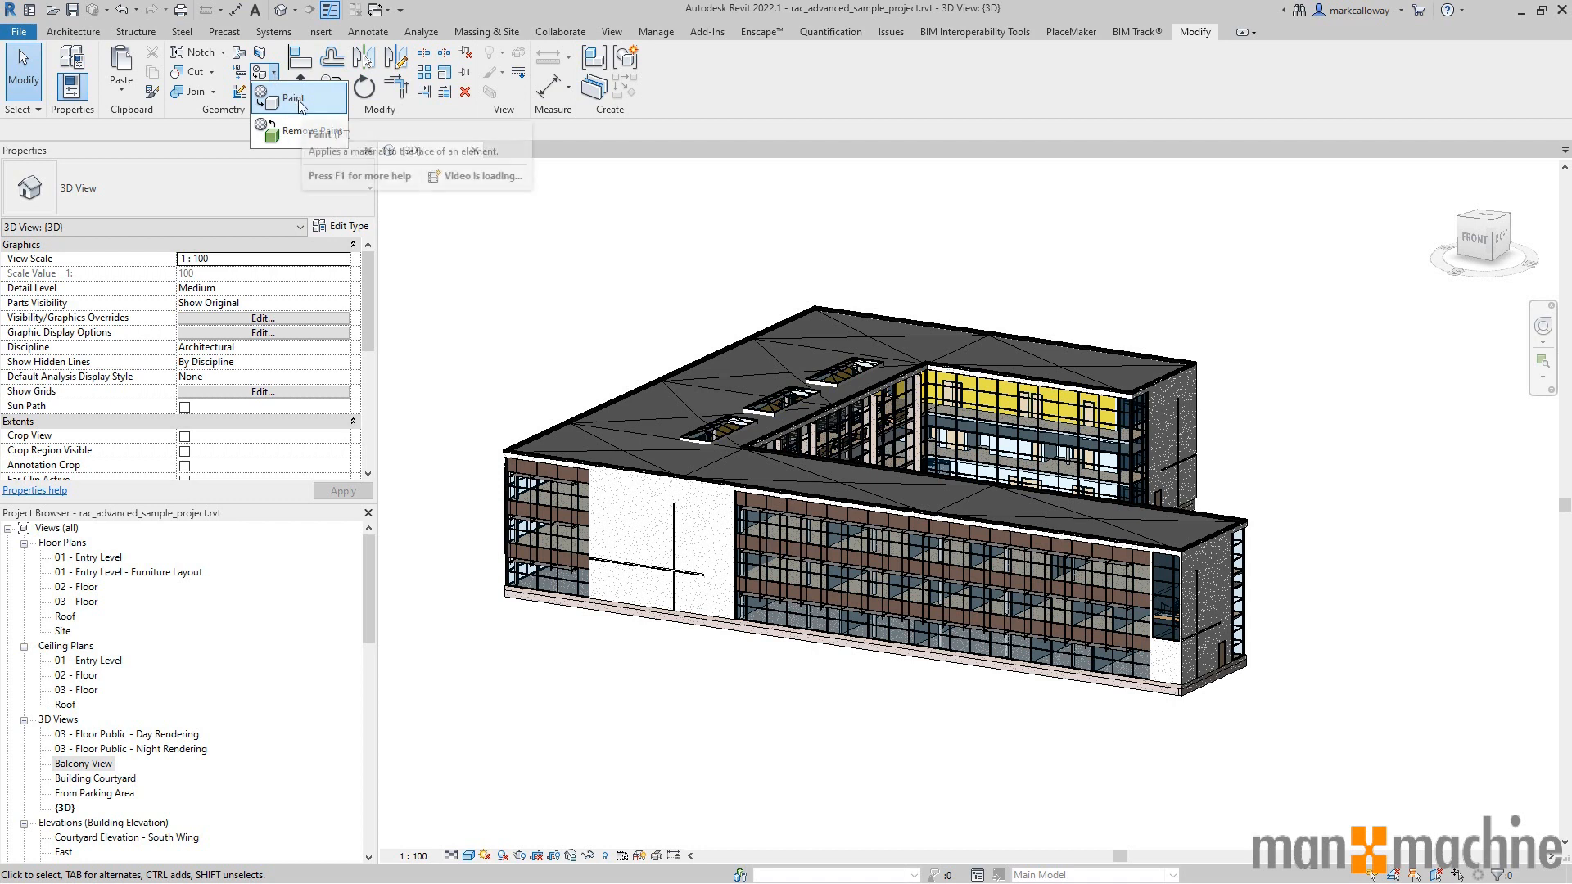
{"action": "mouse_move", "coordinate": [296, 131]}
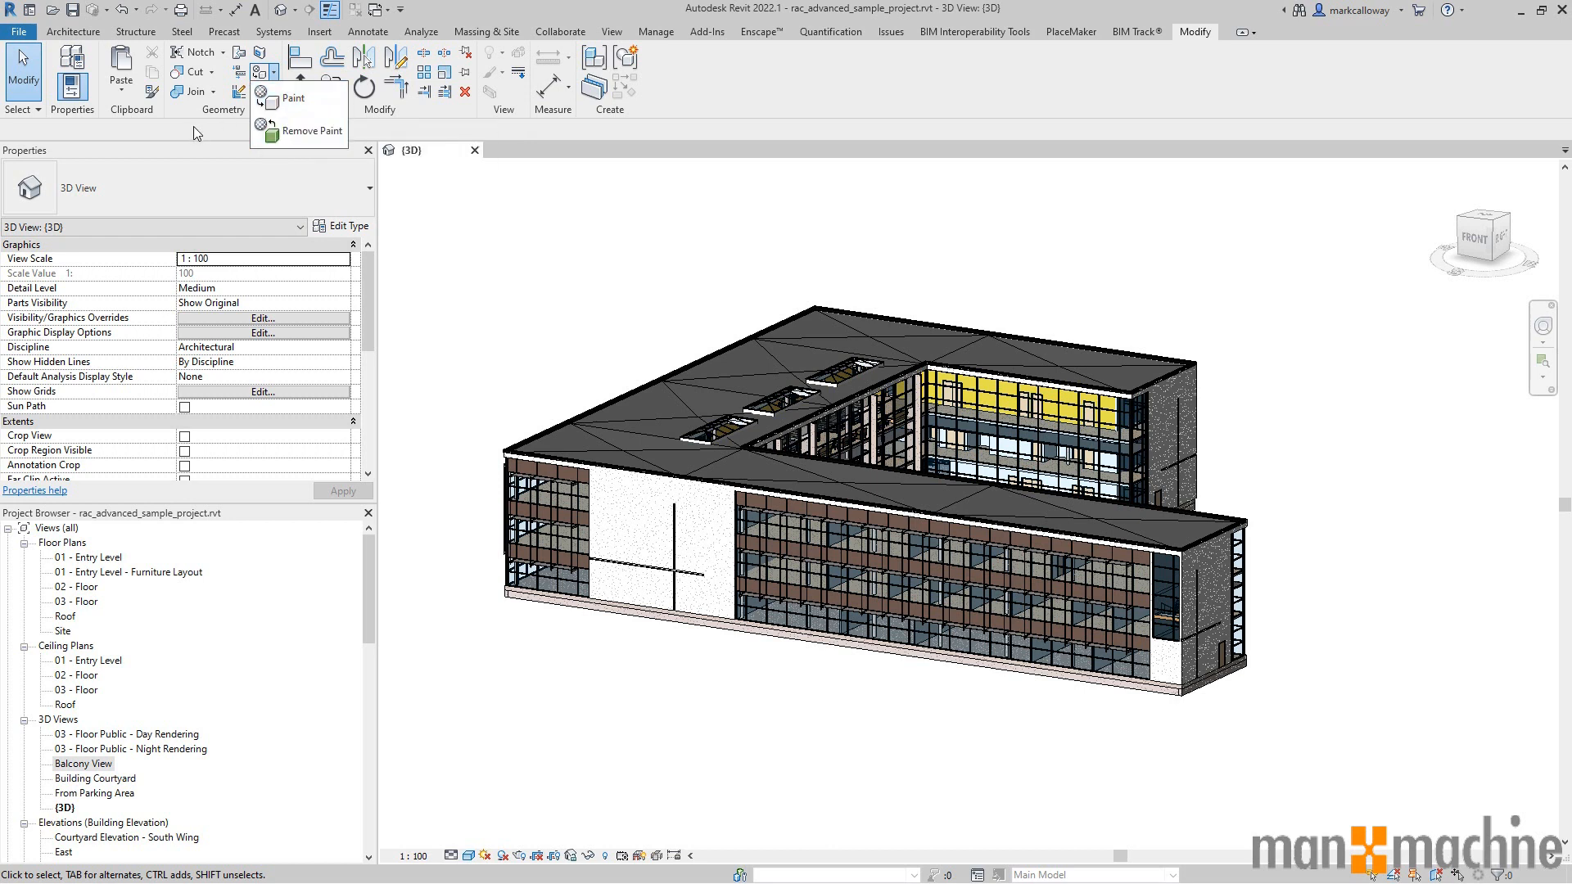
{"action": "left_click", "coordinate": [196, 135]}
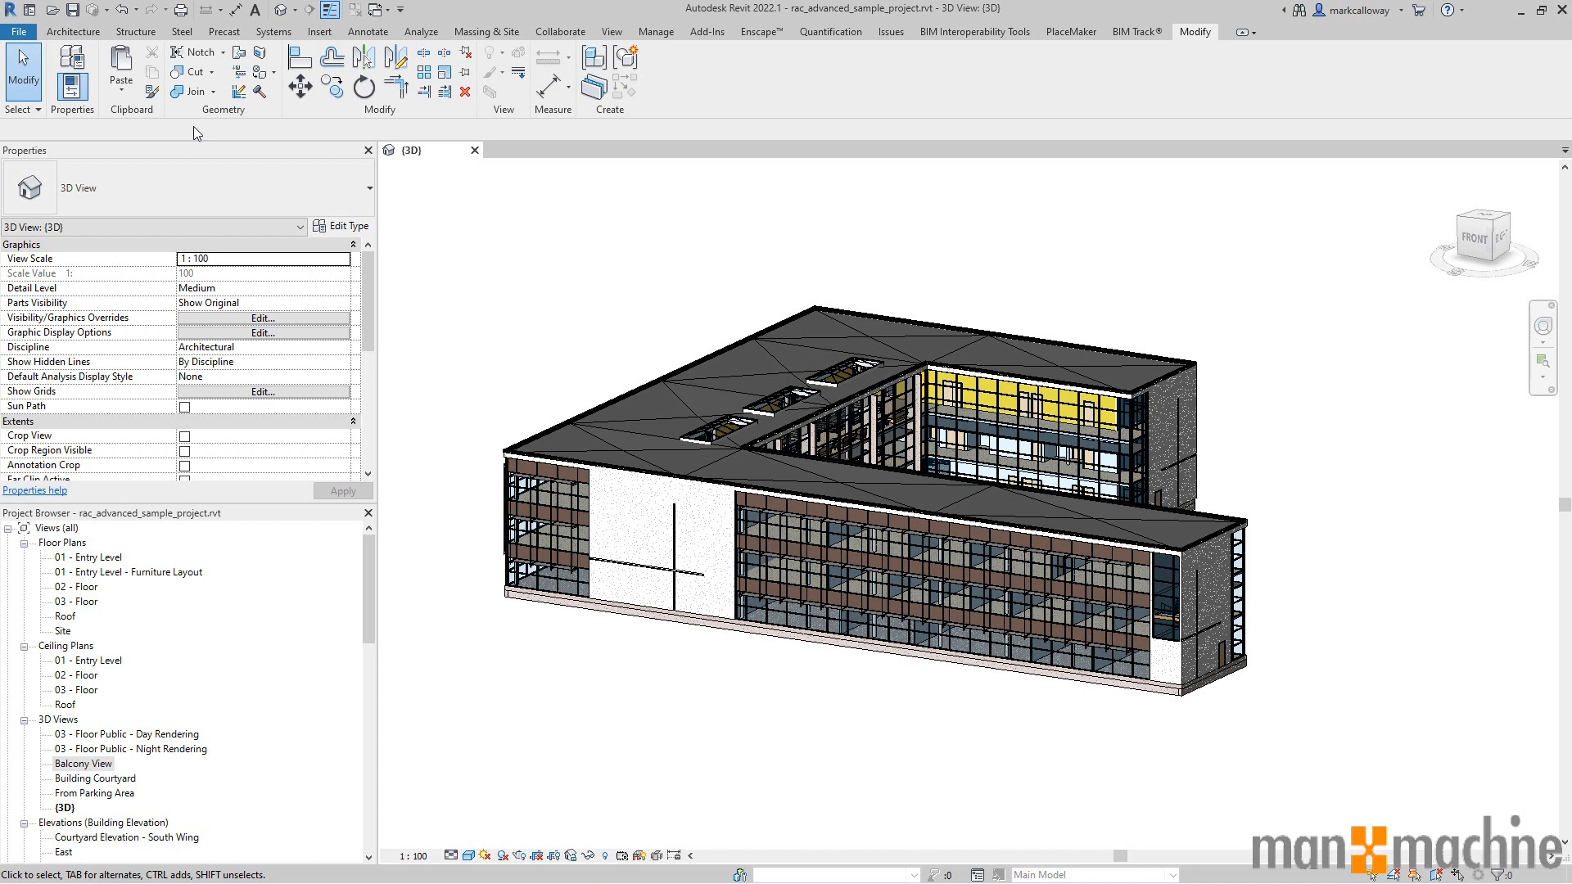
{"action": "mouse_move", "coordinate": [1227, 41]}
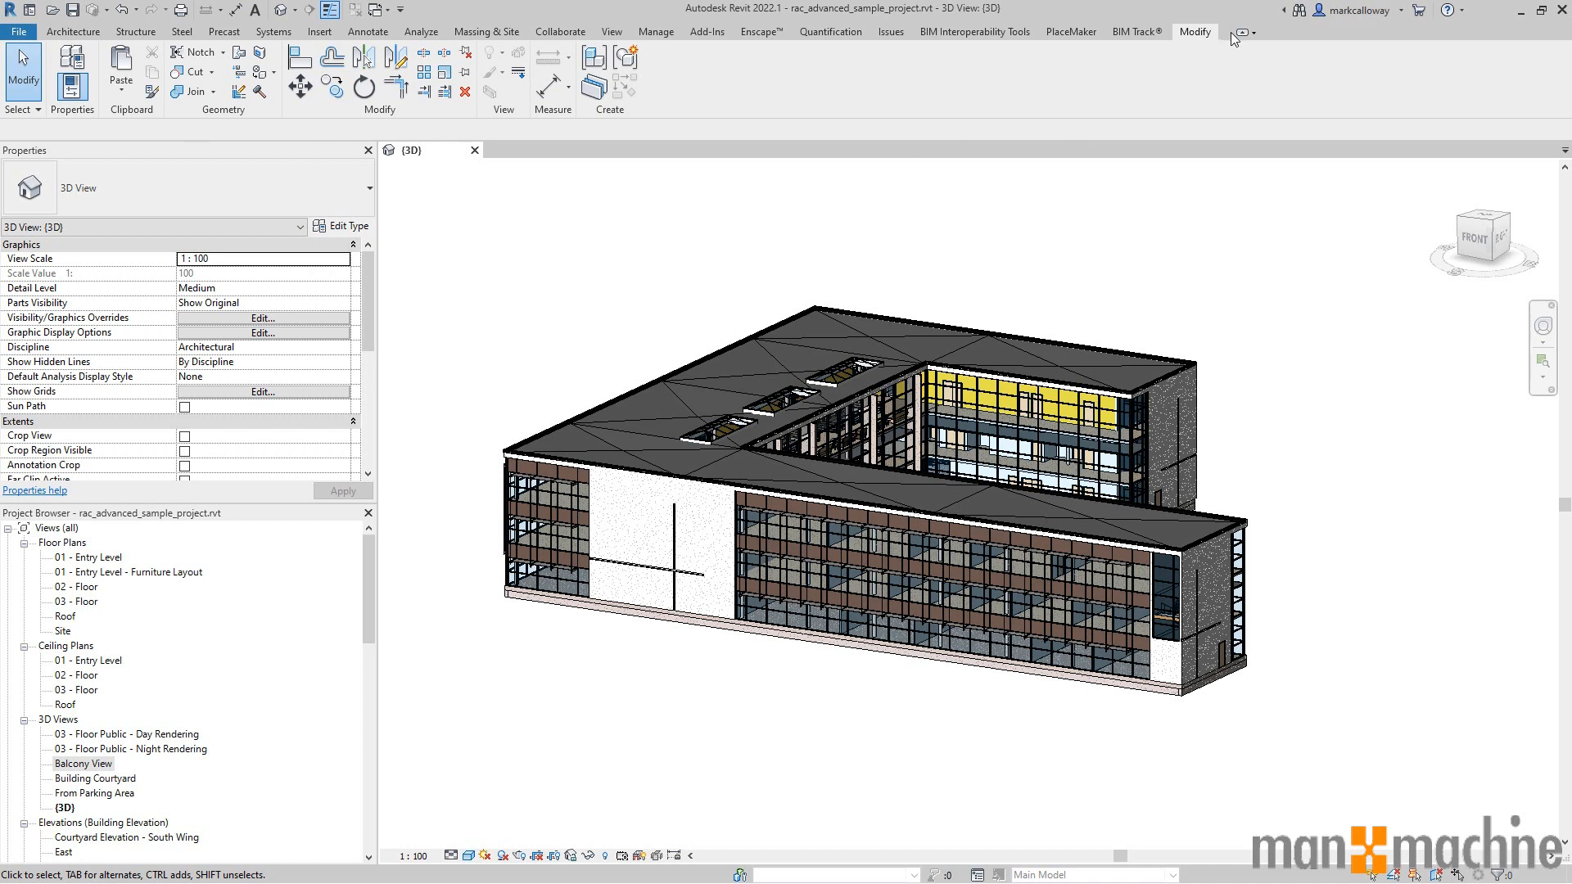
{"action": "mouse_move", "coordinate": [1241, 31]}
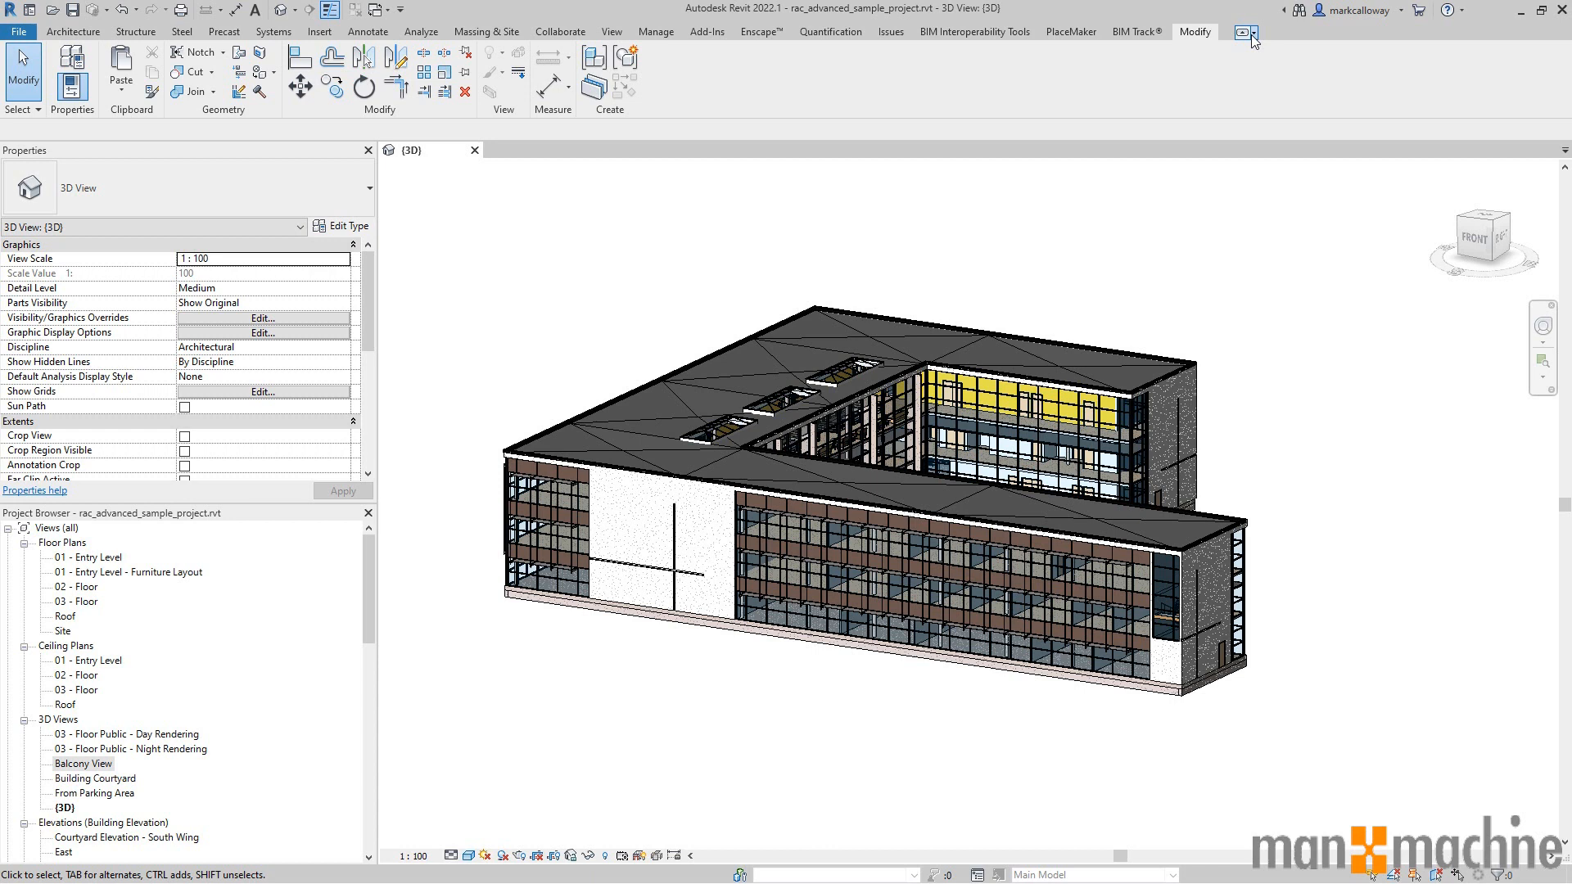
{"action": "left_click", "coordinate": [1255, 31]}
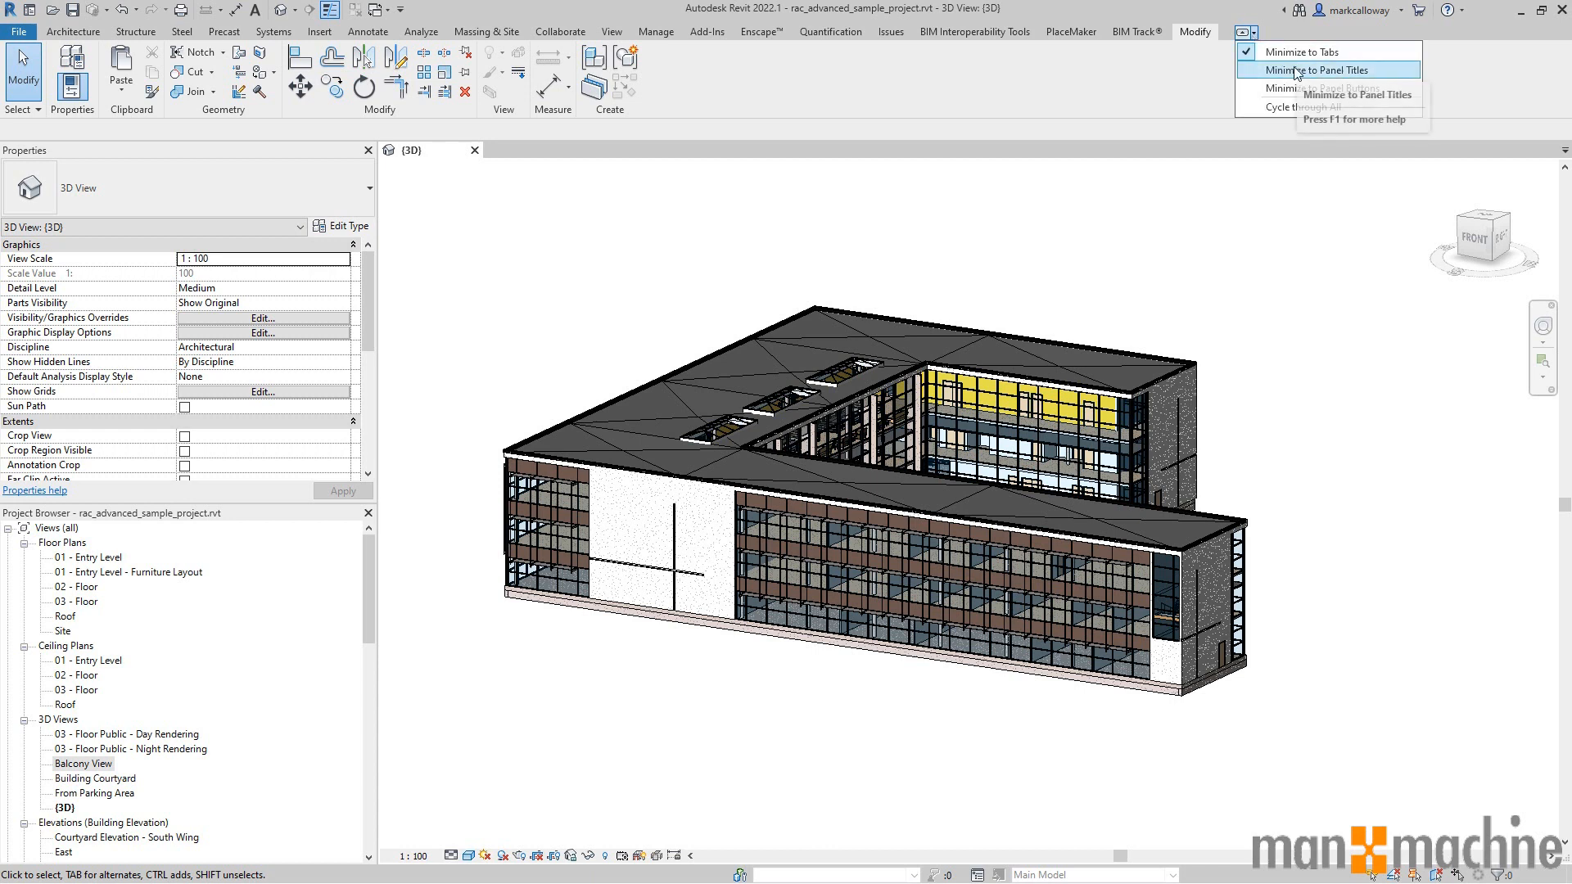
{"action": "mouse_move", "coordinate": [1299, 89]}
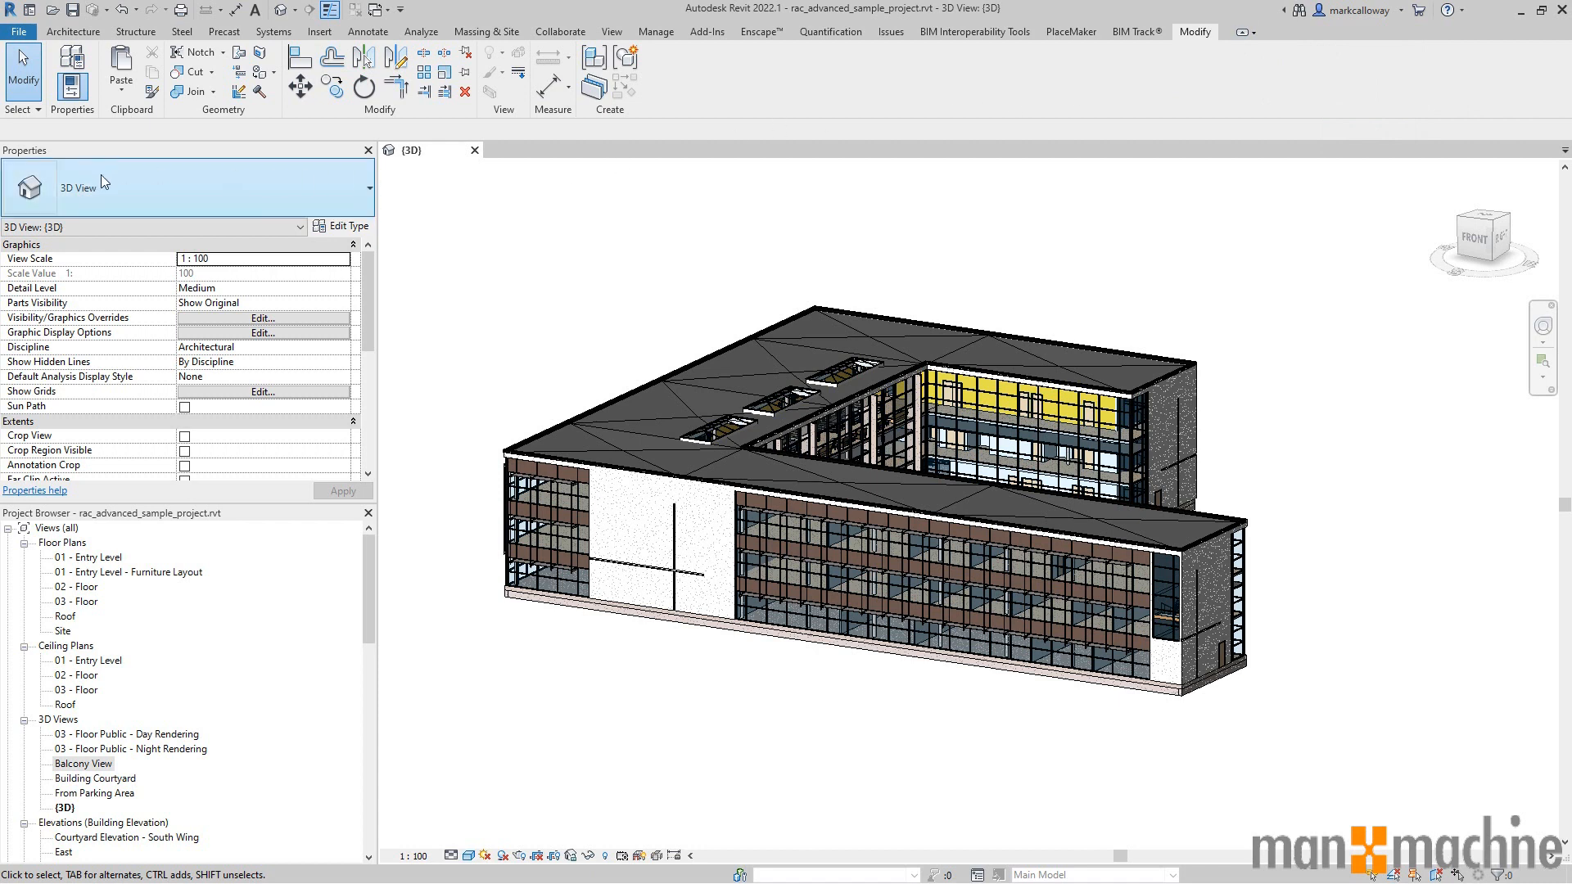
{"action": "mouse_move", "coordinate": [174, 480]}
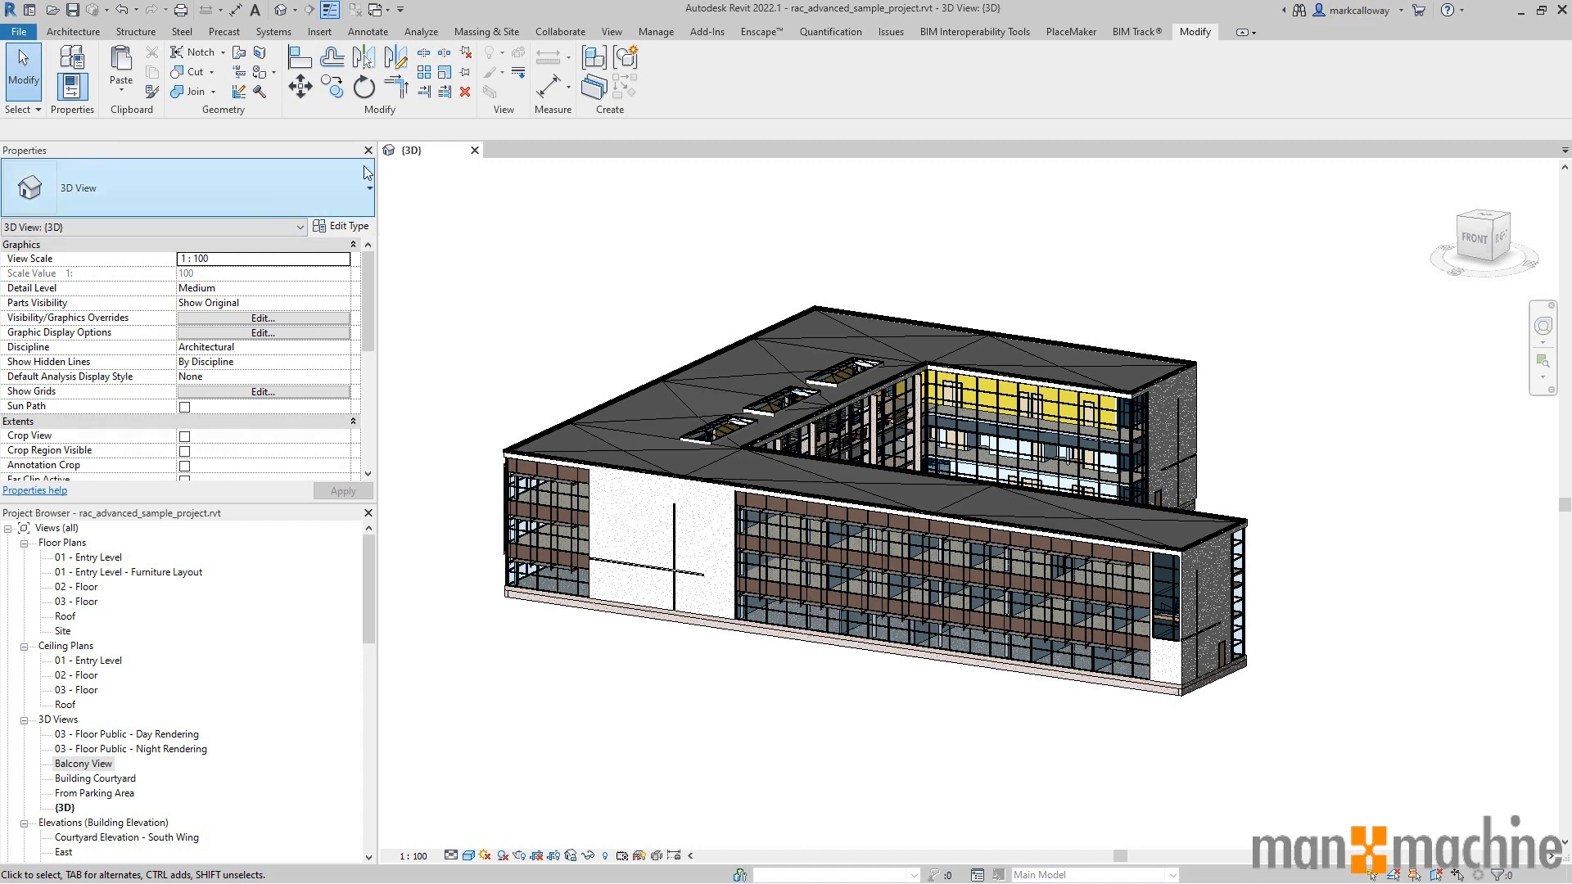
Close the Properties and Project Browser palettes with their X buttons.
{"action": "left_click", "coordinate": [367, 149]}
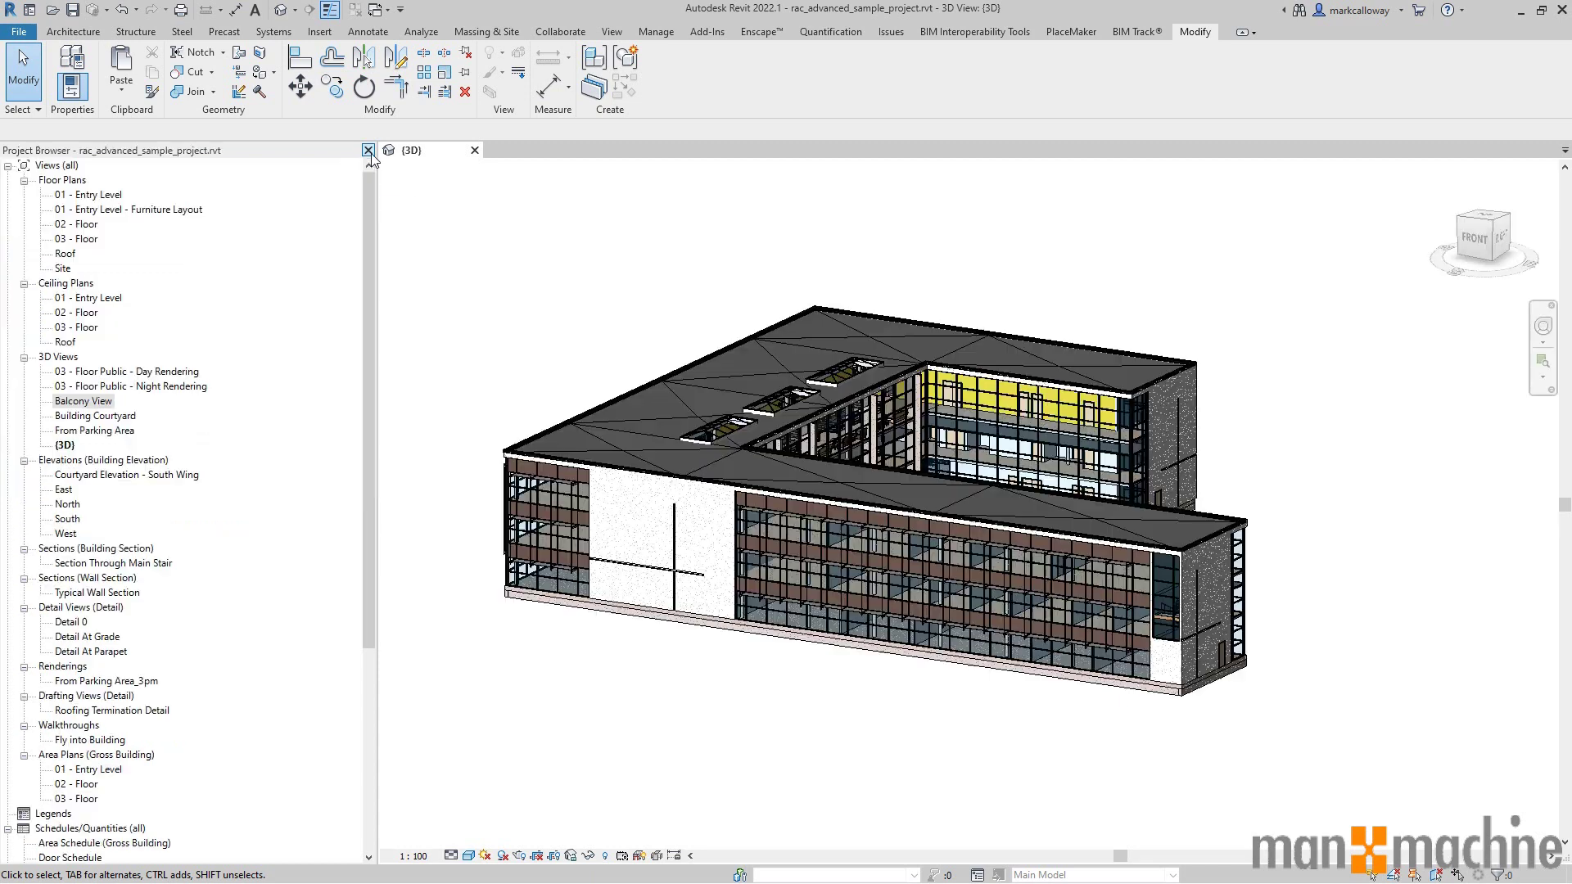
{"action": "left_click", "coordinate": [367, 149]}
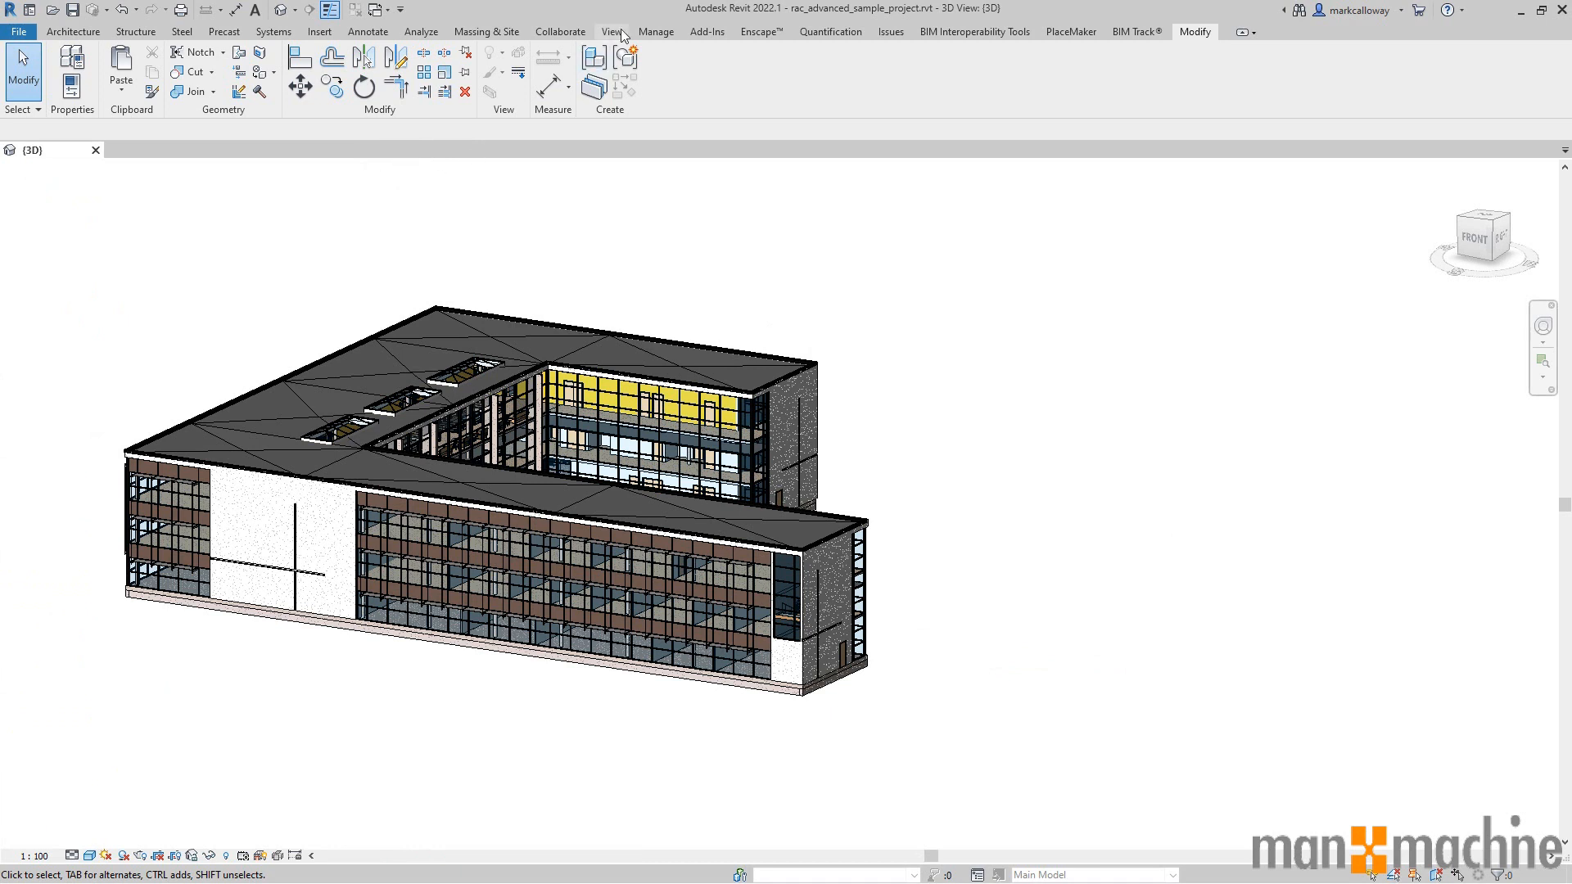
{"action": "left_click", "coordinate": [609, 31]}
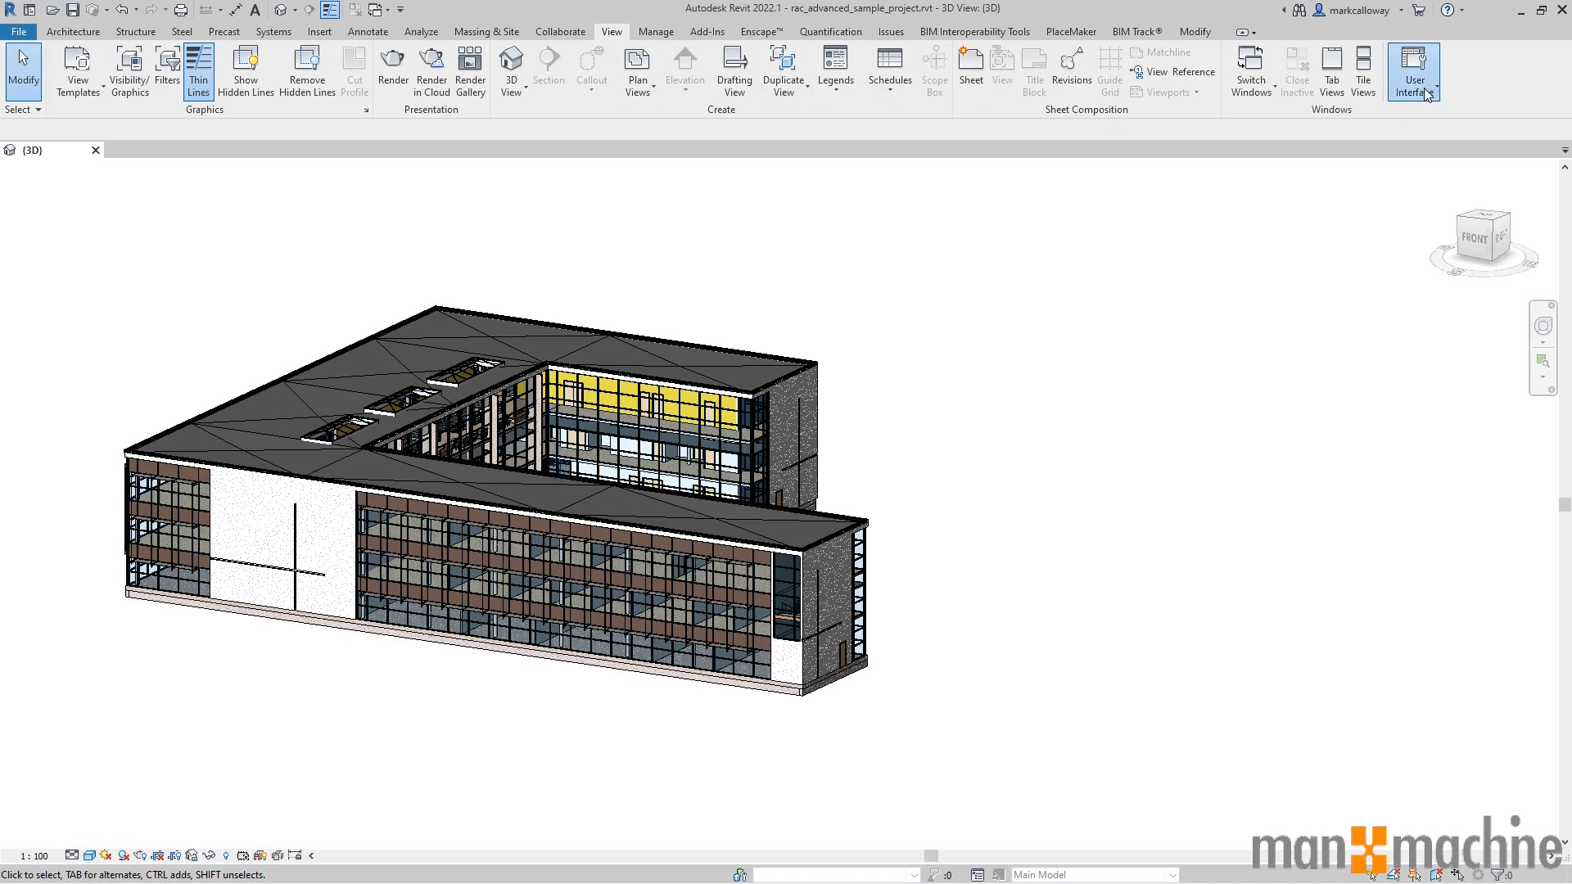
Re-enable Project Browser and Properties from the User Interface list so they reappear.
{"action": "left_click", "coordinate": [1412, 68]}
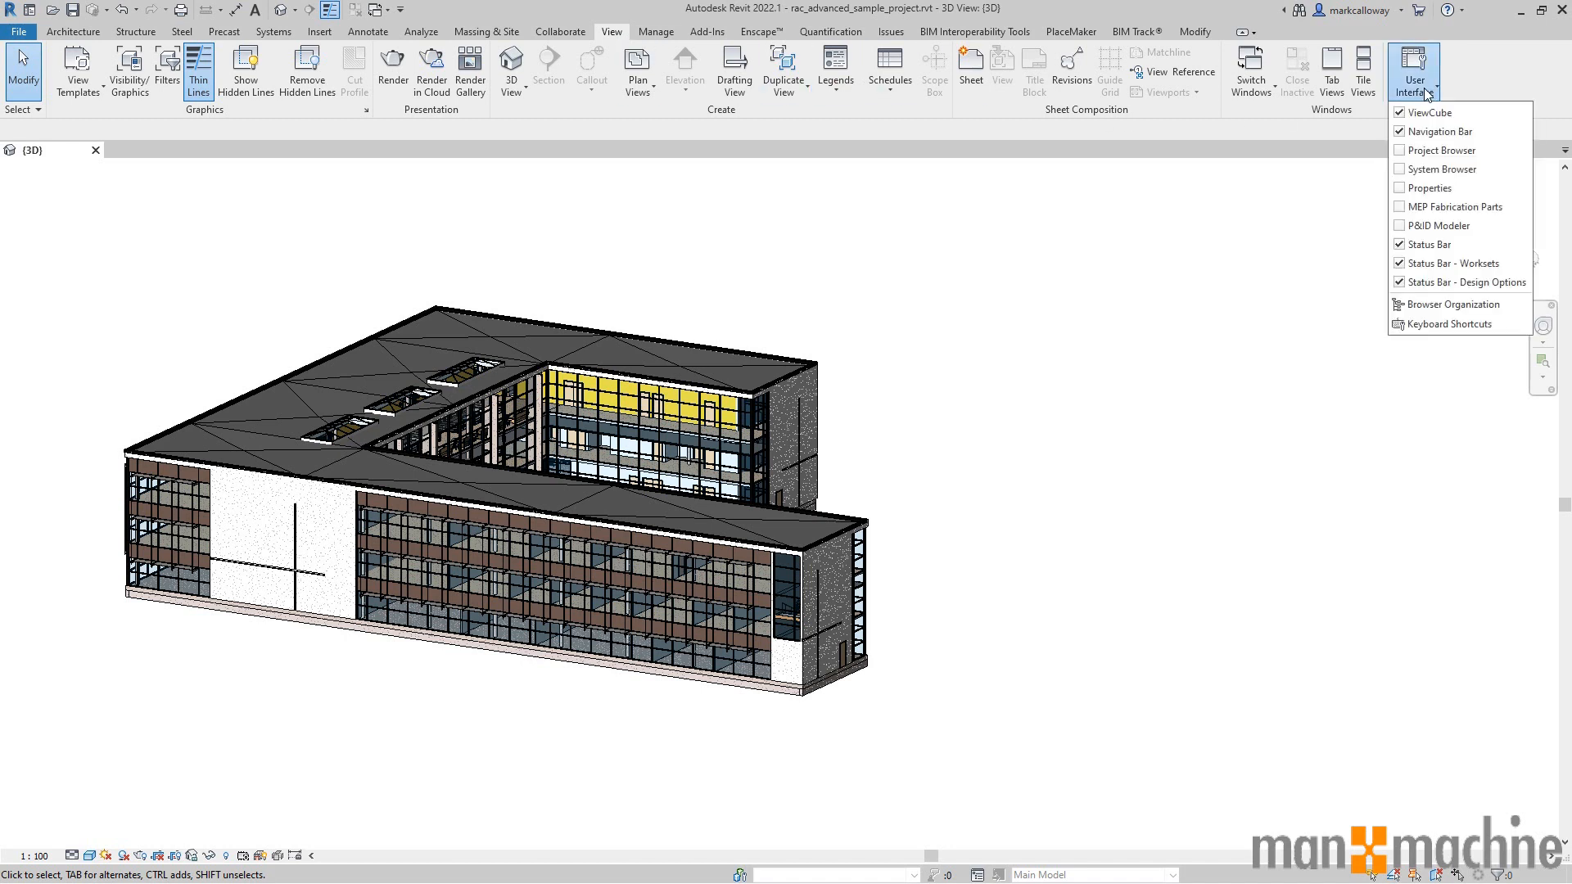
{"action": "mouse_move", "coordinate": [1441, 149]}
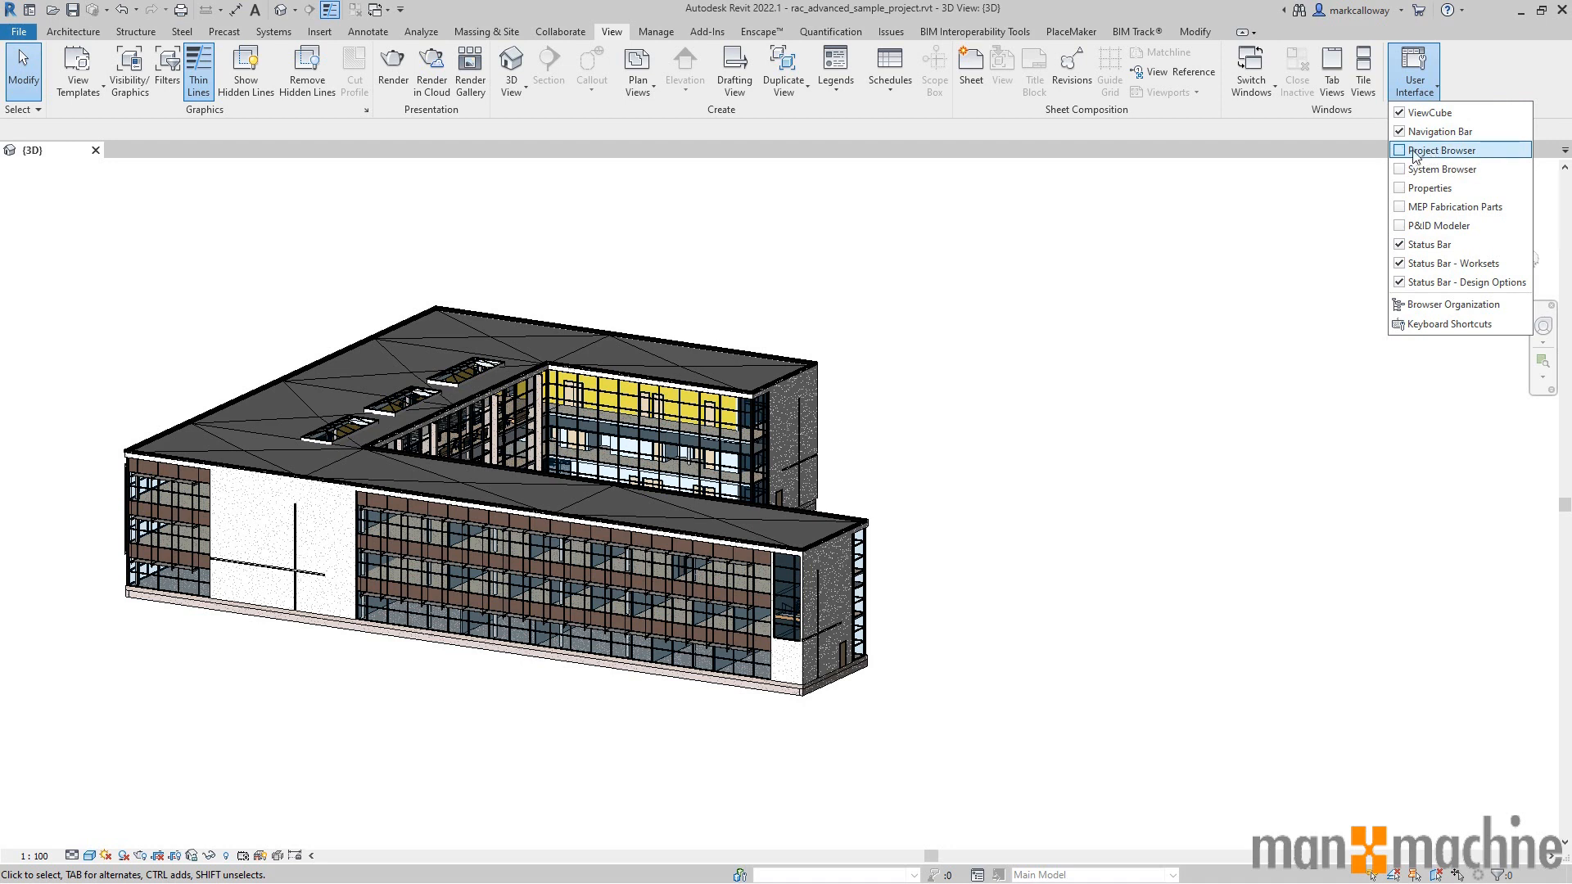
{"action": "left_click", "coordinate": [1437, 149]}
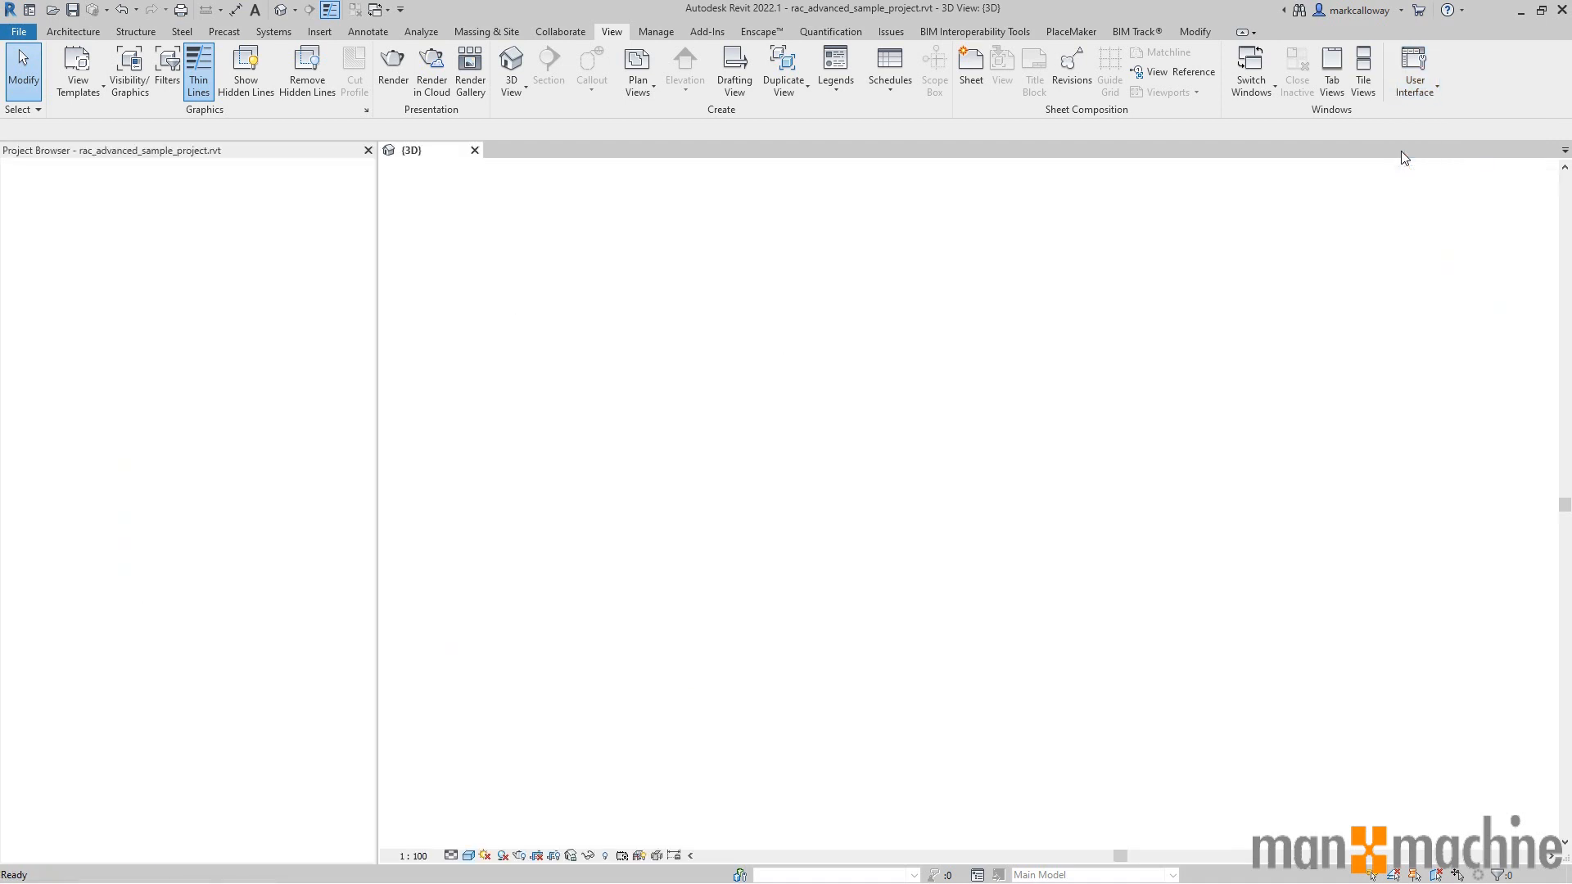
{"action": "left_click", "coordinate": [1415, 65]}
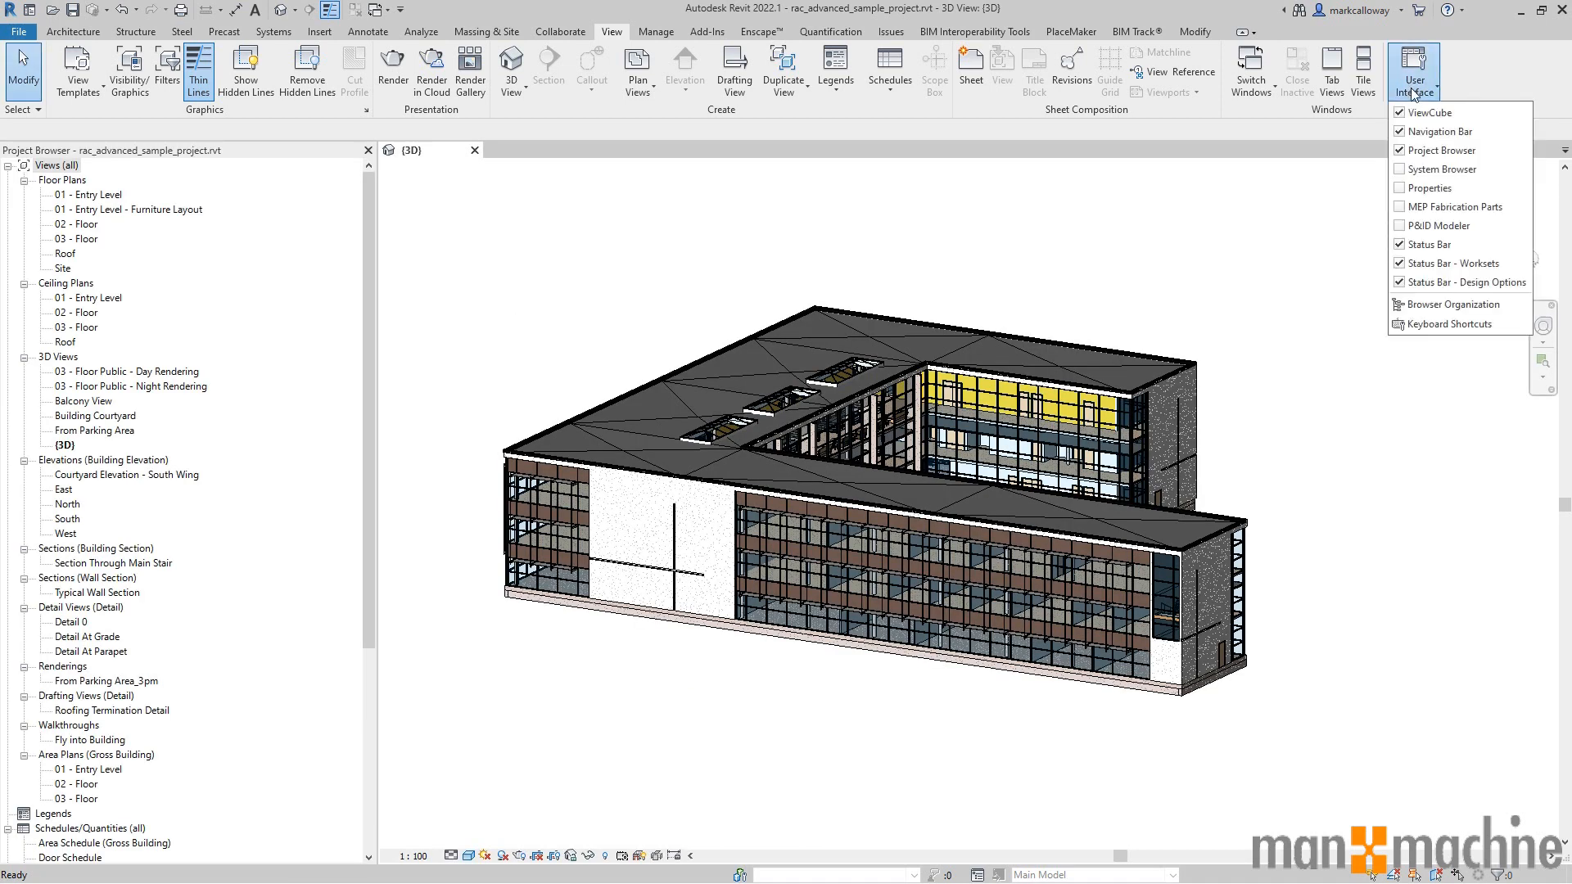
{"action": "left_click", "coordinate": [1431, 187]}
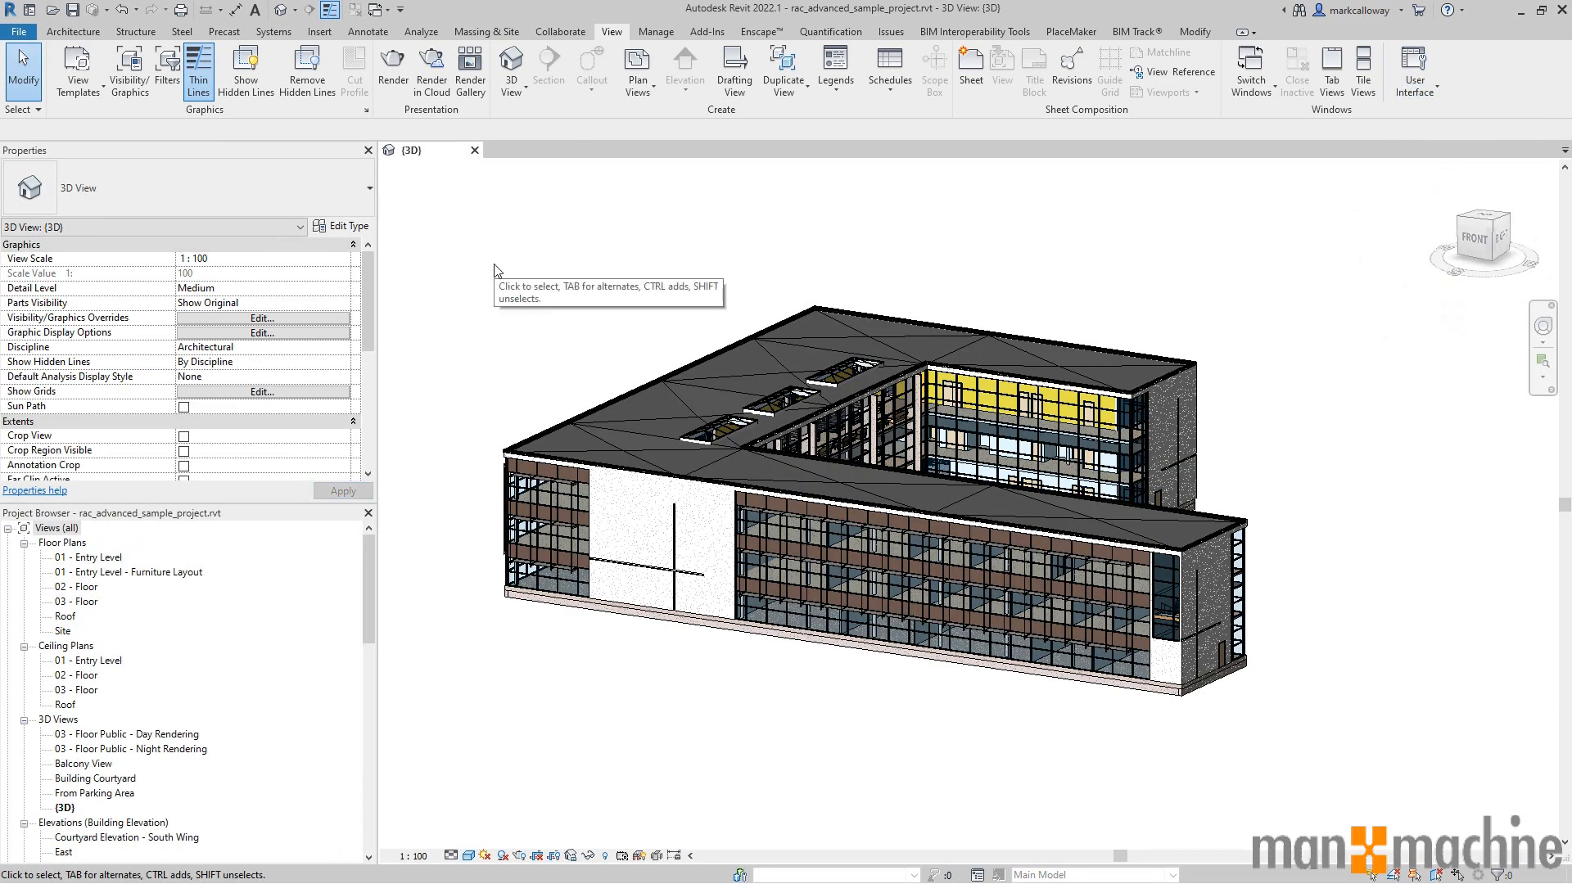
{"action": "mouse_move", "coordinate": [49, 160]}
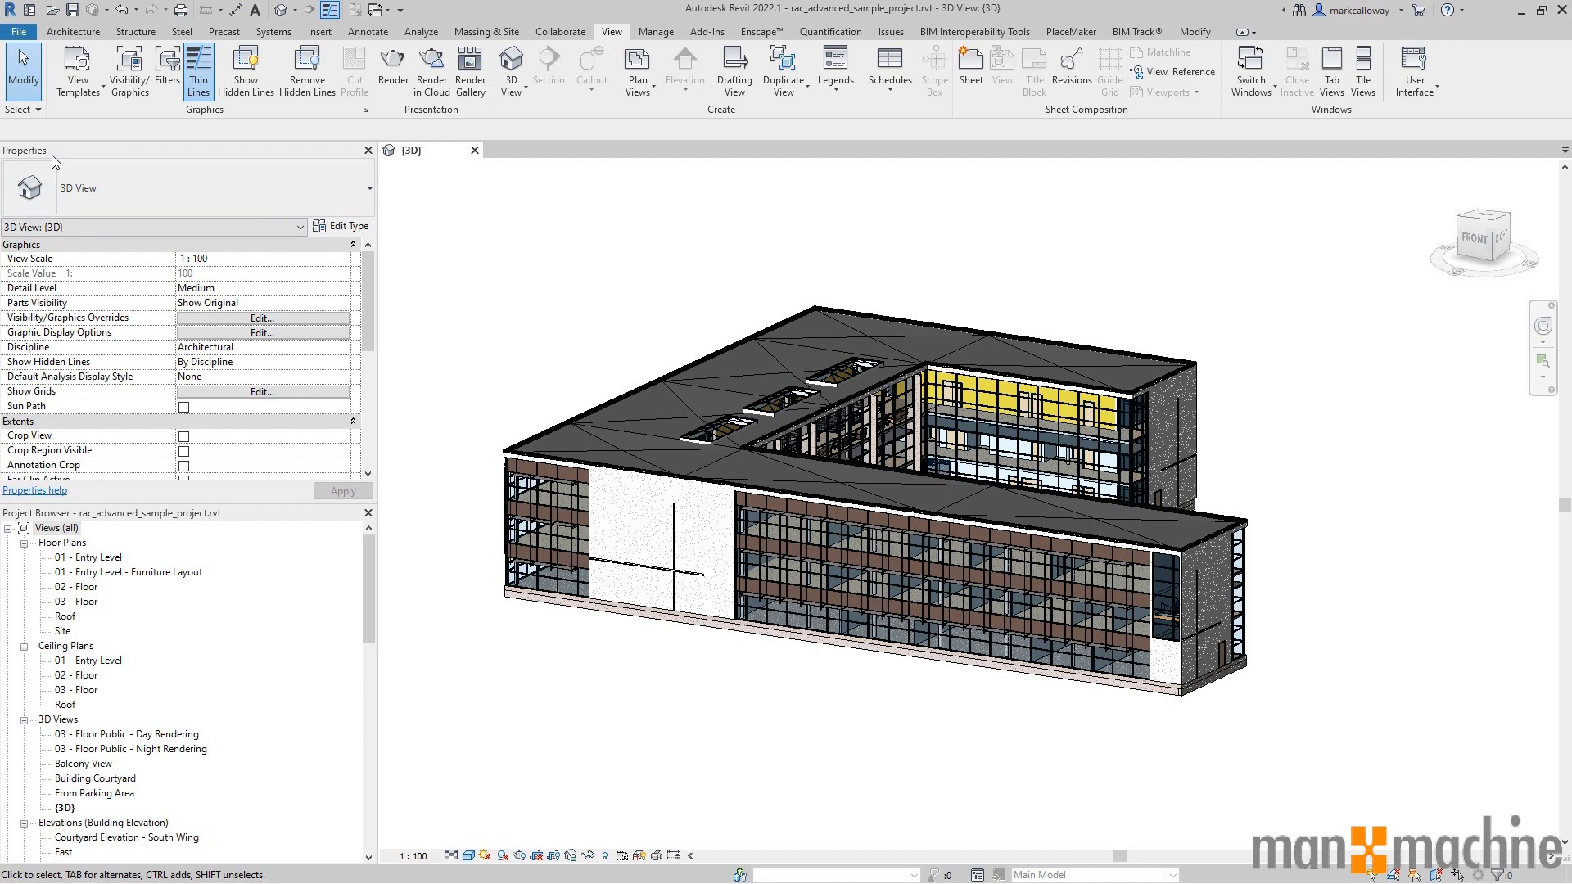
{"action": "mouse_move", "coordinate": [41, 161]}
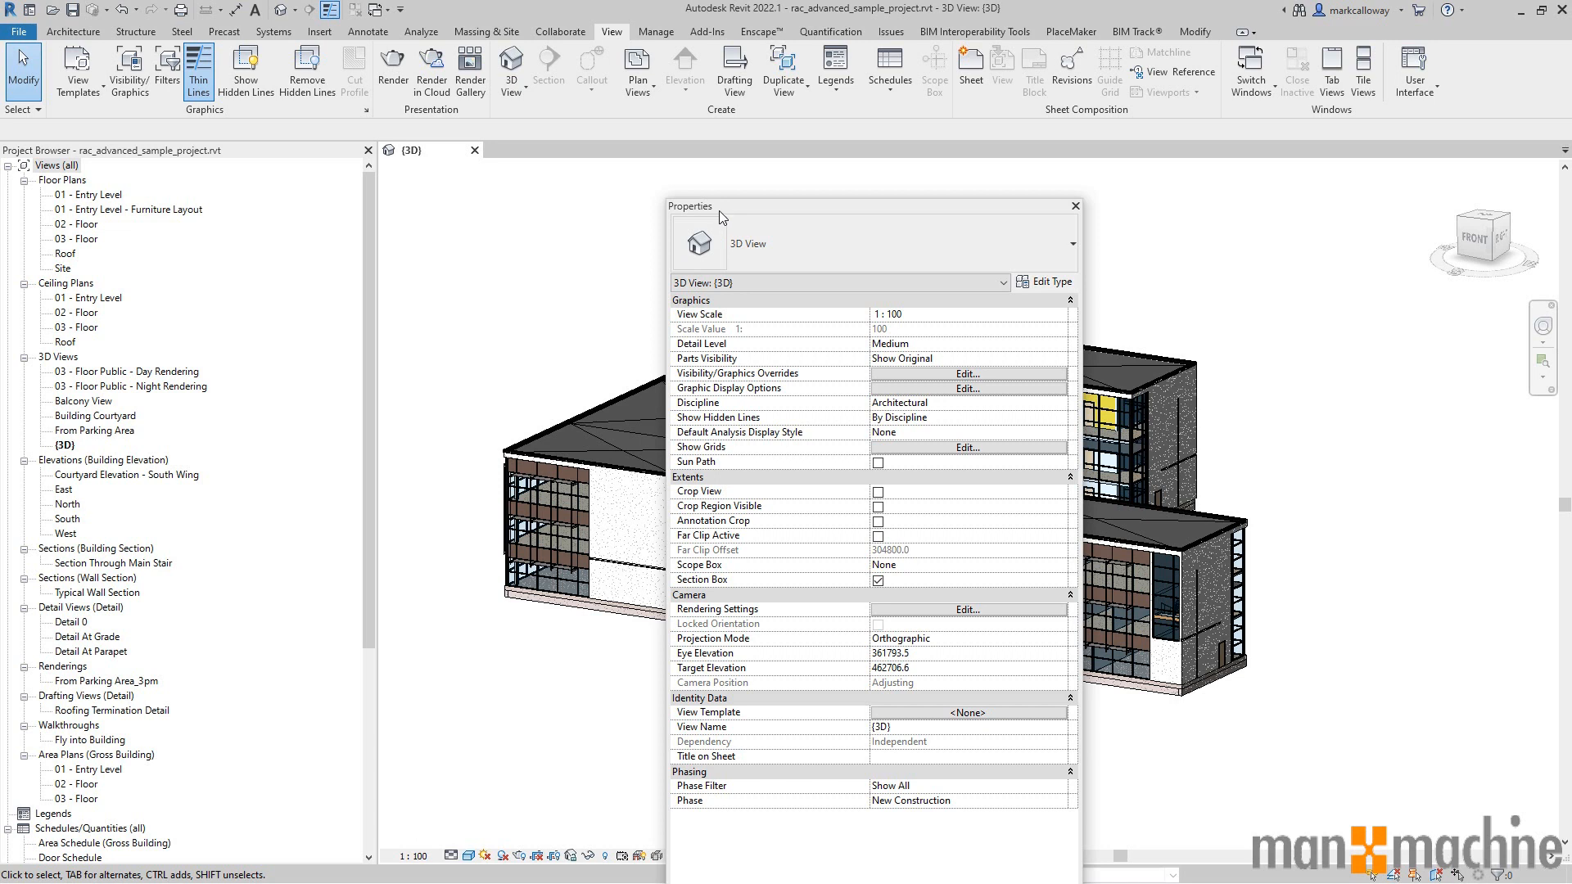
Float the Properties palette over the 3D view, move it left and dock it back.
{"action": "left_click_drag", "start_coordinate": [720, 206], "coordinate": [808, 180]}
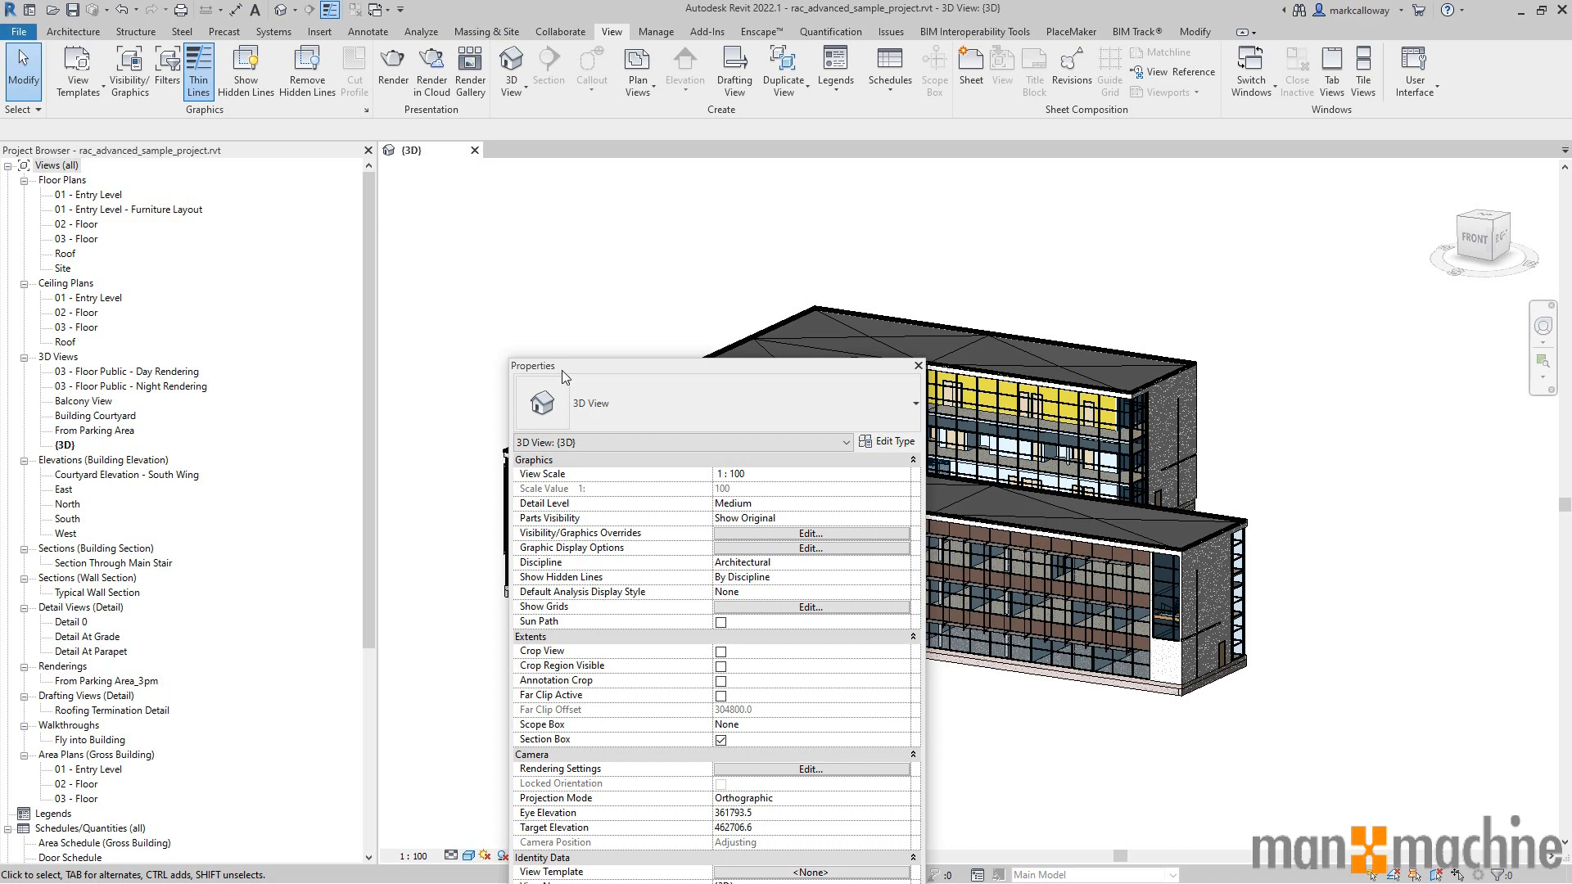
{"action": "left_click_drag", "start_coordinate": [532, 365], "coordinate": [470, 378]}
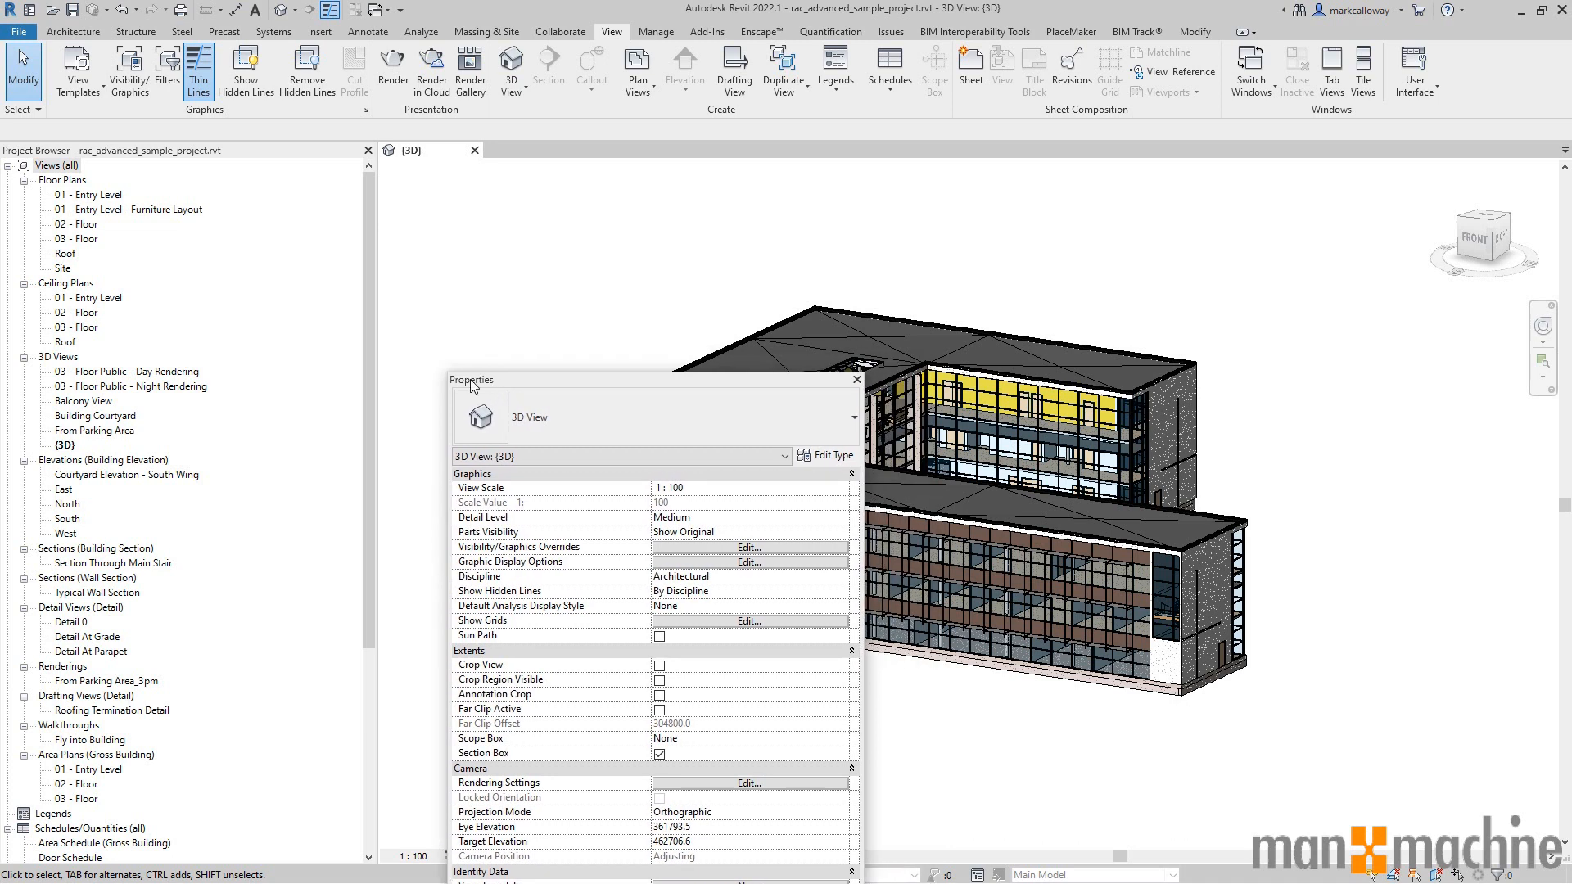
{"action": "left_click", "coordinate": [854, 379]}
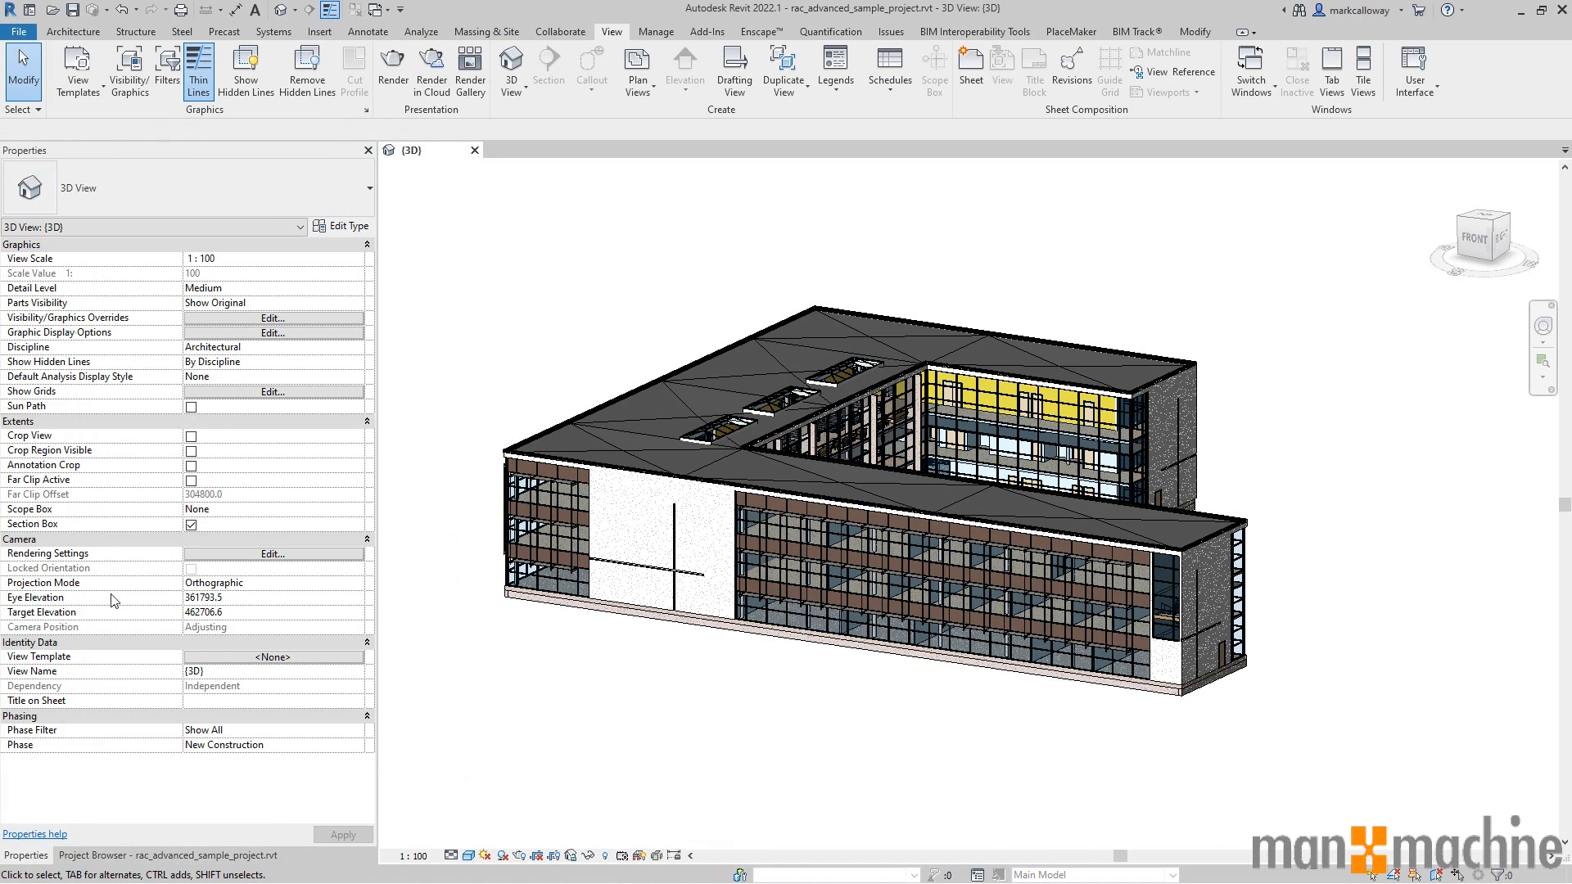
Bring the Properties palette back and dock it above the Project Browser.
{"action": "left_click", "coordinate": [106, 857]}
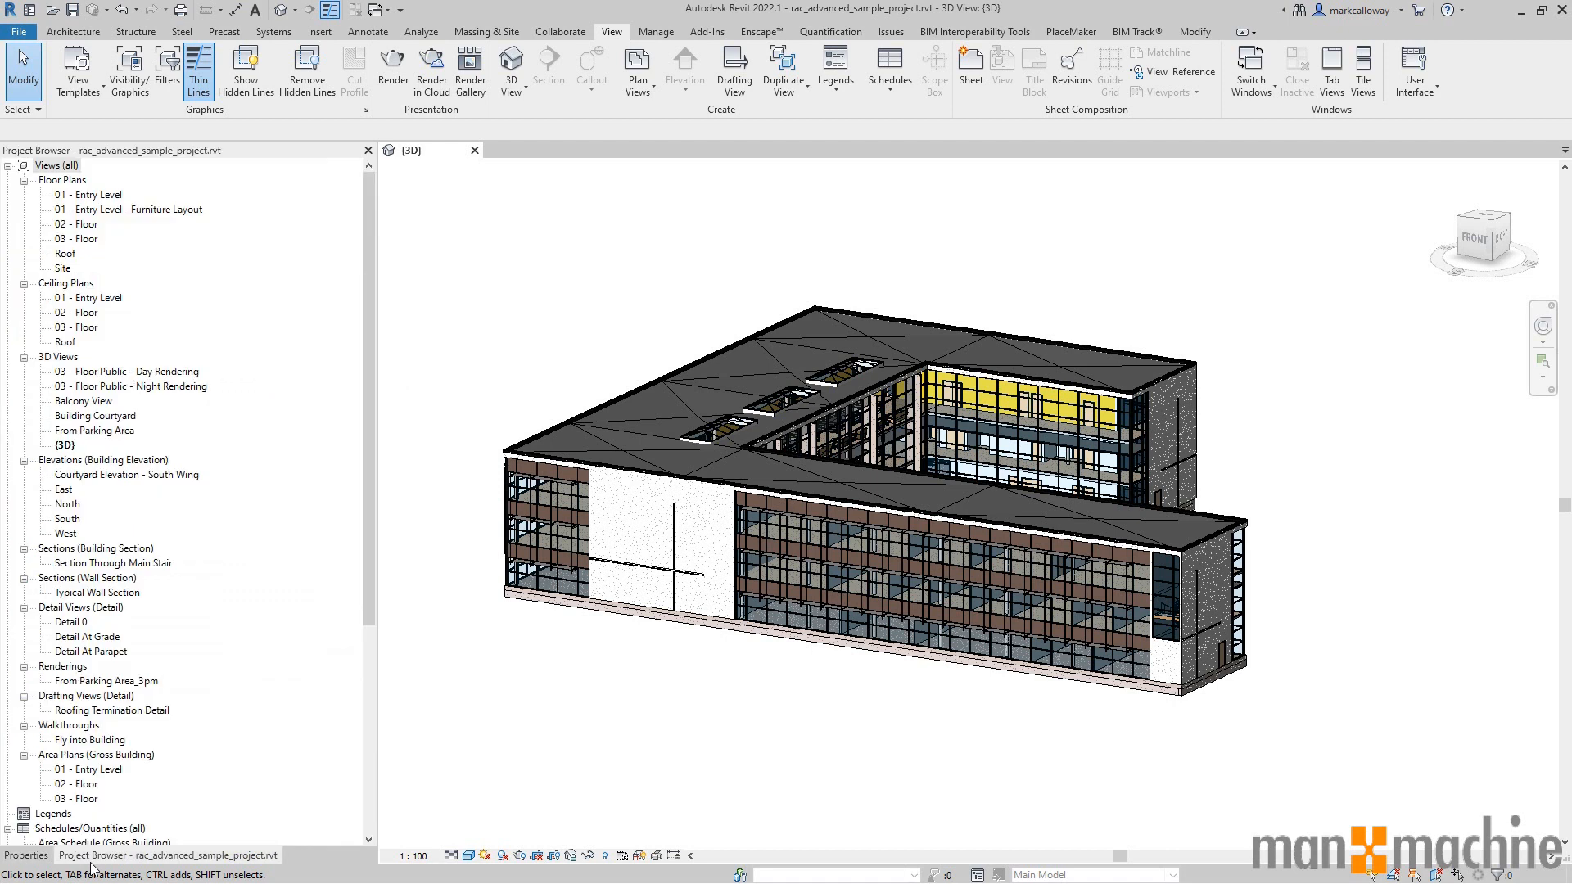
{"action": "left_click", "coordinate": [19, 856]}
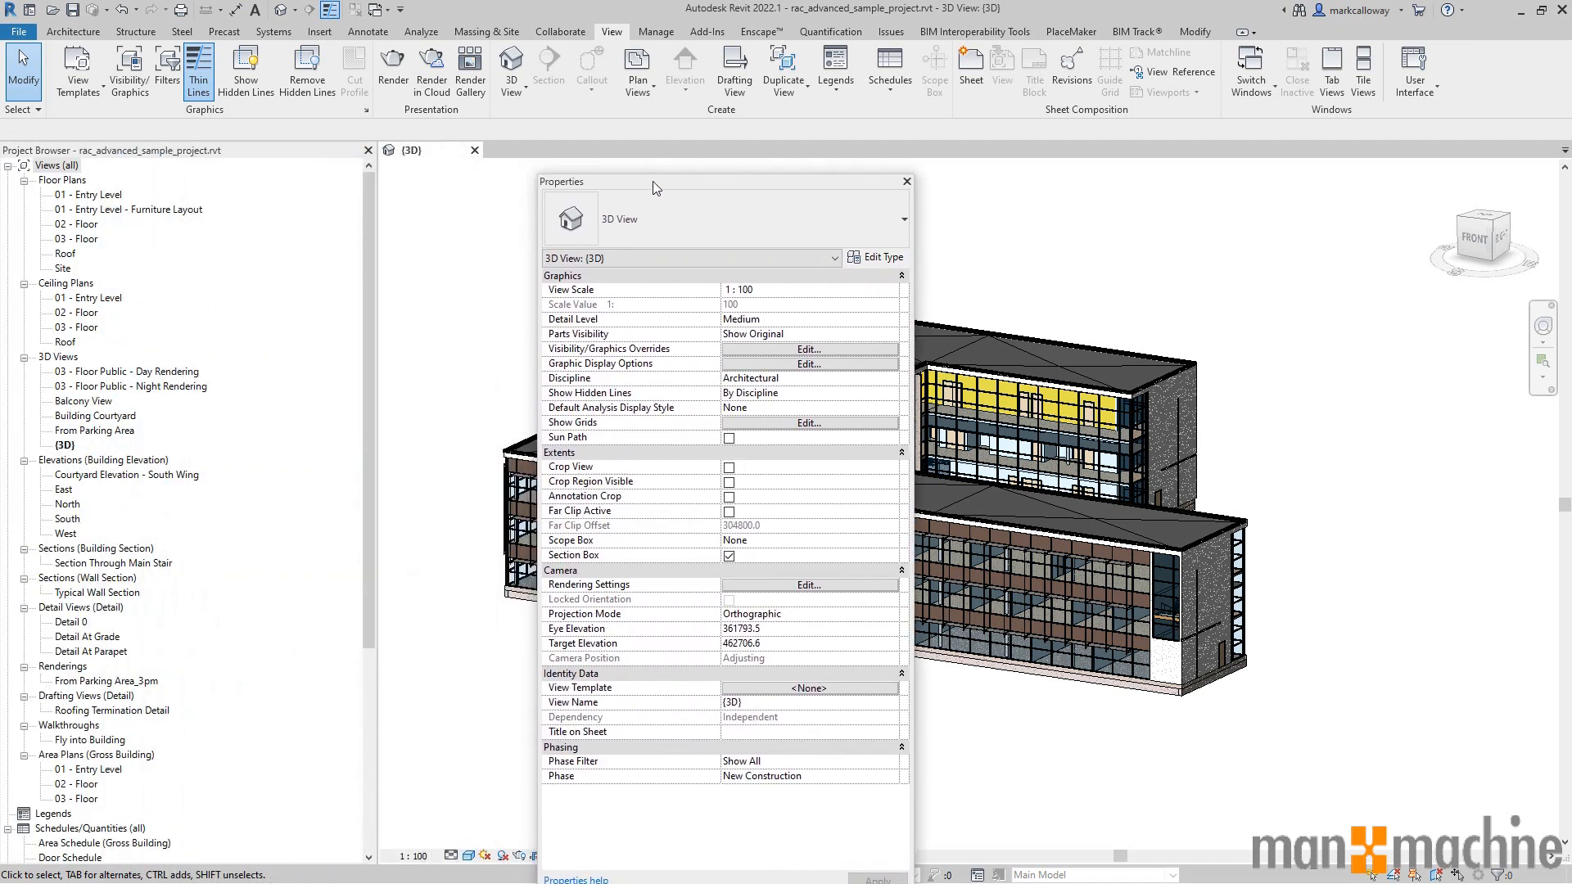
{"action": "left_click_drag", "start_coordinate": [653, 182], "coordinate": [561, 200]}
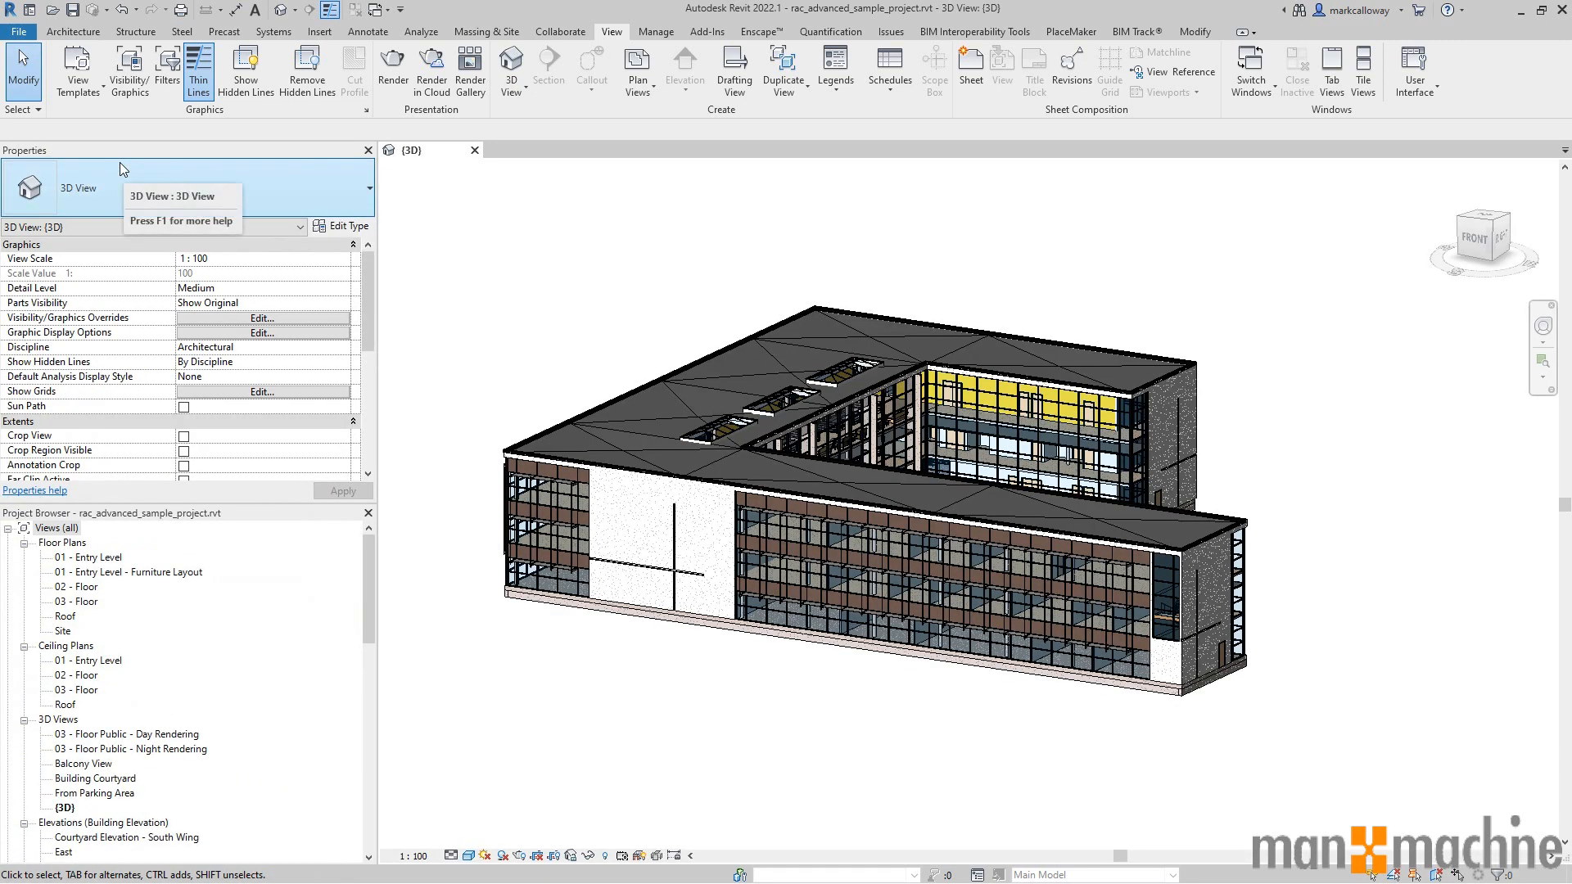
{"action": "mouse_move", "coordinate": [524, 249]}
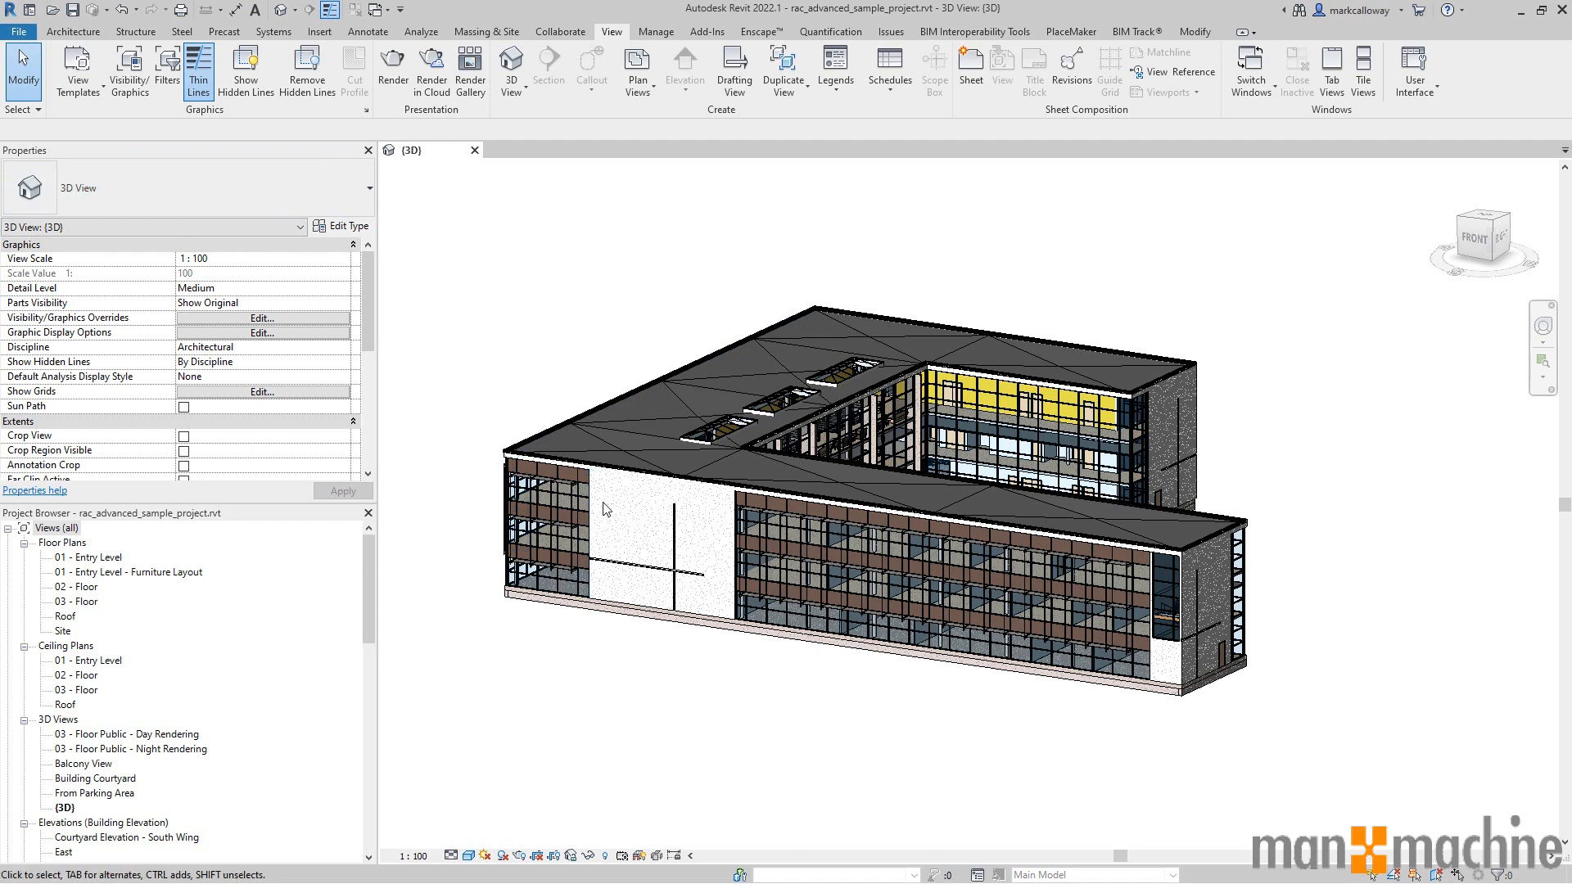
Select the white facade wall group, then a curtain wall mullion, and collapse Views (all).
{"action": "left_click", "coordinate": [591, 494]}
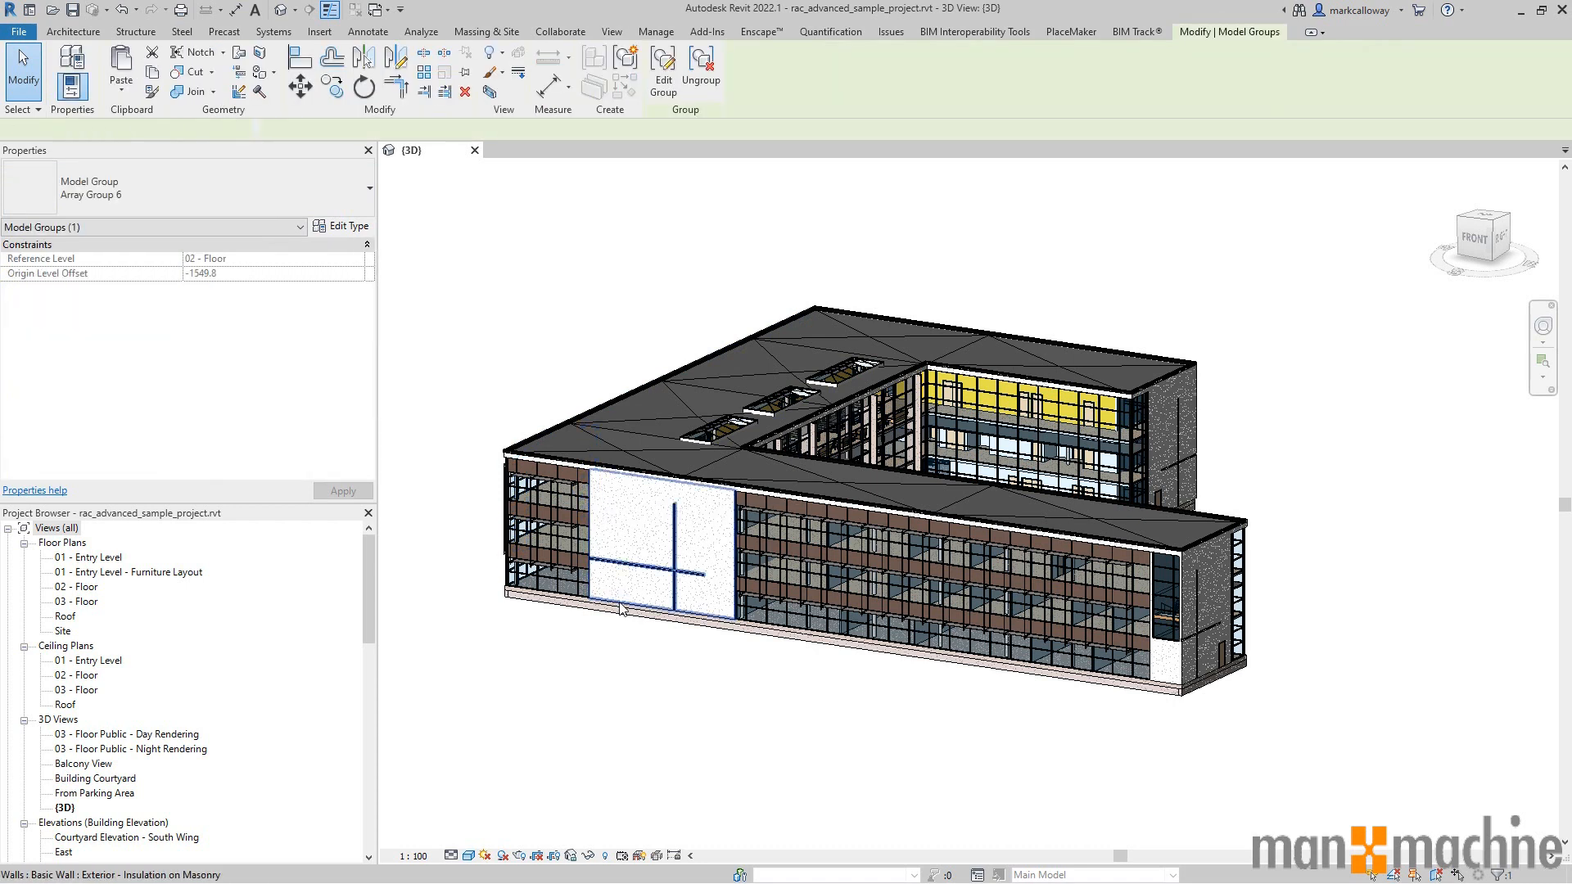
{"action": "left_click", "coordinate": [655, 545]}
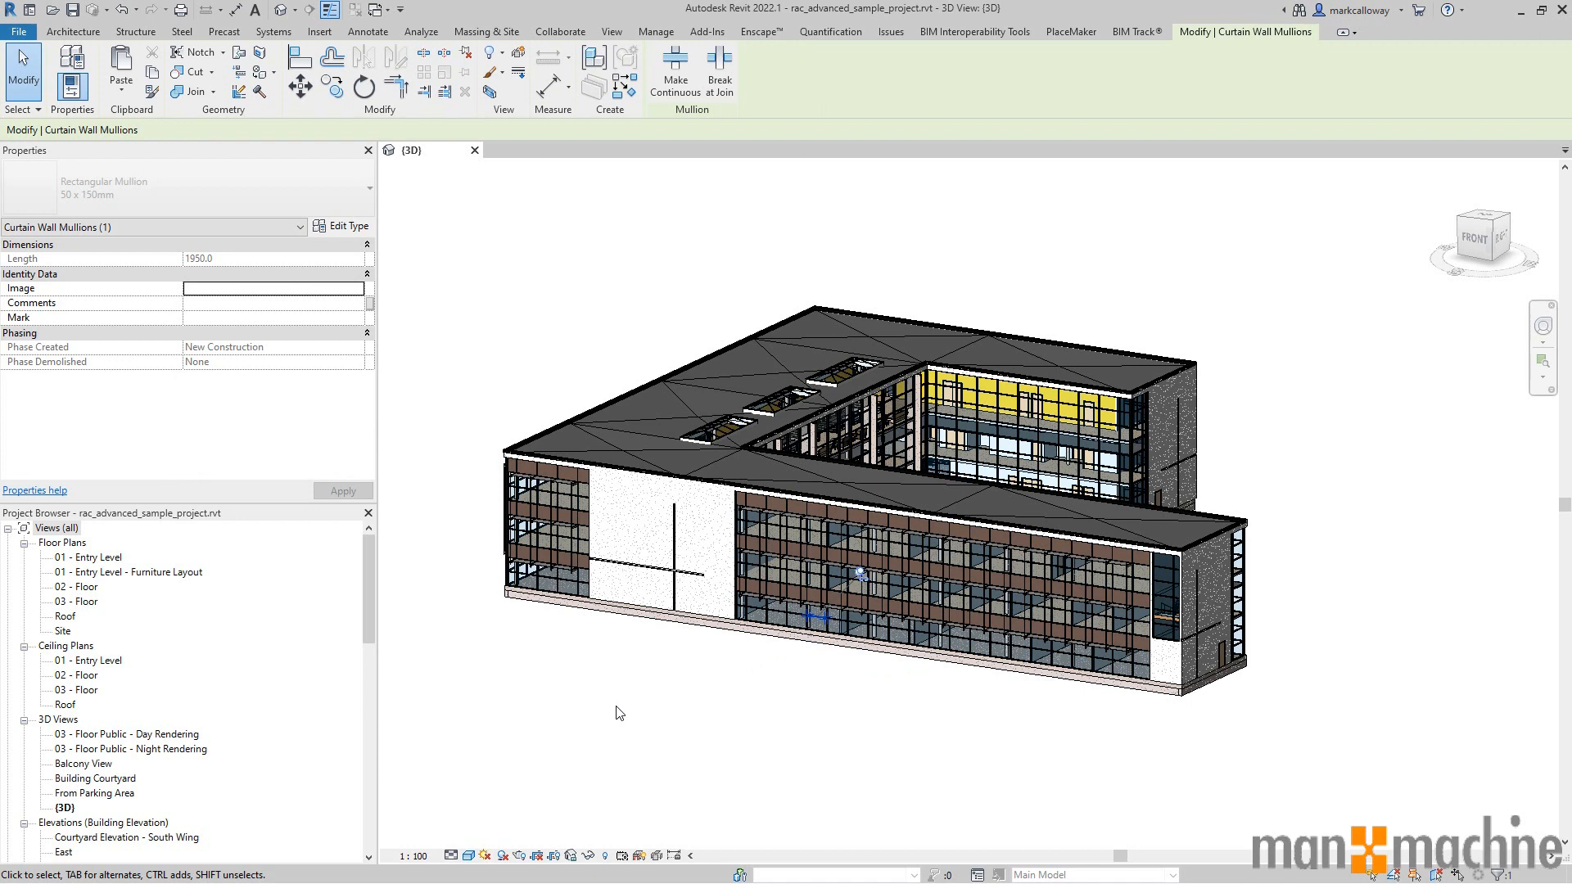
{"action": "left_click", "coordinate": [611, 31]}
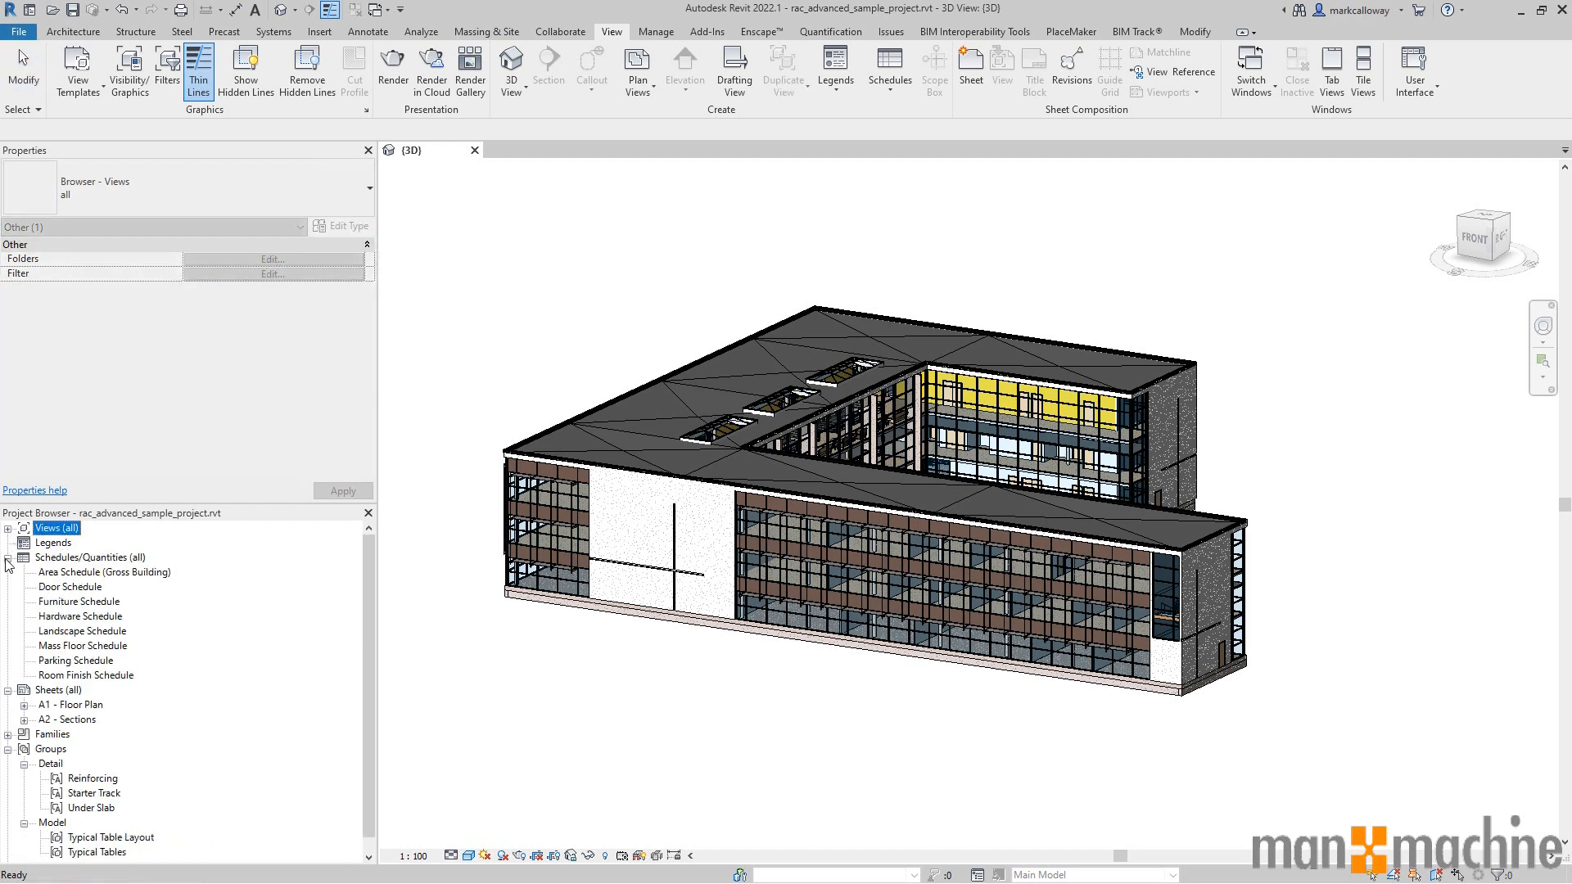
Collapse the Schedules and Groups branches, then expand Views (all) and select Floor Plans.
{"action": "left_click", "coordinate": [8, 557]}
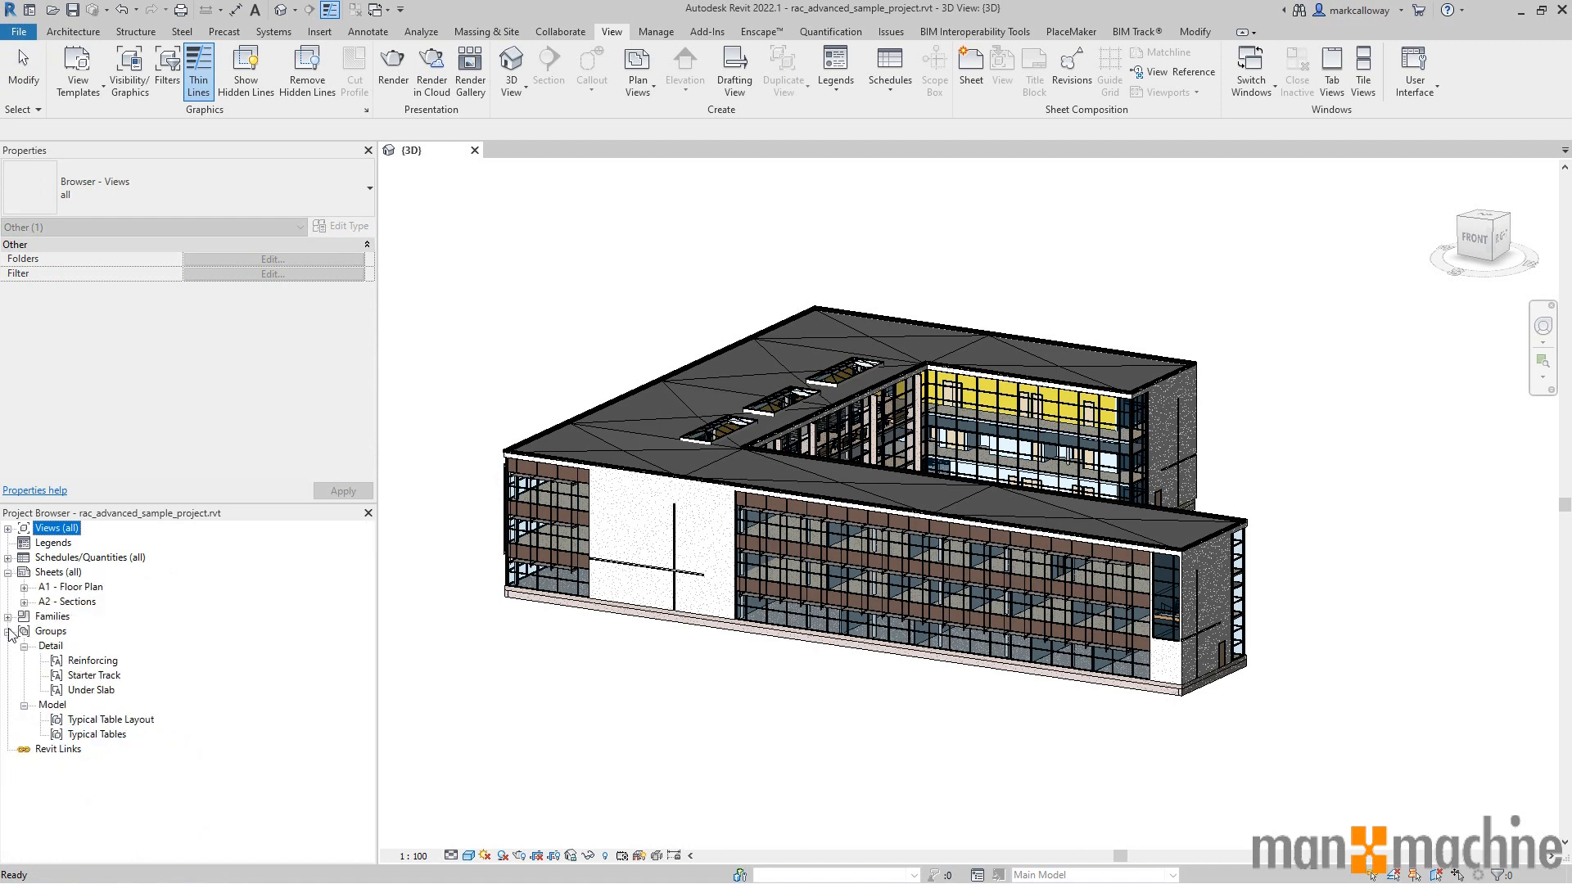
{"action": "left_click", "coordinate": [9, 632]}
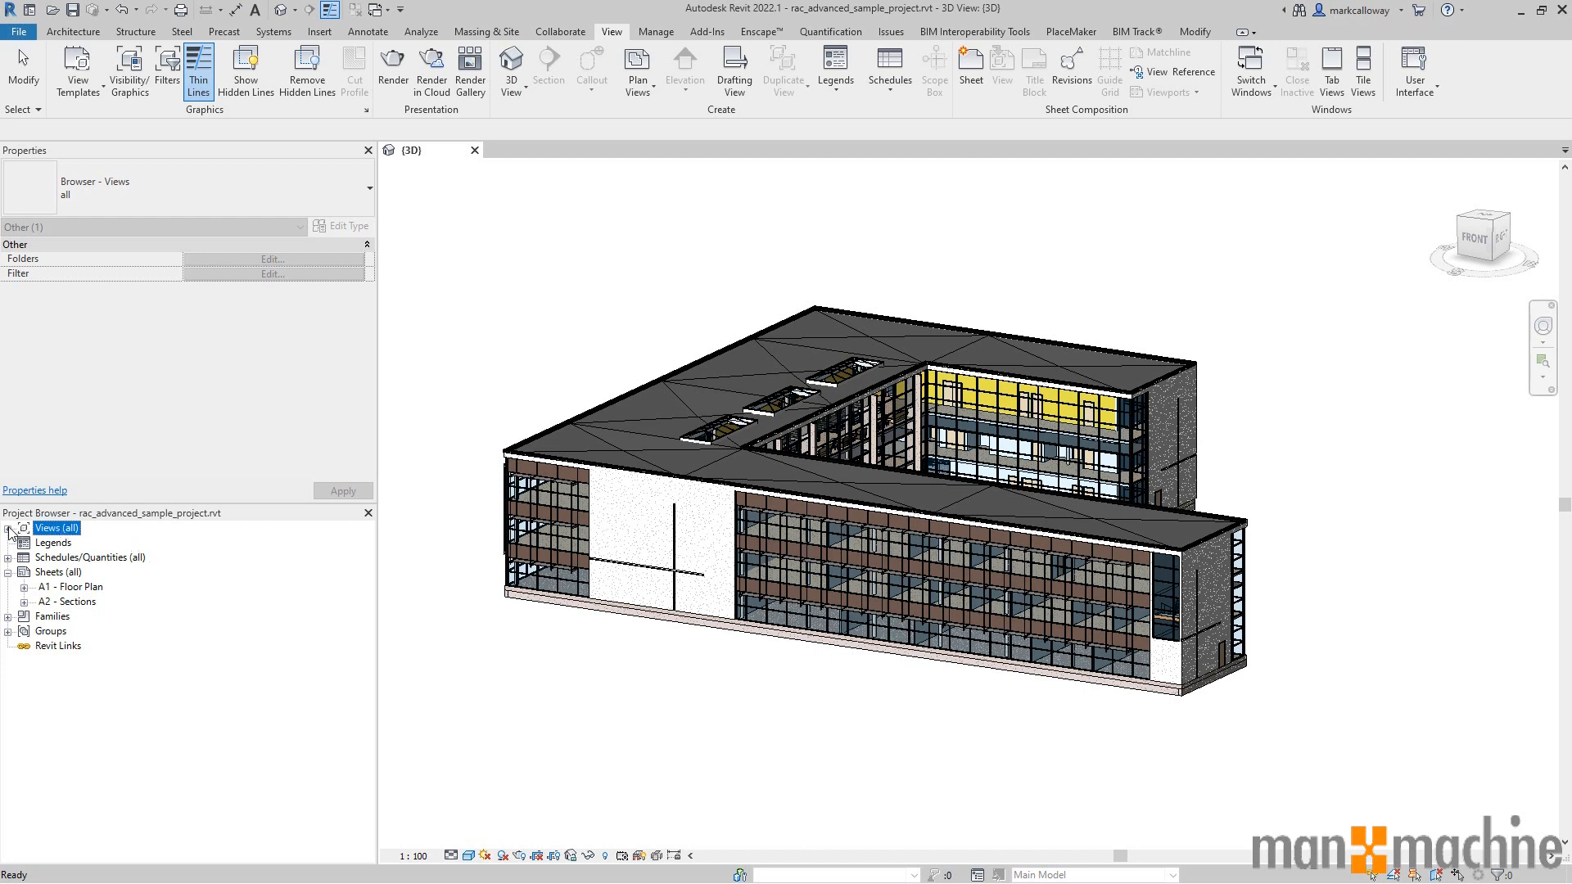
{"action": "left_click", "coordinate": [10, 528]}
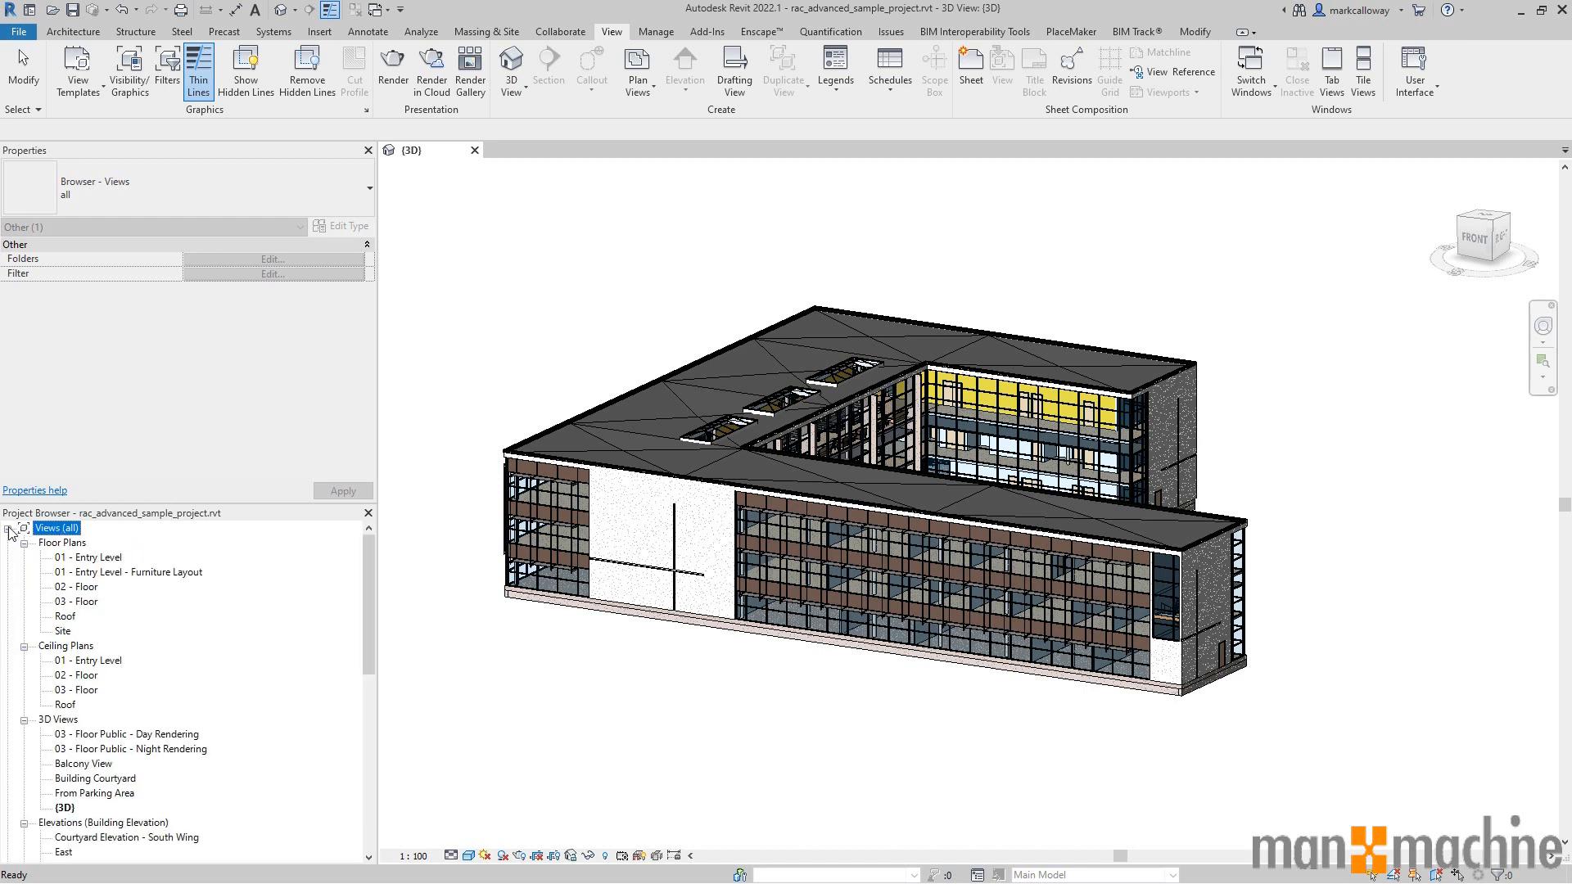
{"action": "left_click", "coordinate": [62, 541]}
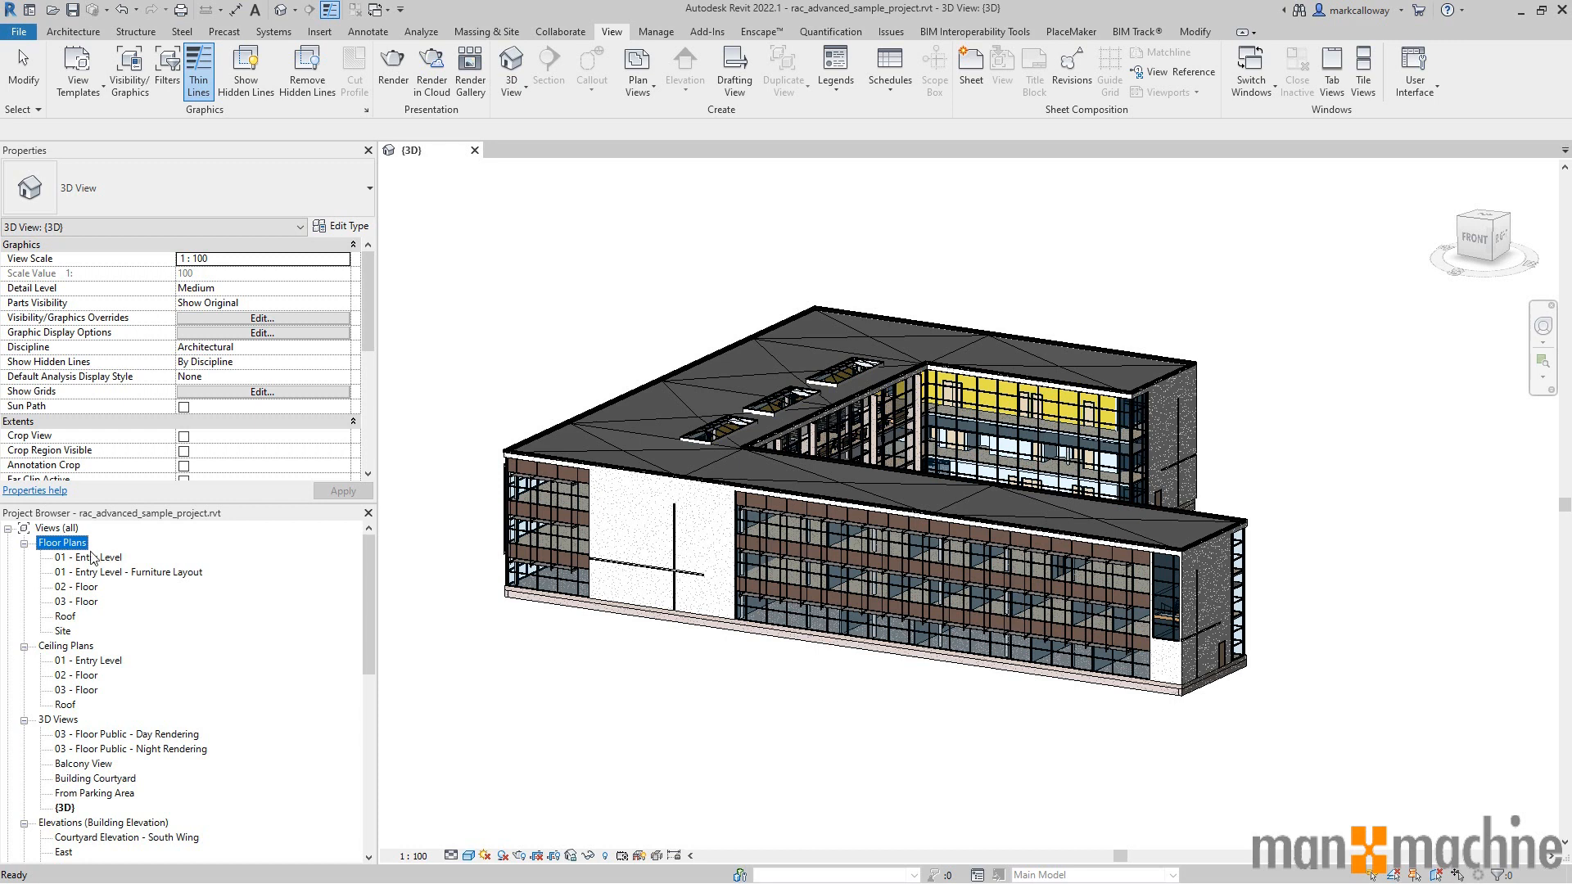
{"action": "left_click", "coordinate": [82, 557]}
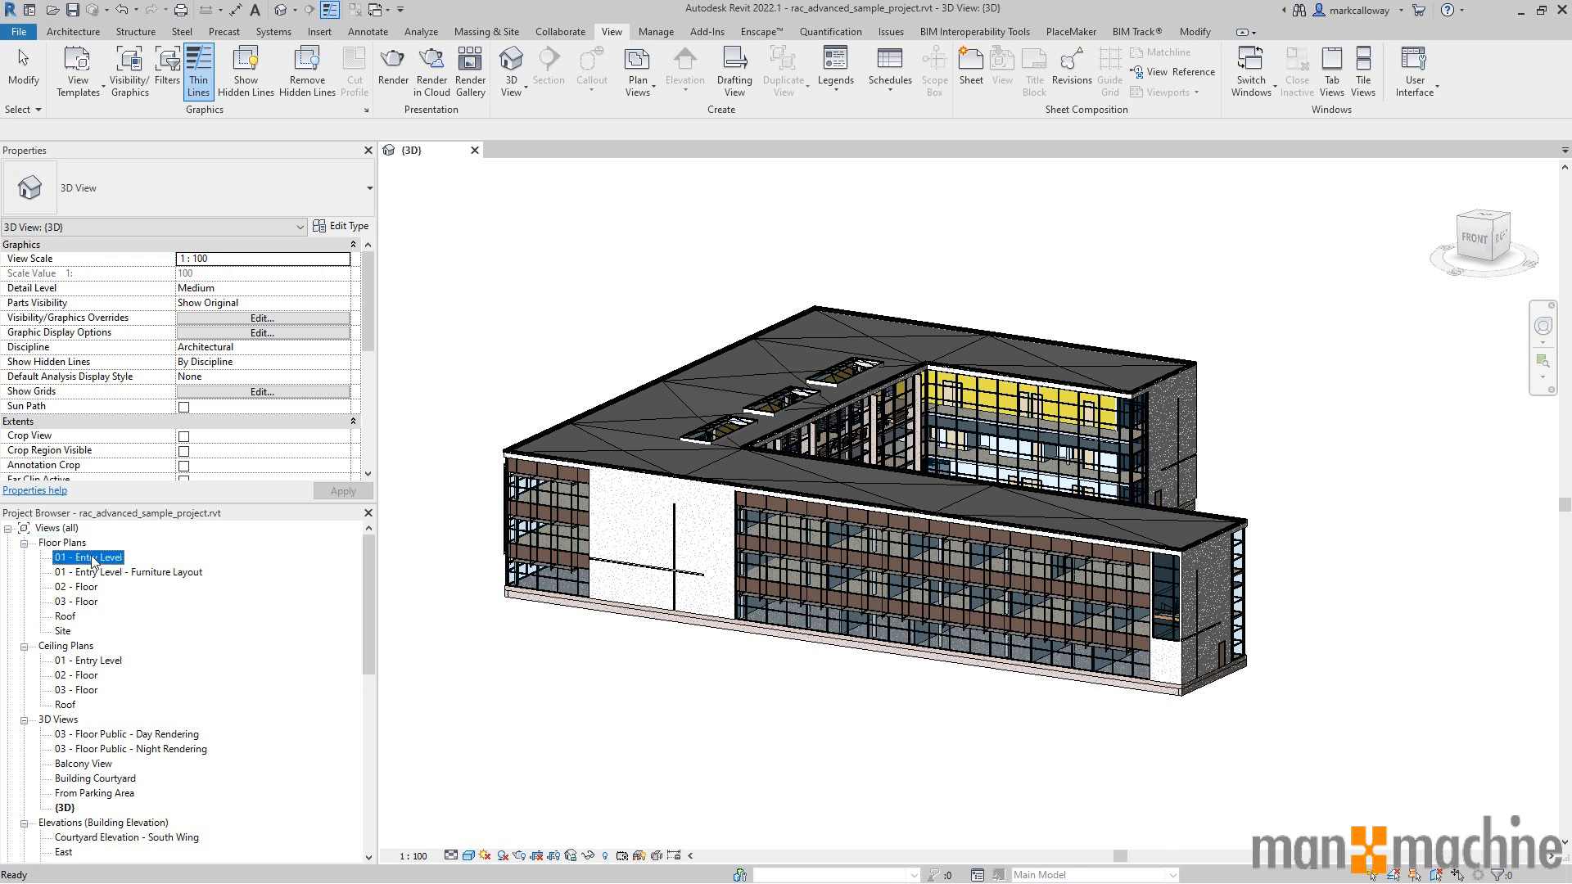
{"action": "double_click", "coordinate": [85, 557]}
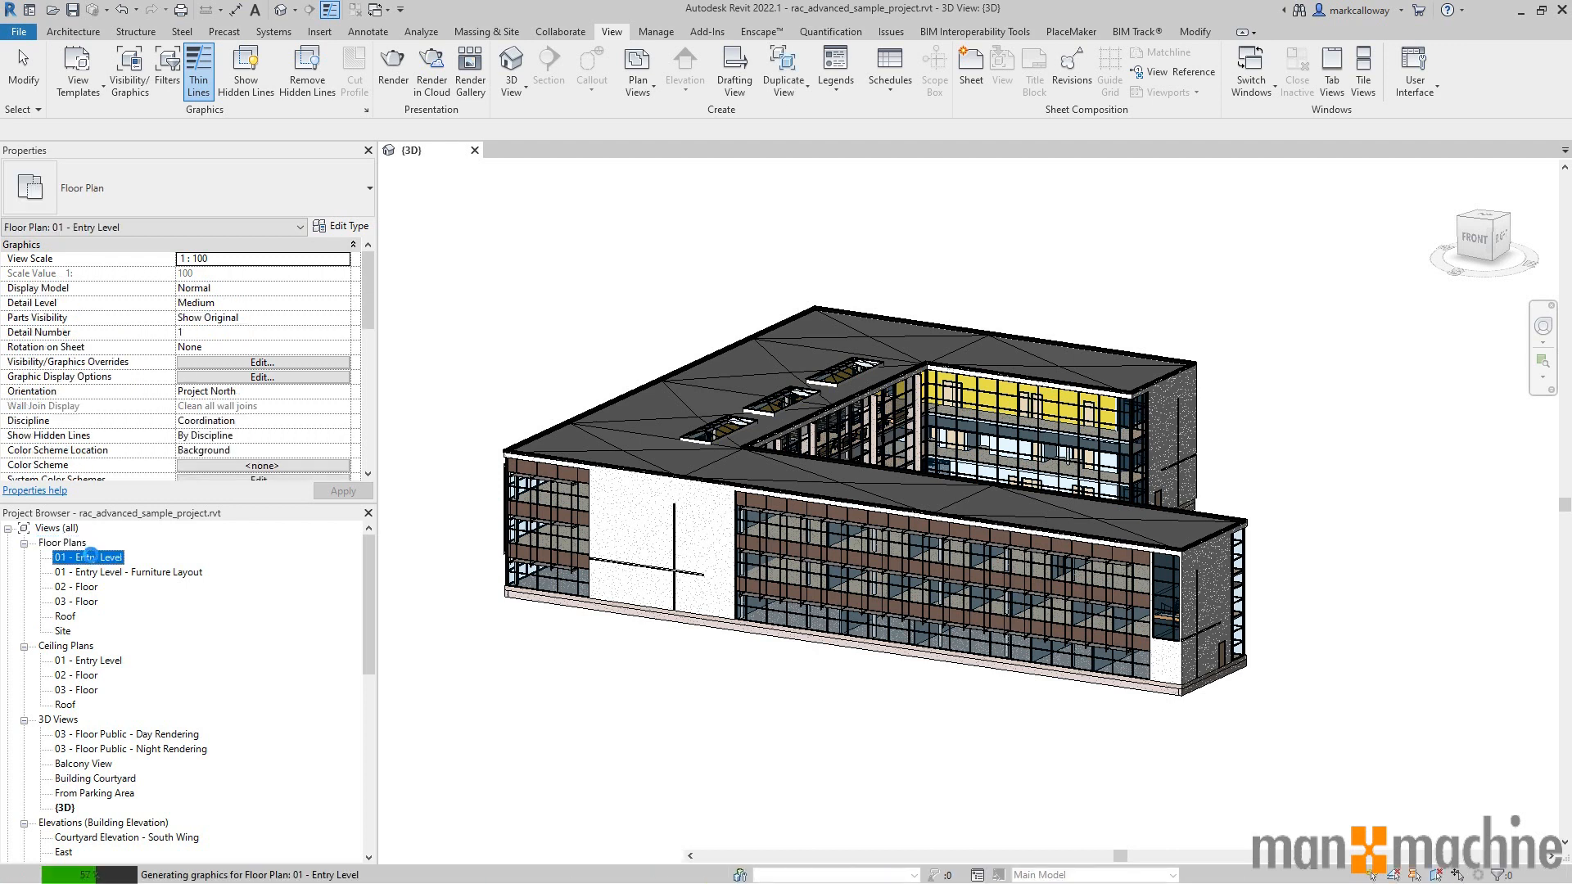
{"action": "double_click", "coordinate": [85, 557]}
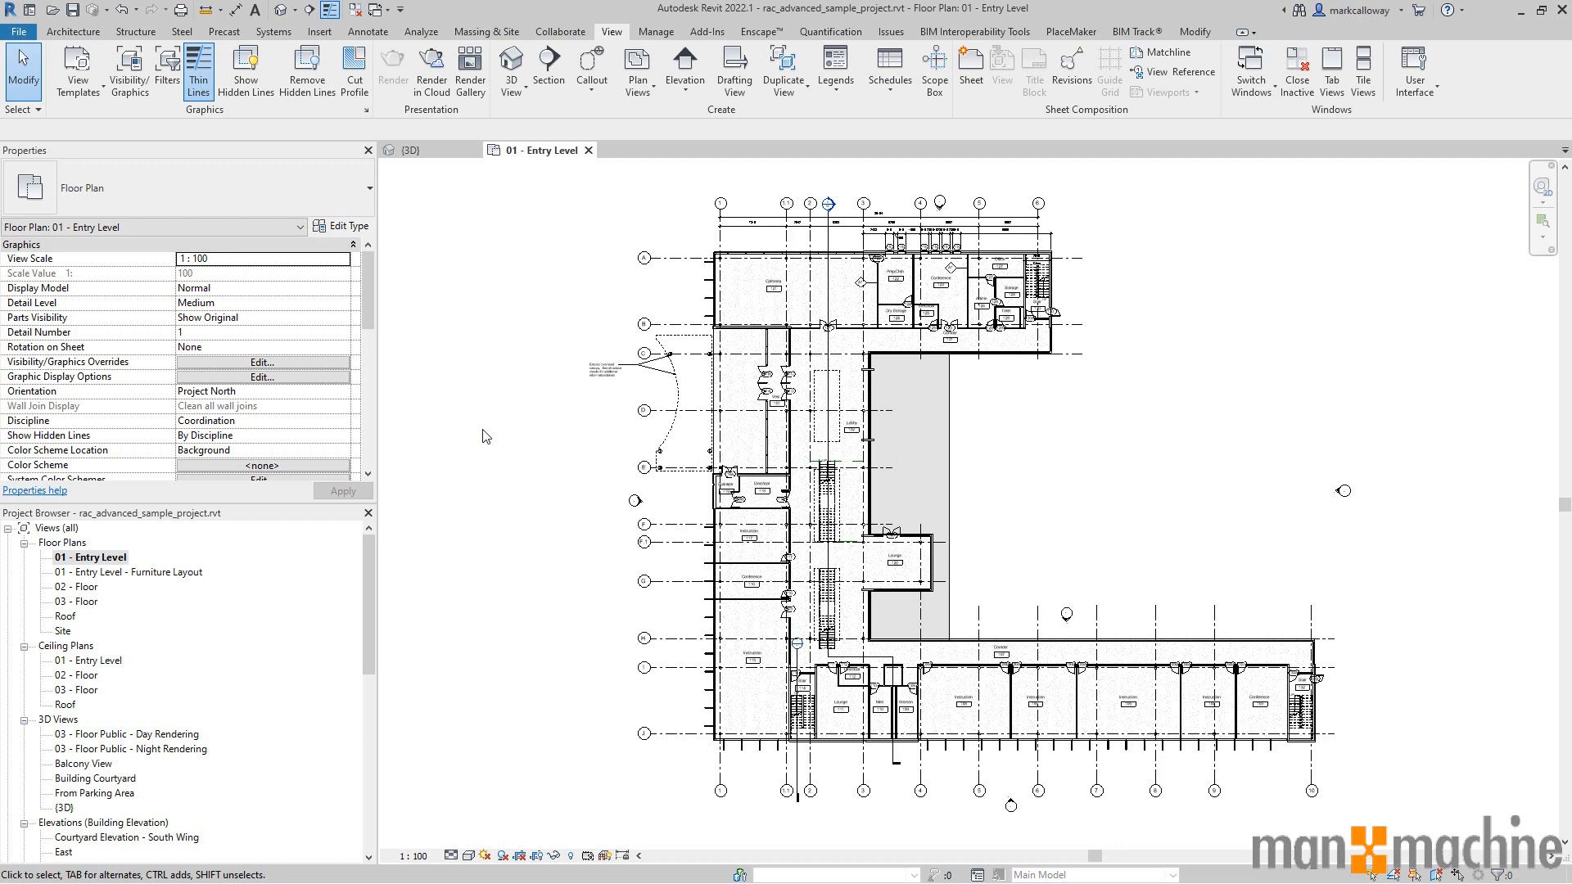
{"action": "mouse_move", "coordinate": [560, 252]}
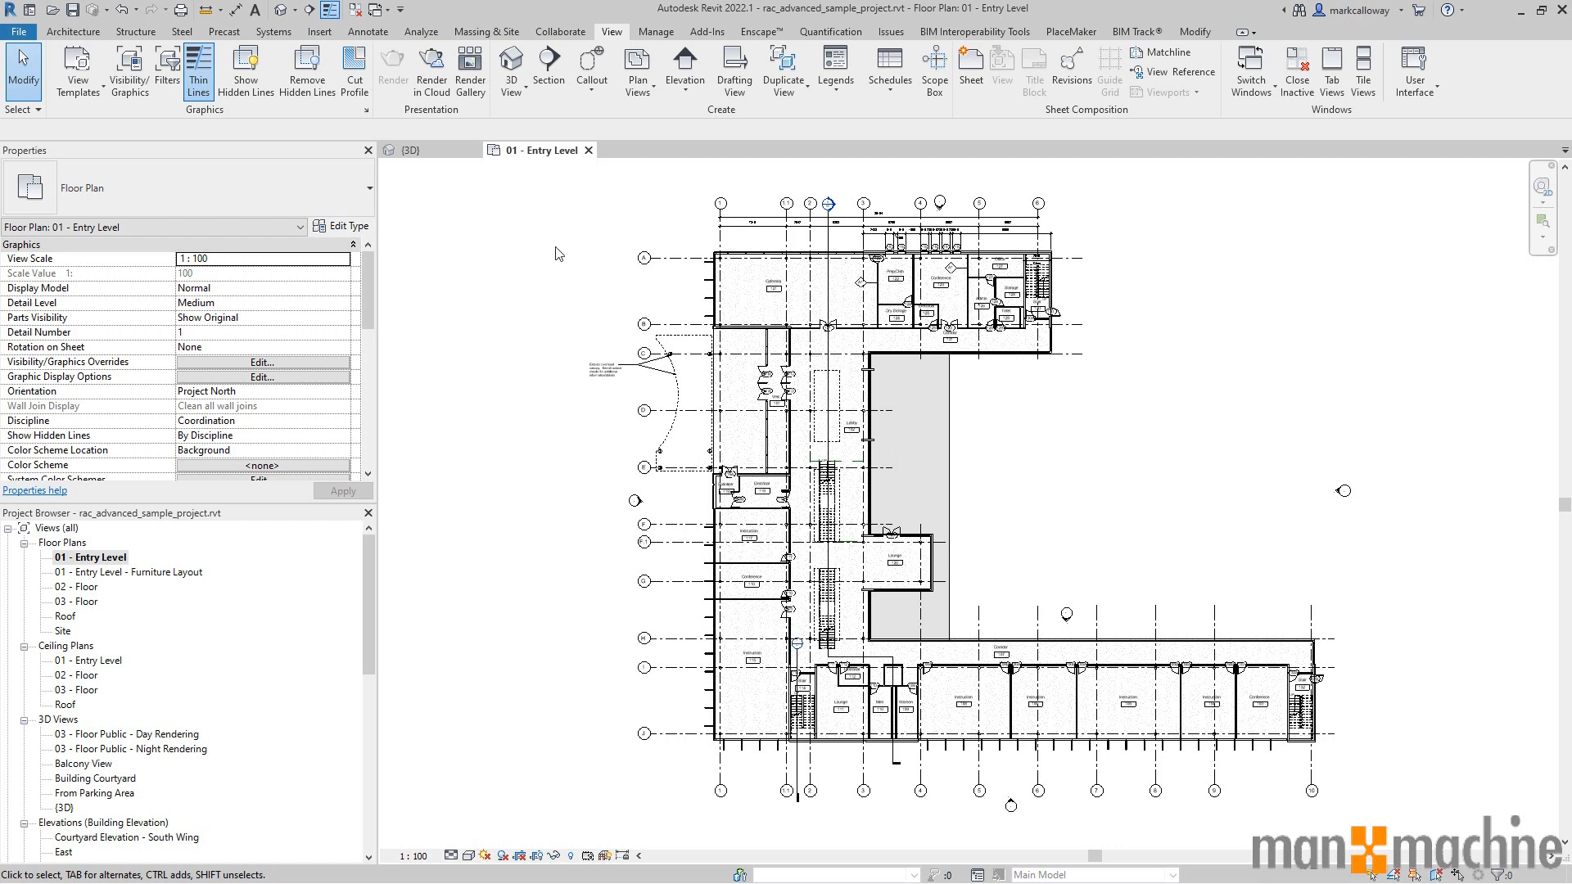
{"action": "mouse_move", "coordinate": [543, 154]}
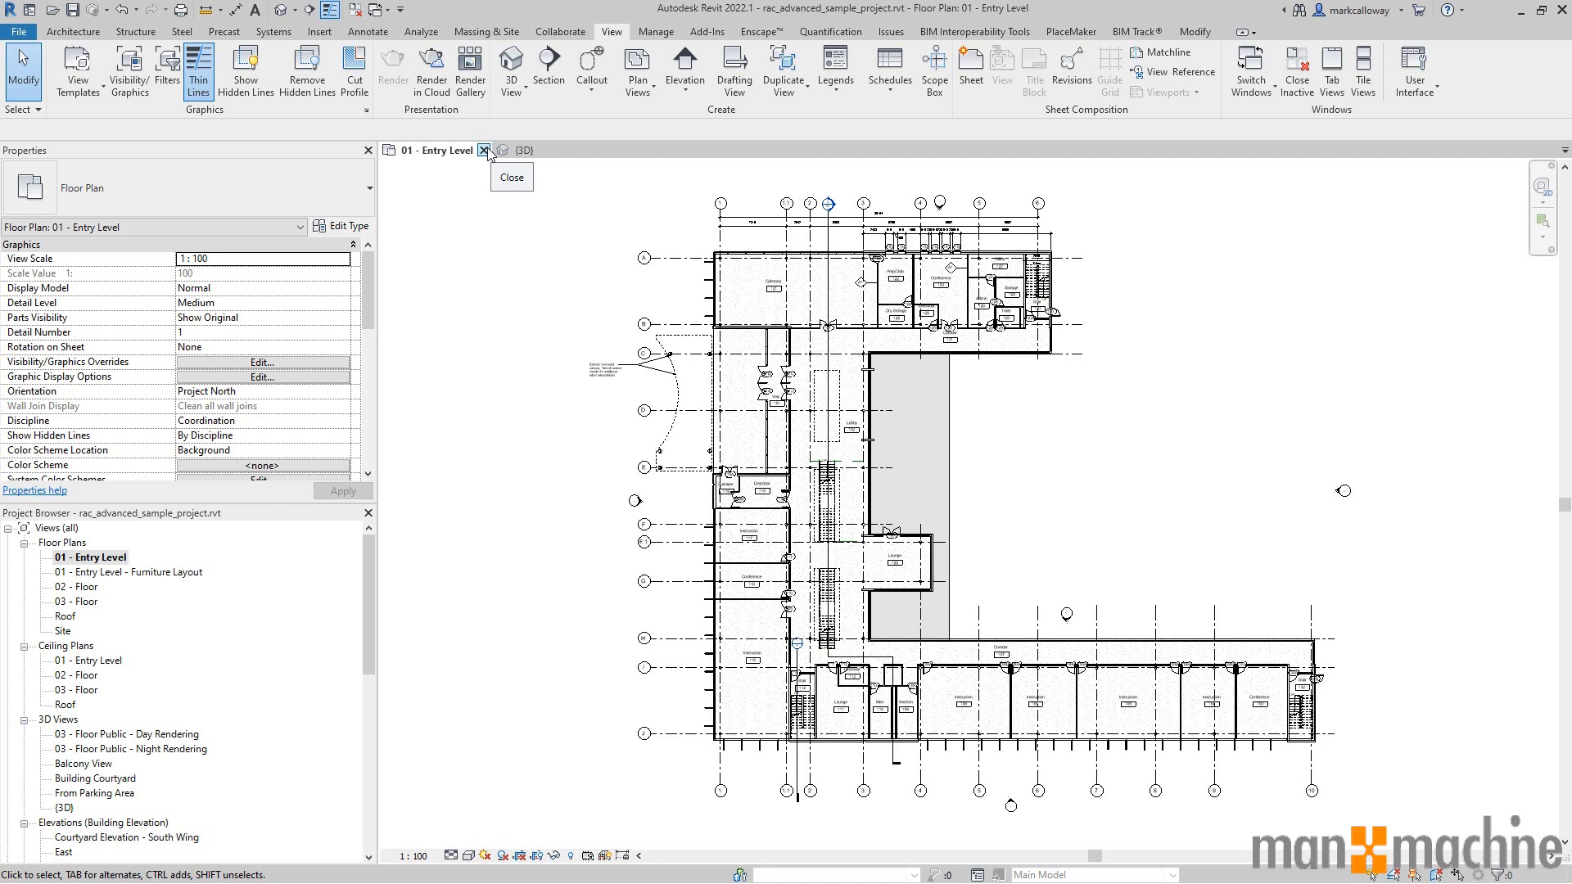
{"action": "left_click", "coordinate": [485, 149]}
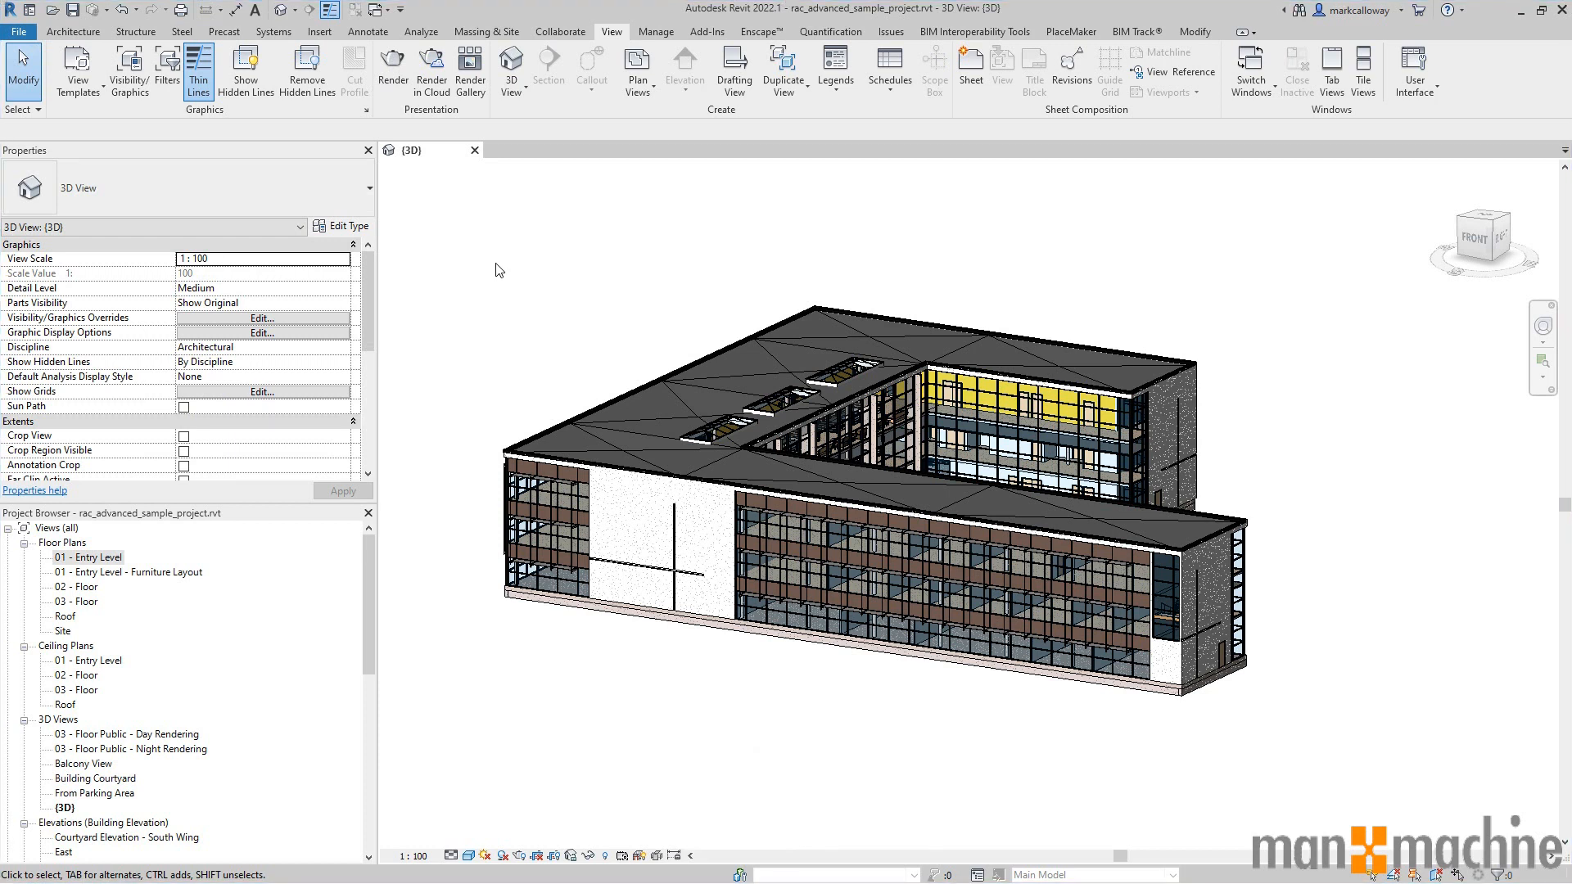
{"action": "mouse_move", "coordinate": [514, 833]}
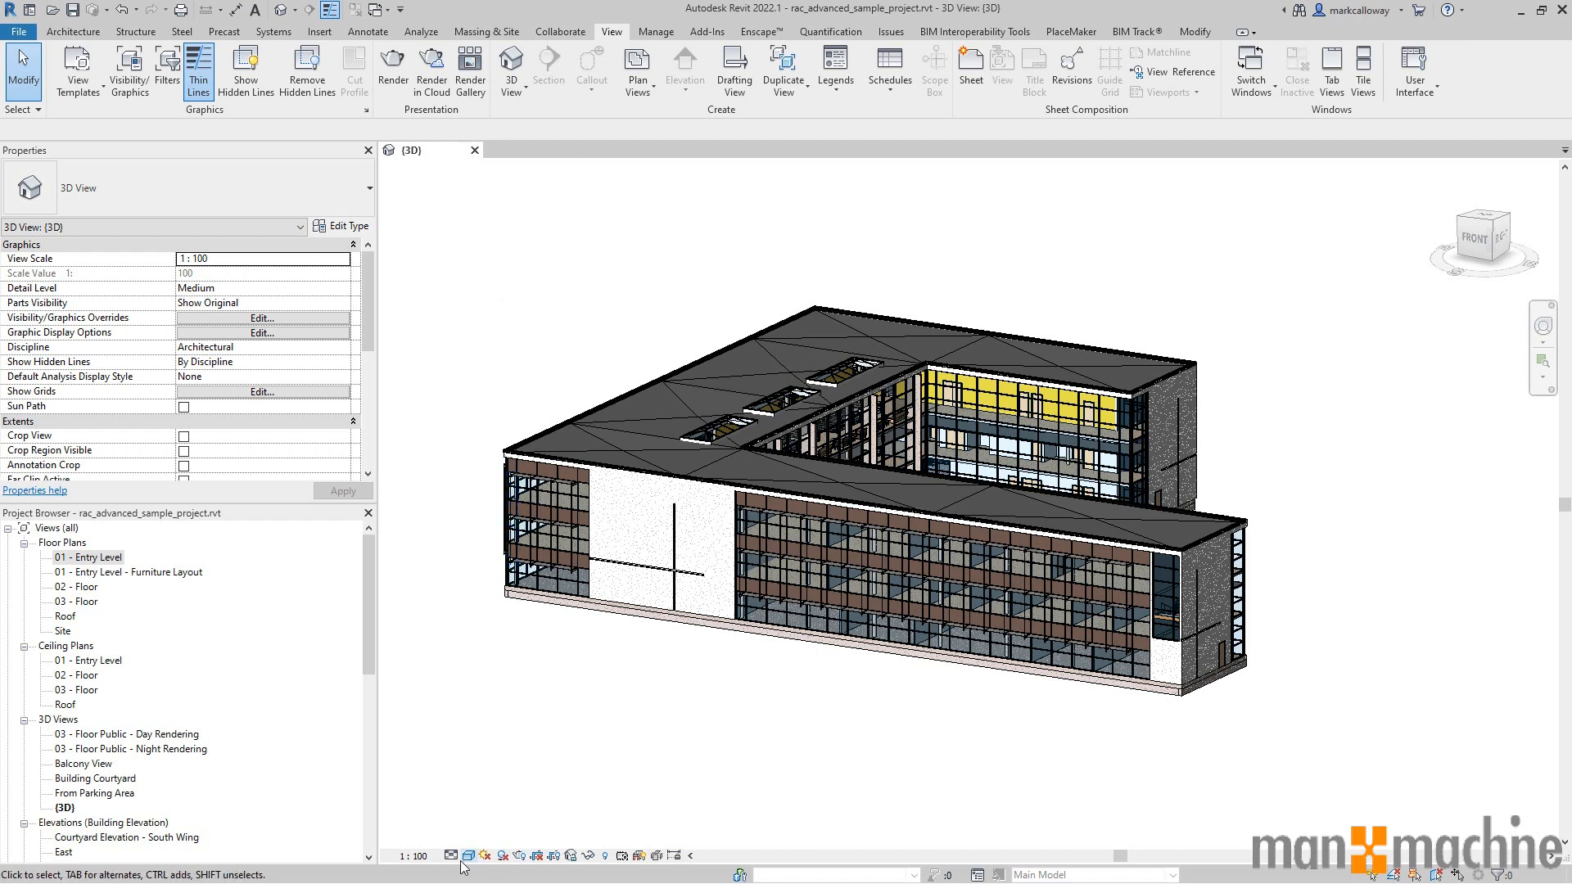
{"action": "mouse_move", "coordinate": [675, 864]}
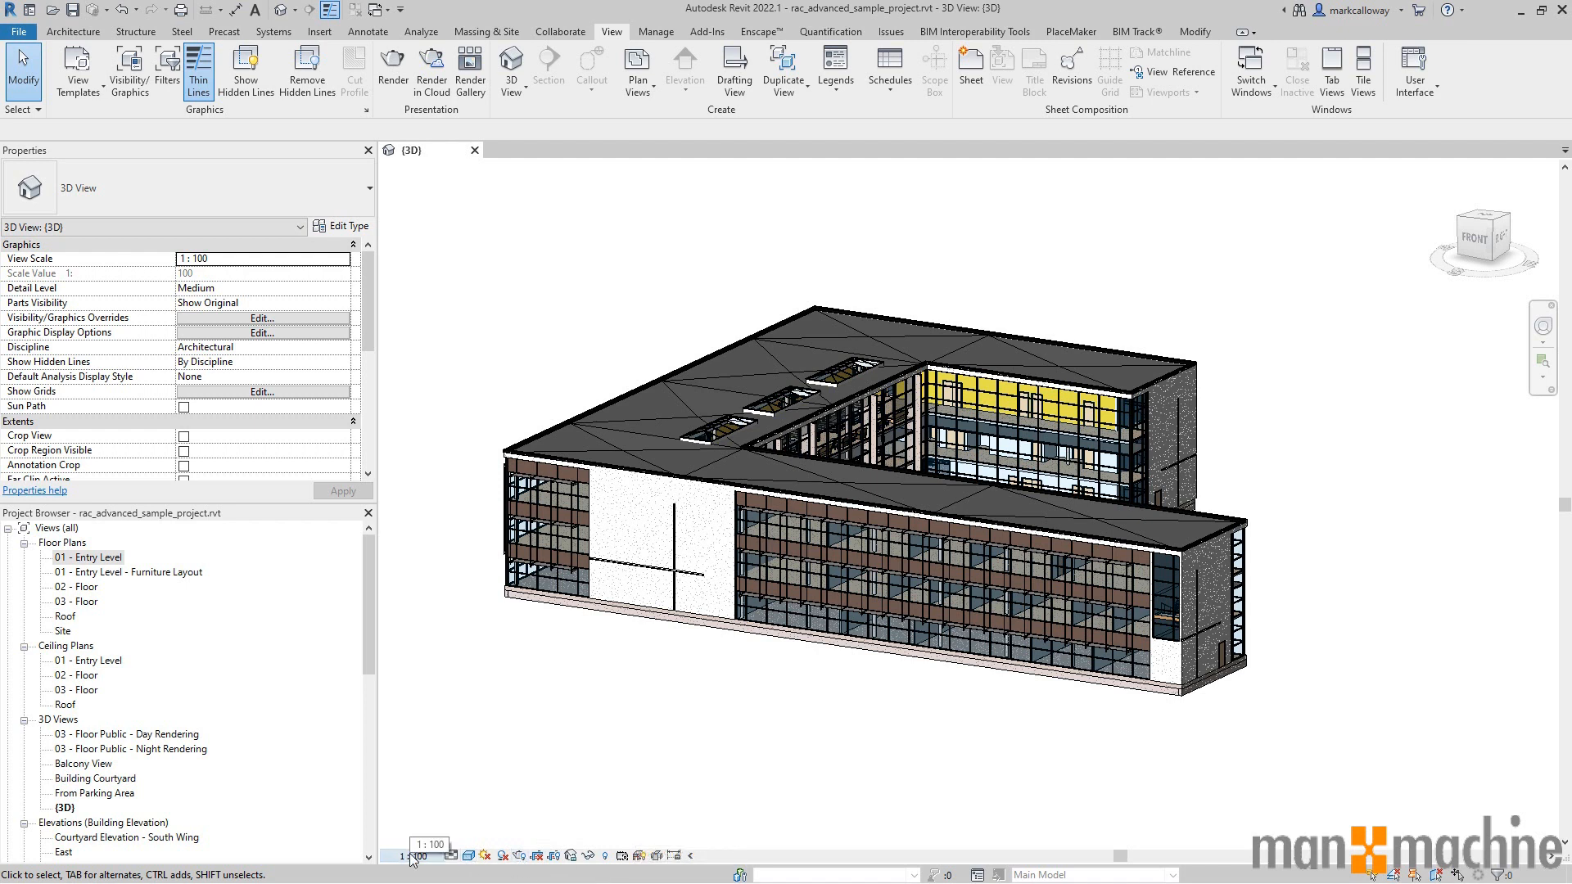
{"action": "left_click", "coordinate": [412, 857]}
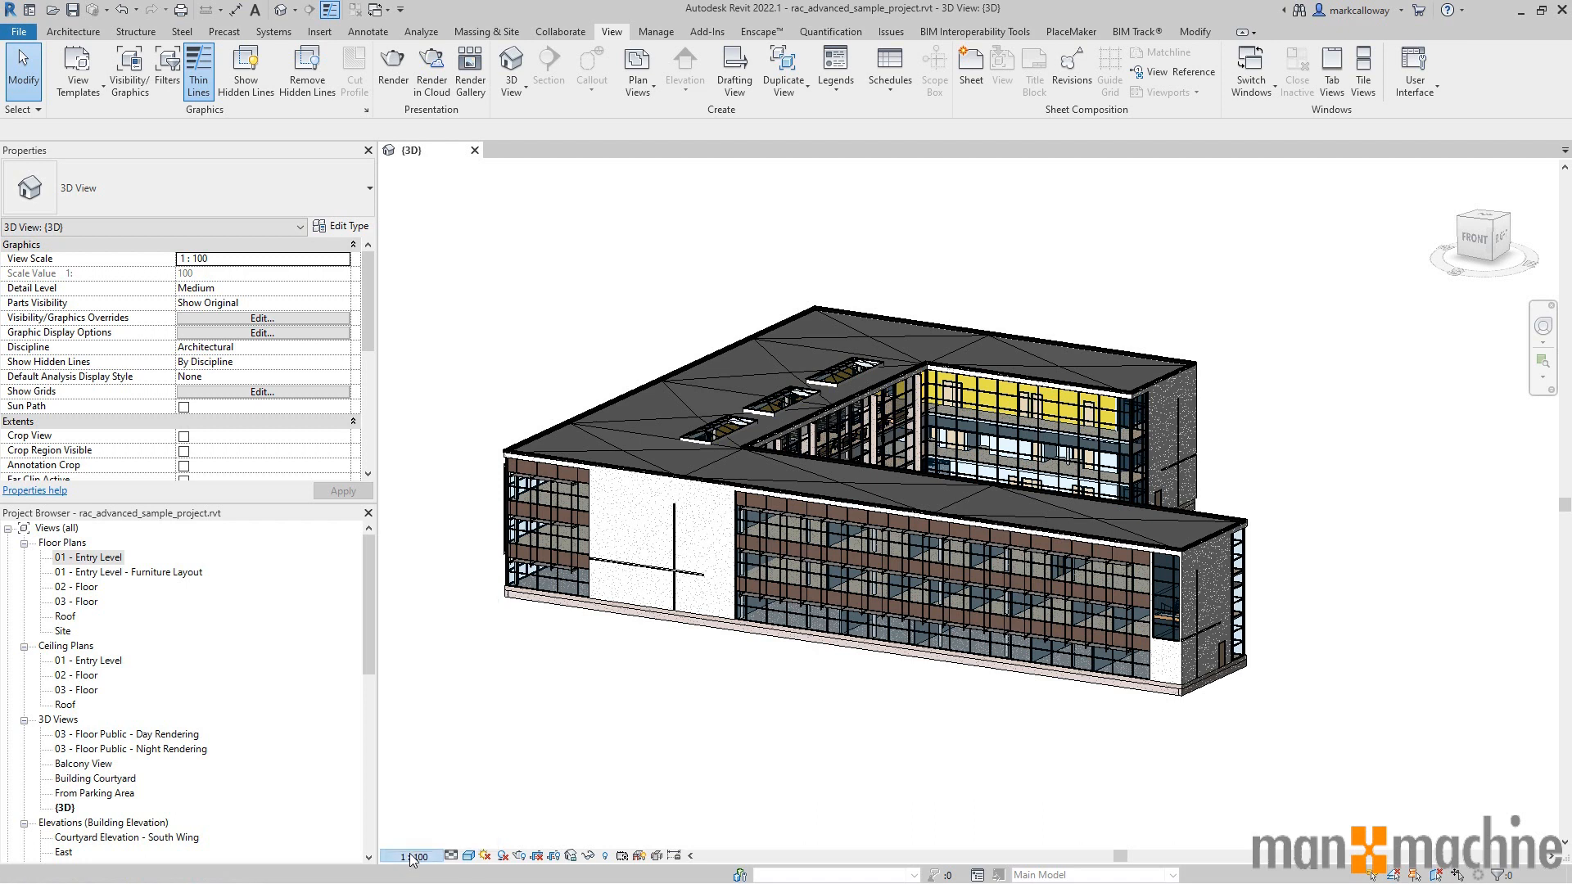
{"action": "left_click", "coordinate": [451, 855]}
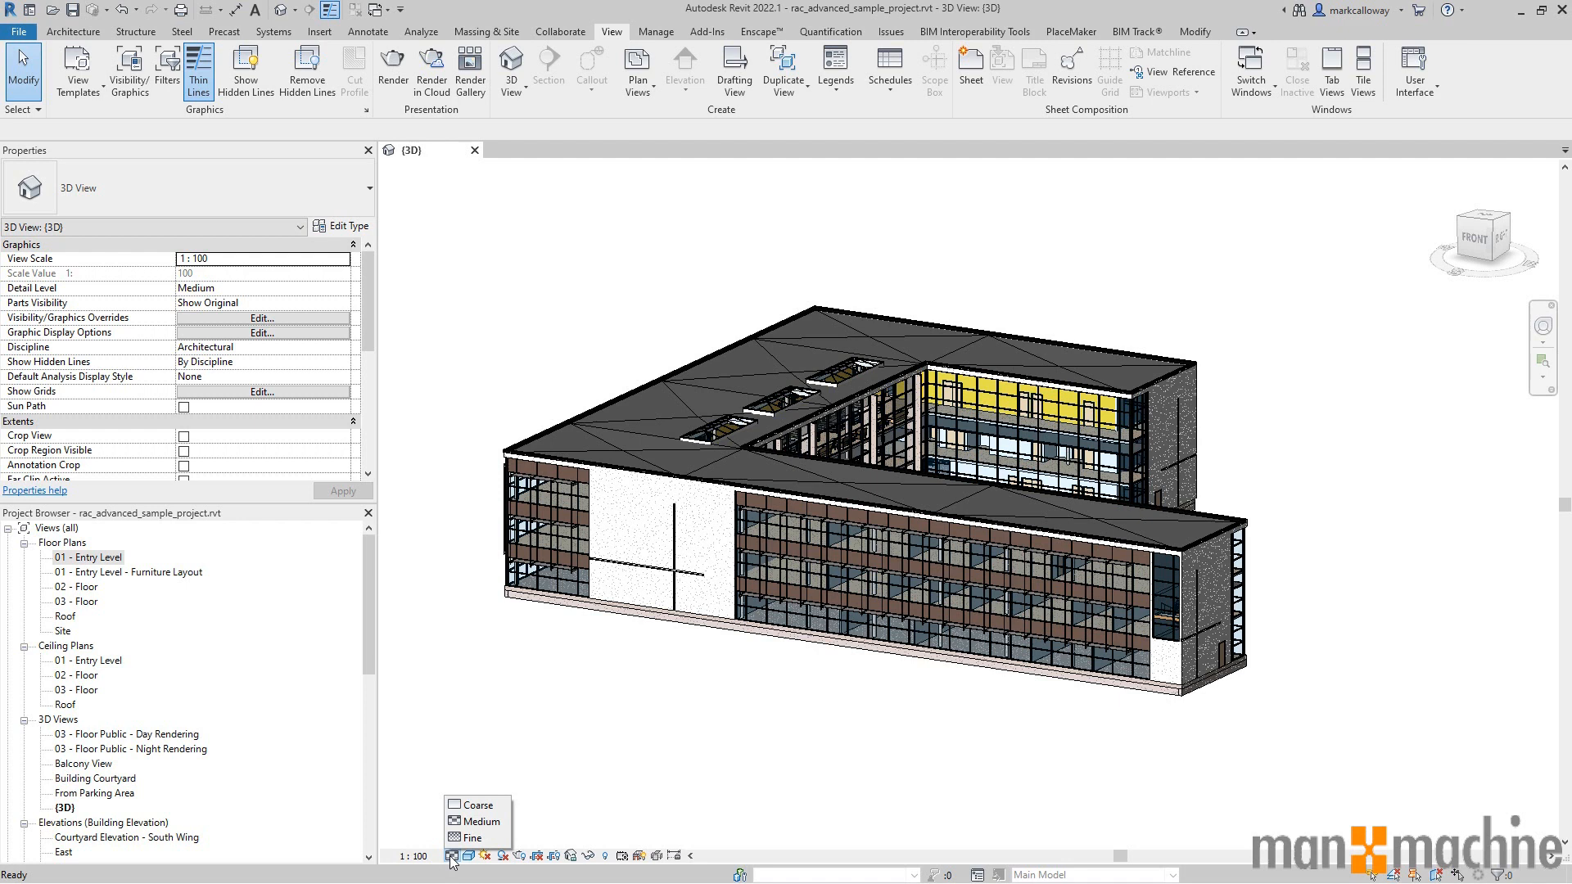
{"action": "mouse_move", "coordinate": [470, 861]}
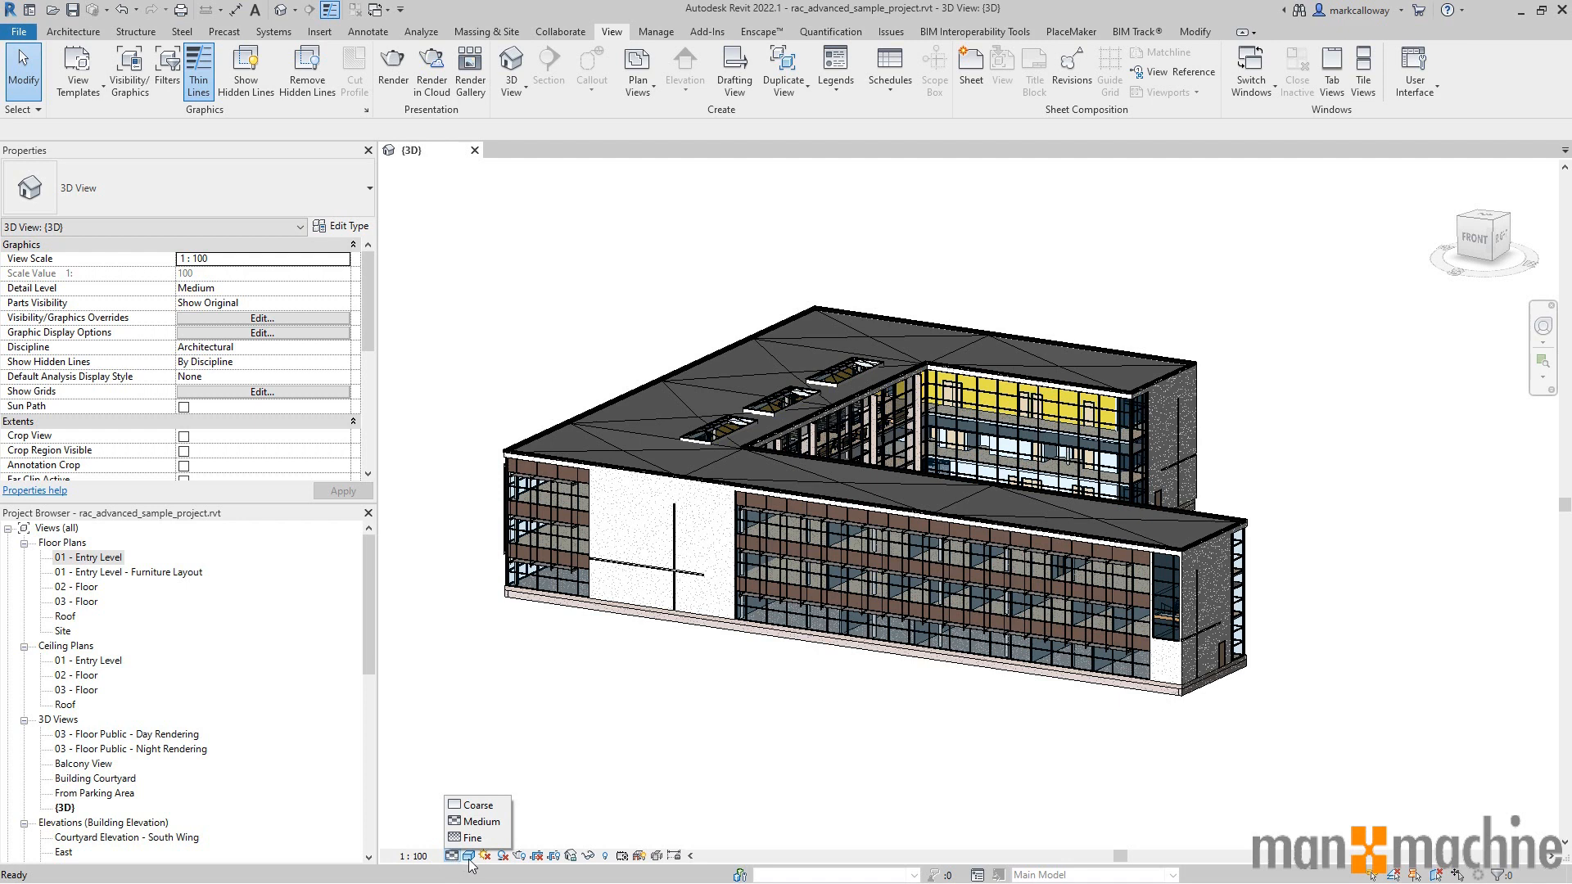
{"action": "left_click", "coordinate": [468, 856]}
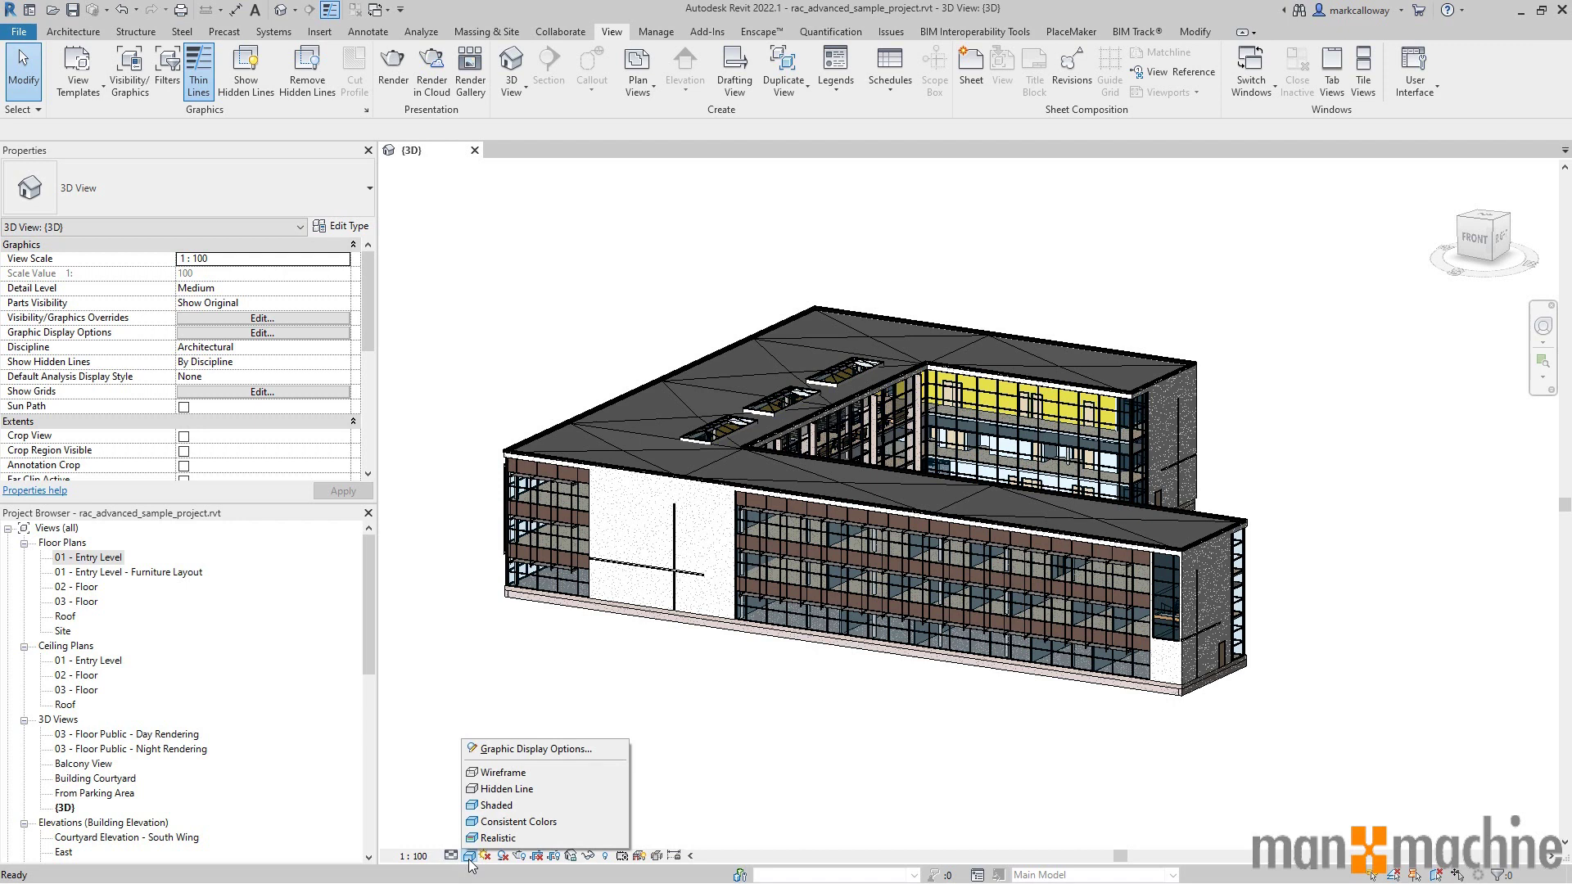
{"action": "mouse_move", "coordinate": [455, 861]}
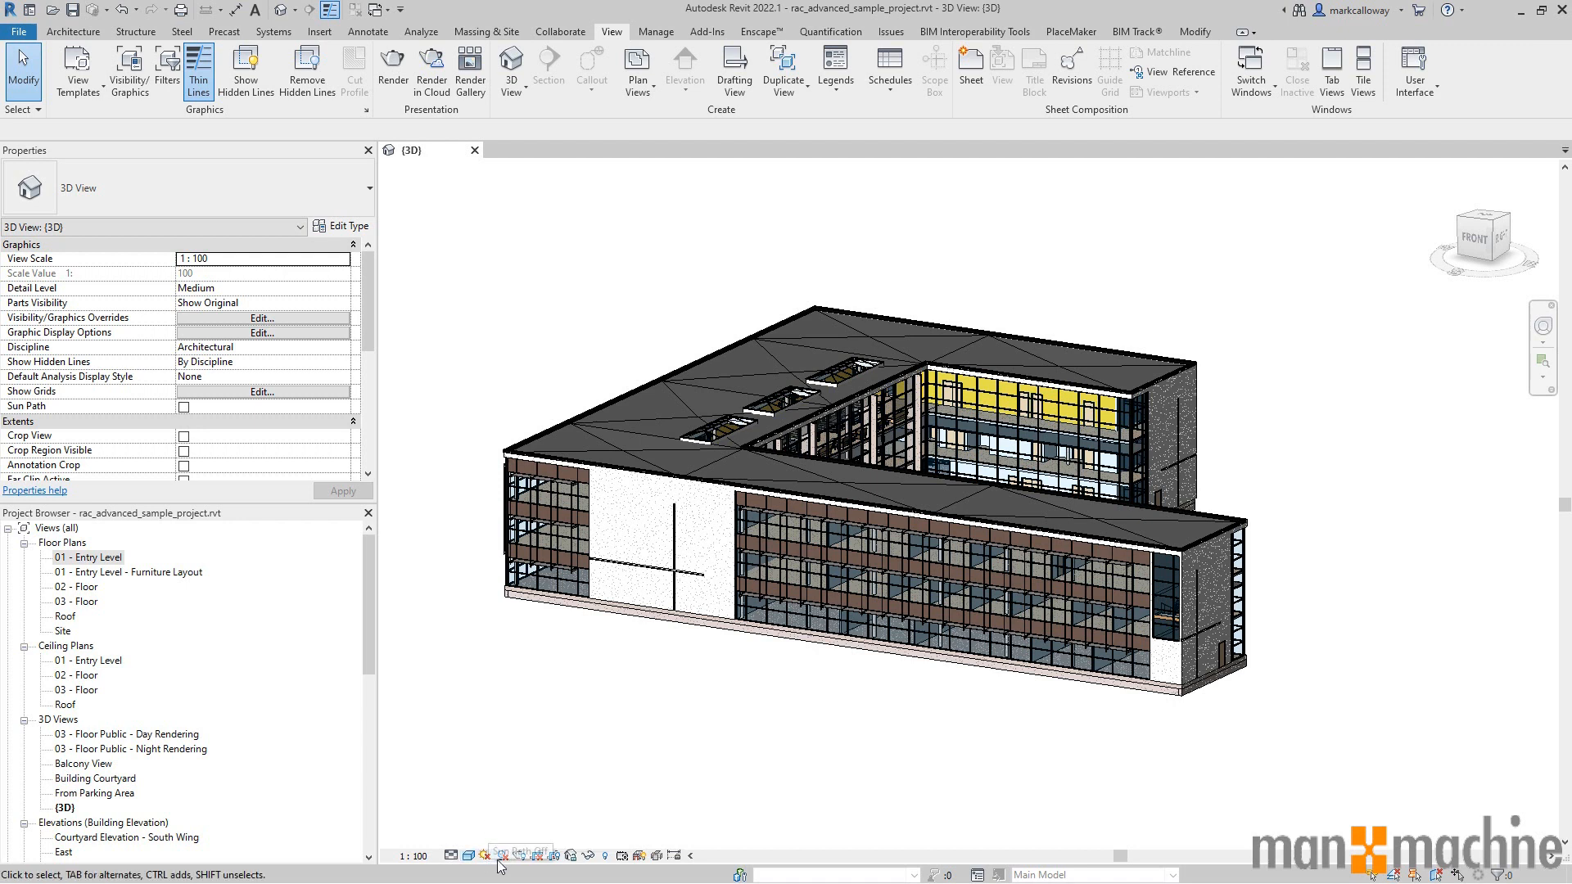
{"action": "mouse_move", "coordinate": [529, 791]}
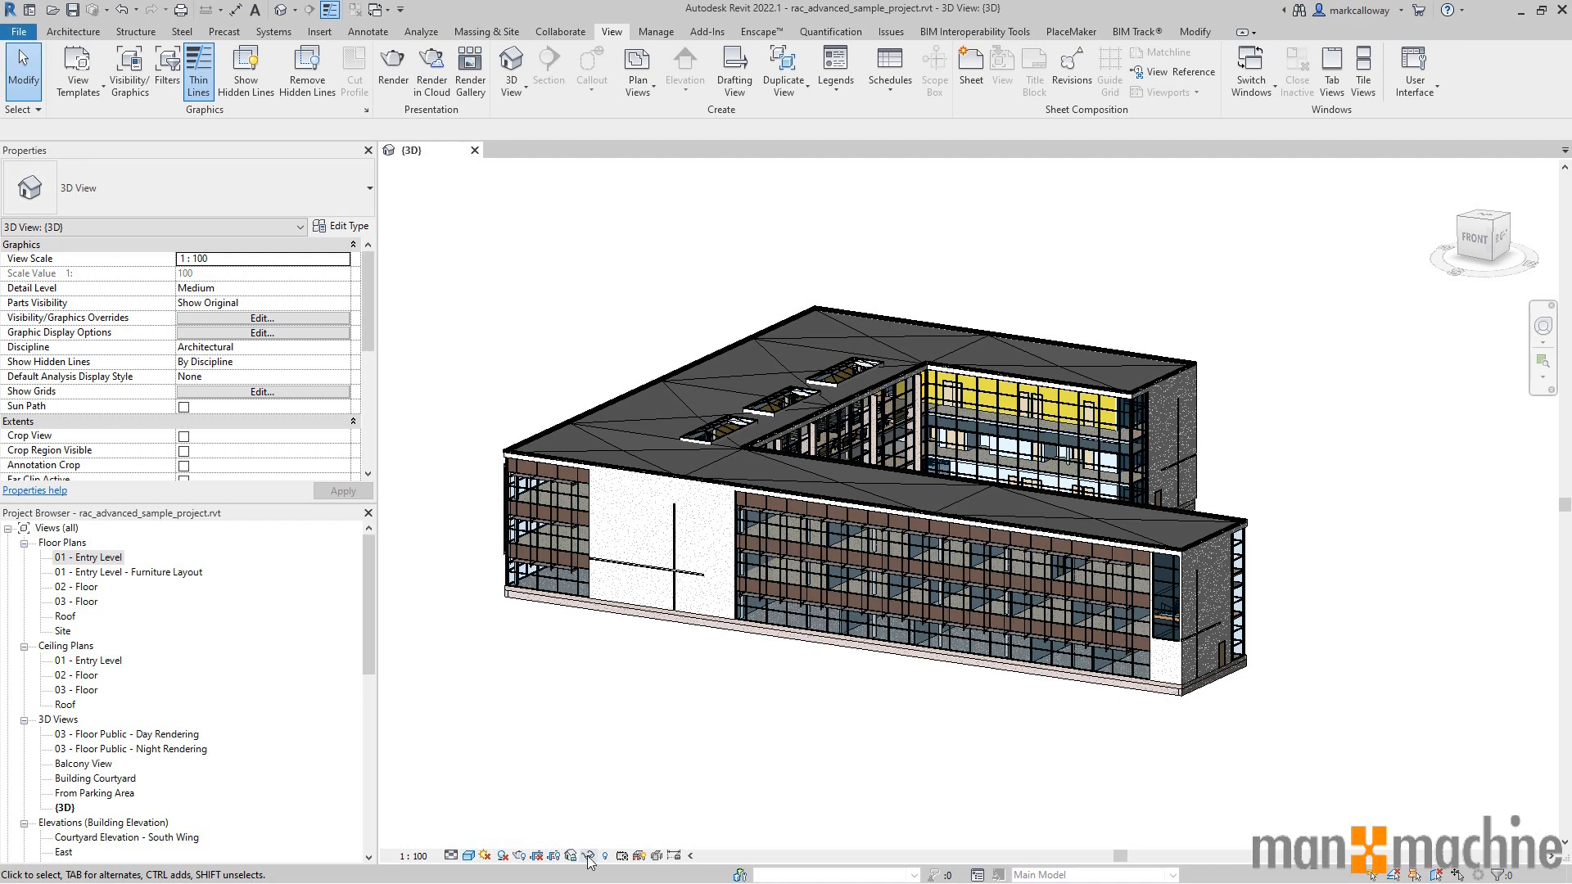
{"action": "mouse_move", "coordinate": [589, 854]}
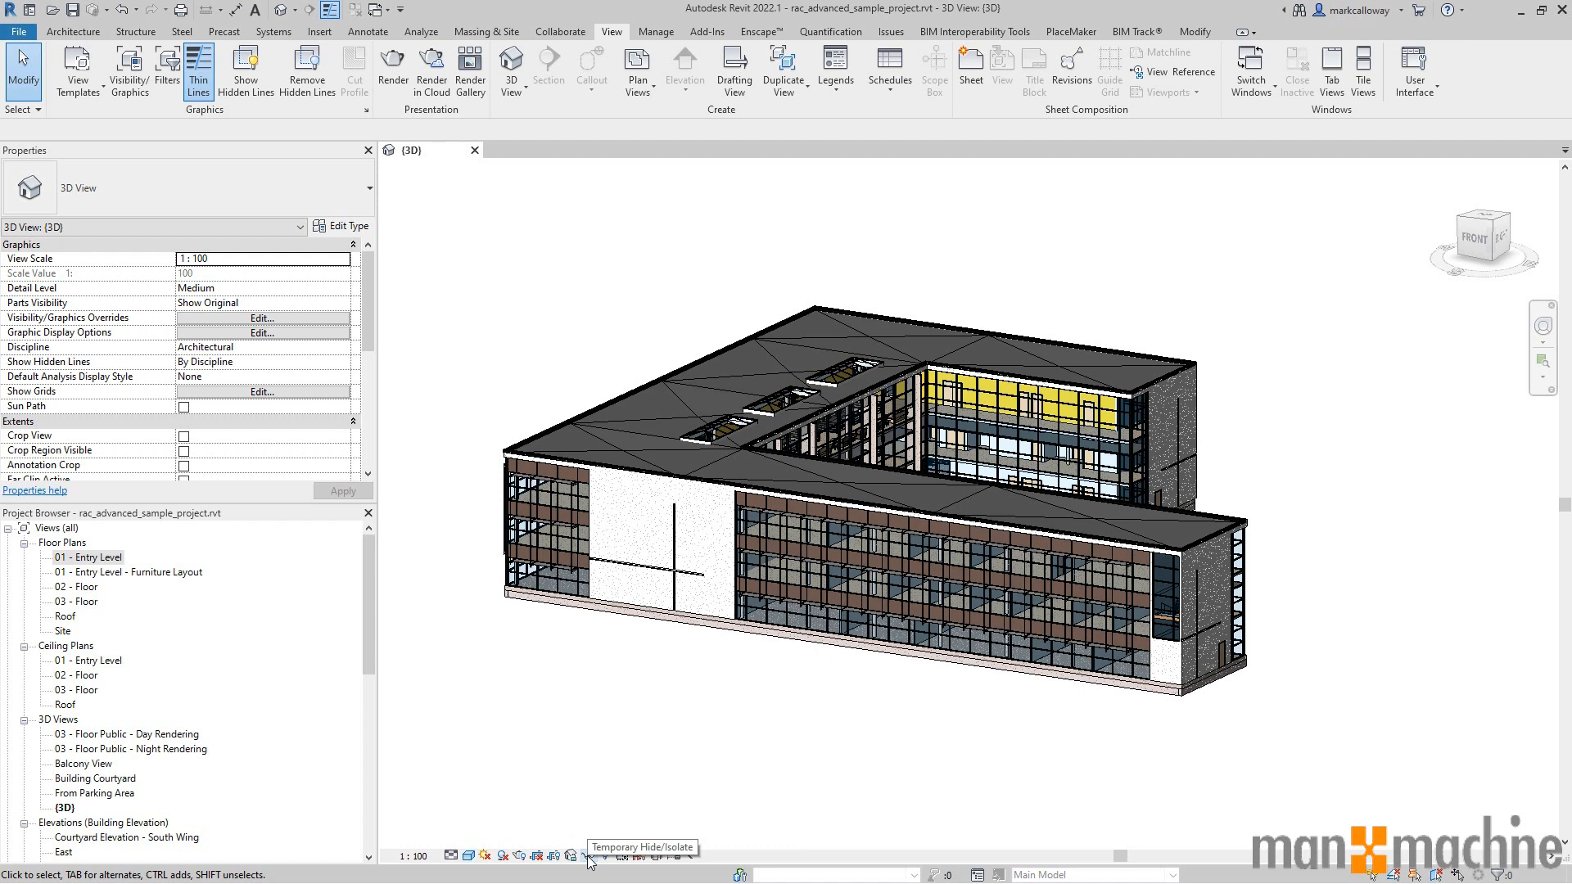
{"action": "mouse_move", "coordinate": [607, 865]}
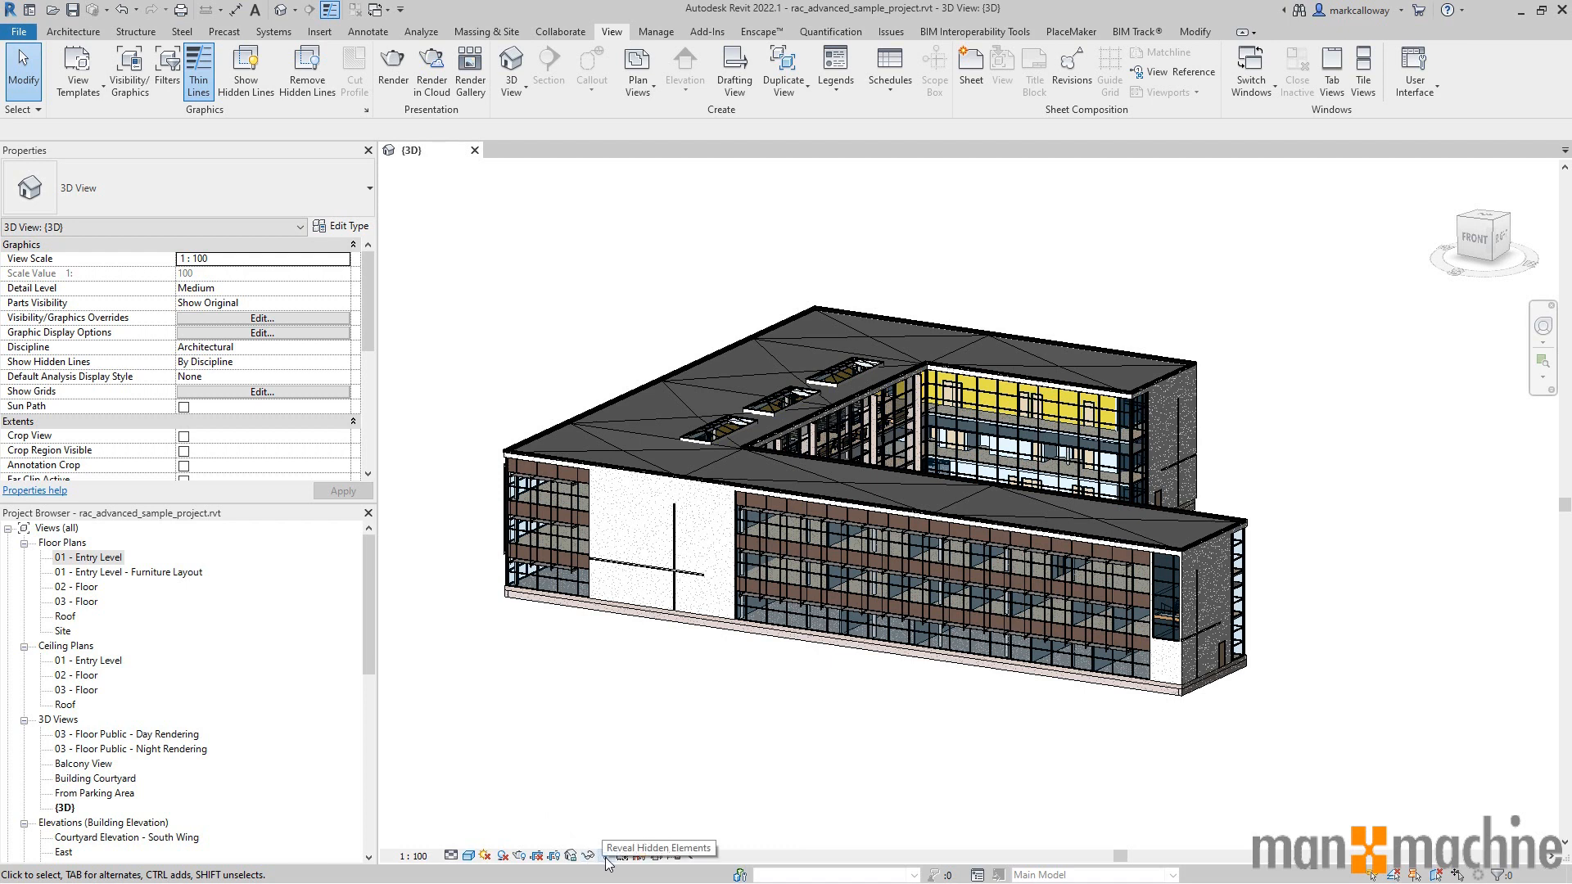